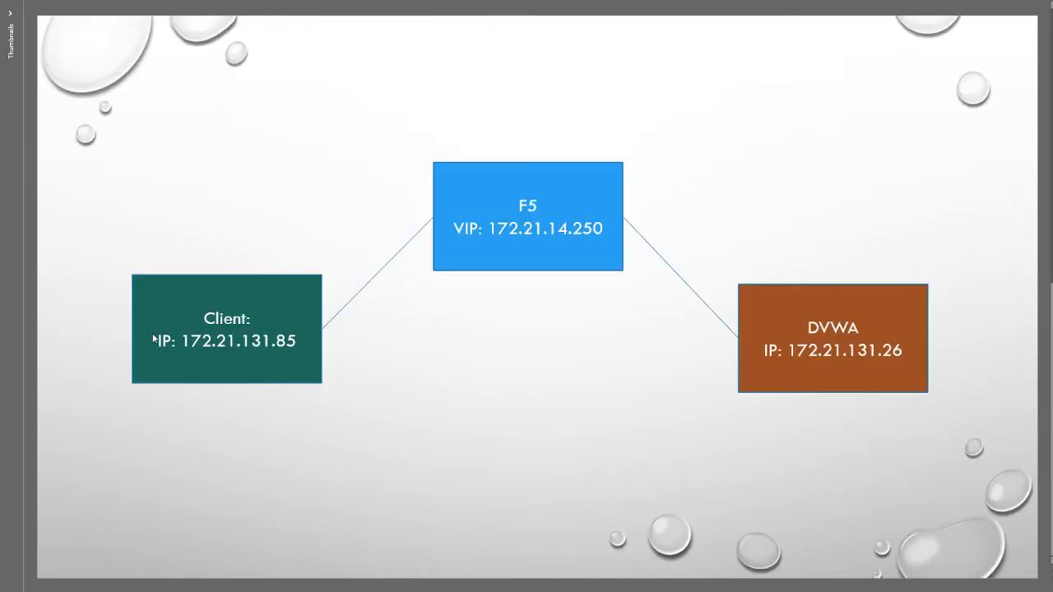
mouse_move(260, 371)
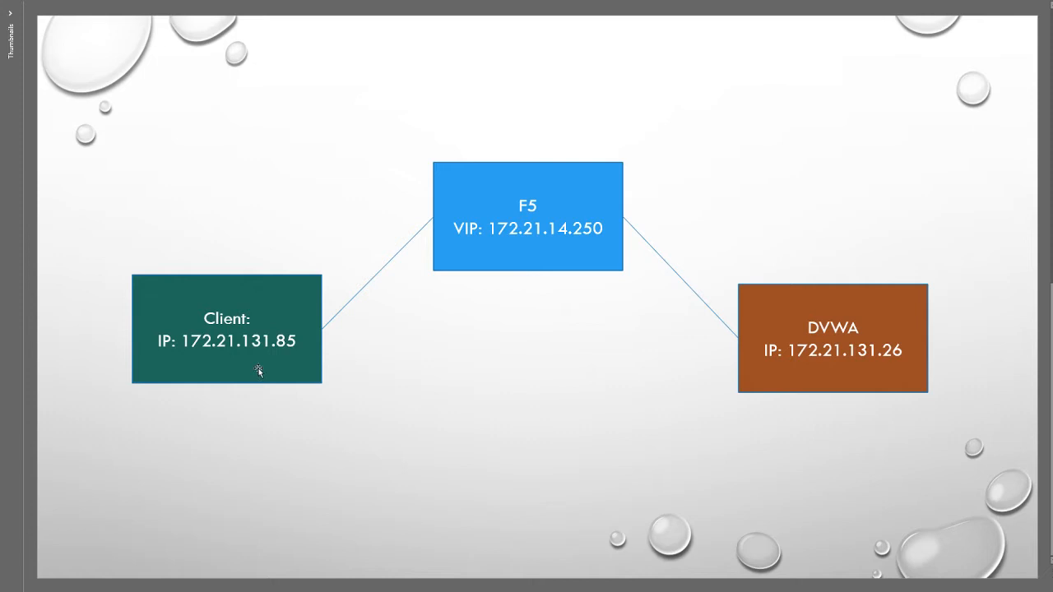
mouse_move(257, 370)
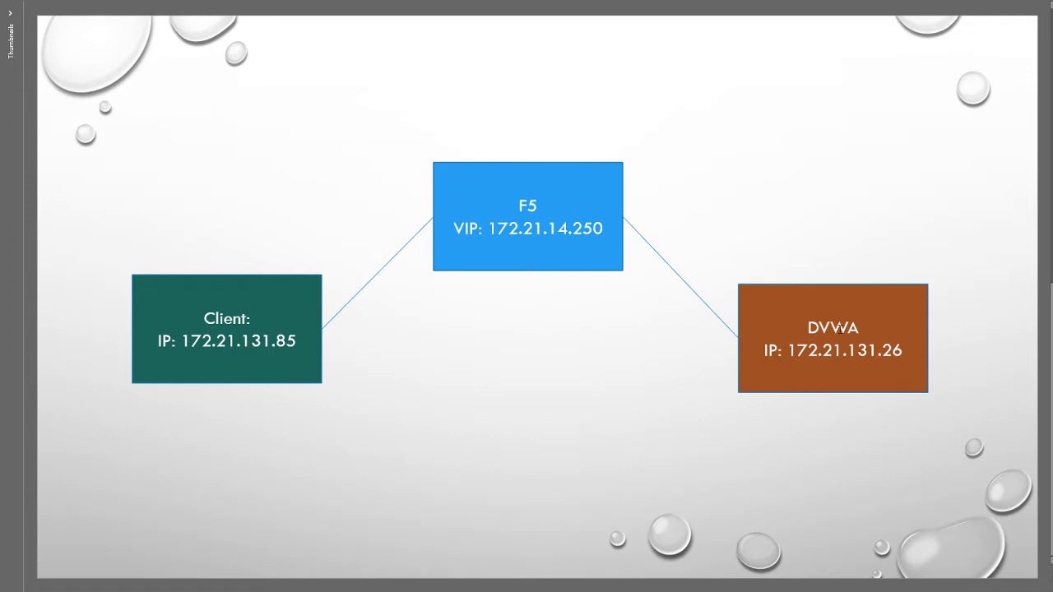
mouse_move(831, 355)
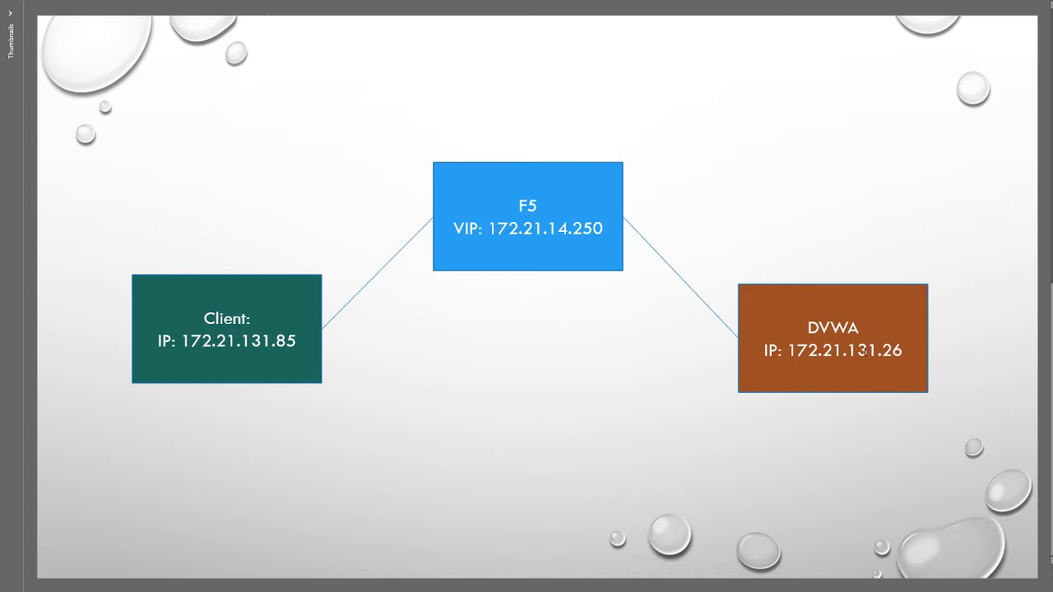
mouse_move(579, 253)
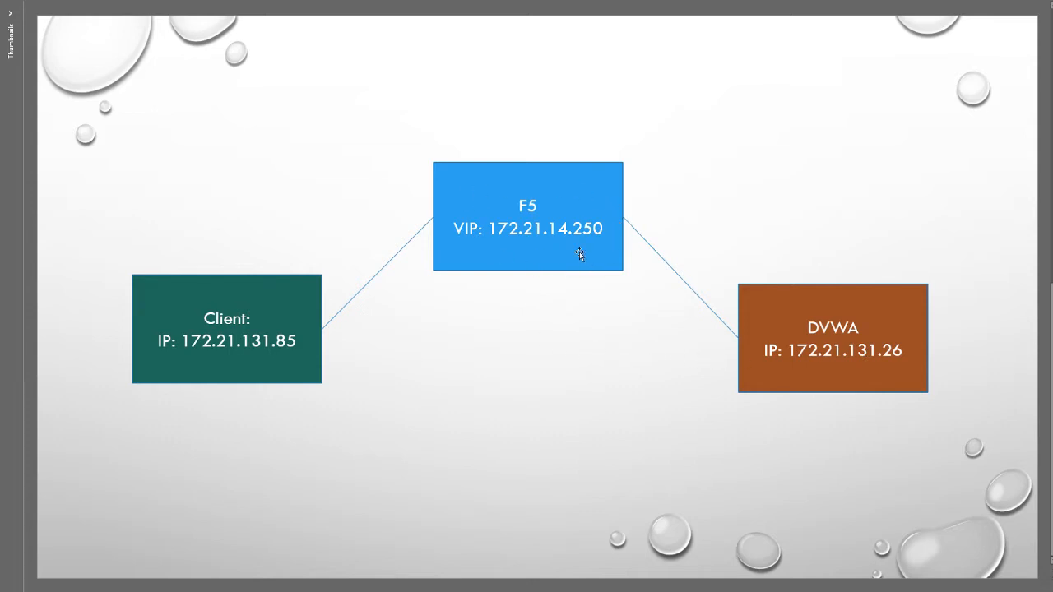
mouse_move(569, 319)
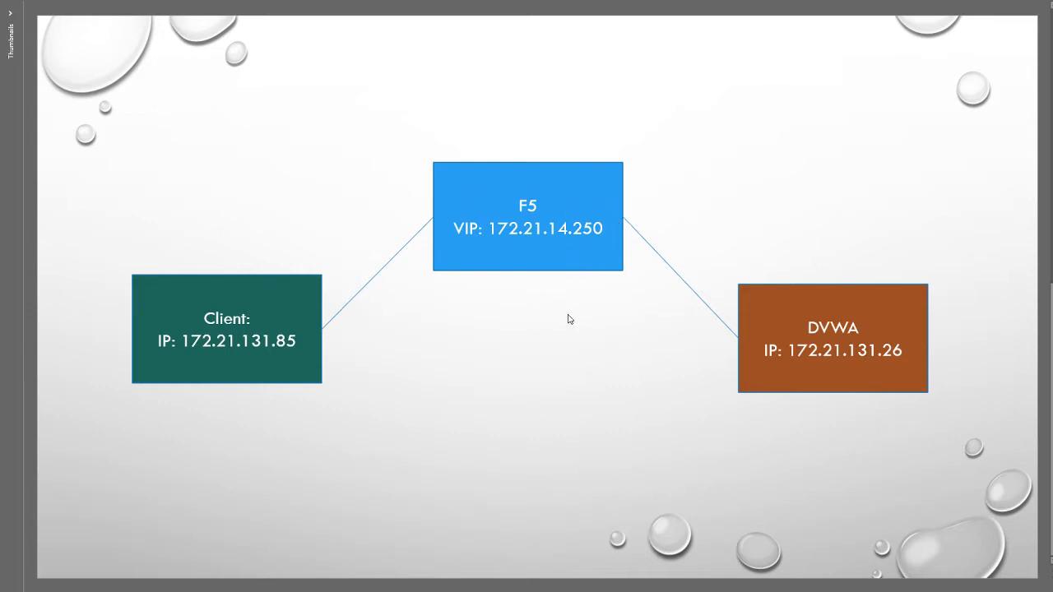
mouse_move(790, 392)
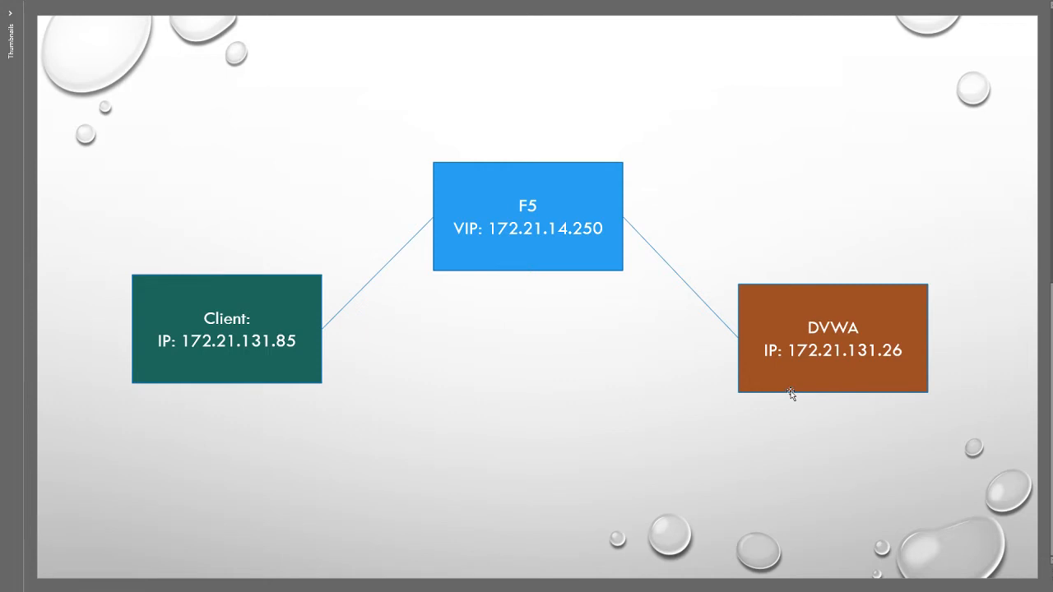
mouse_move(610, 194)
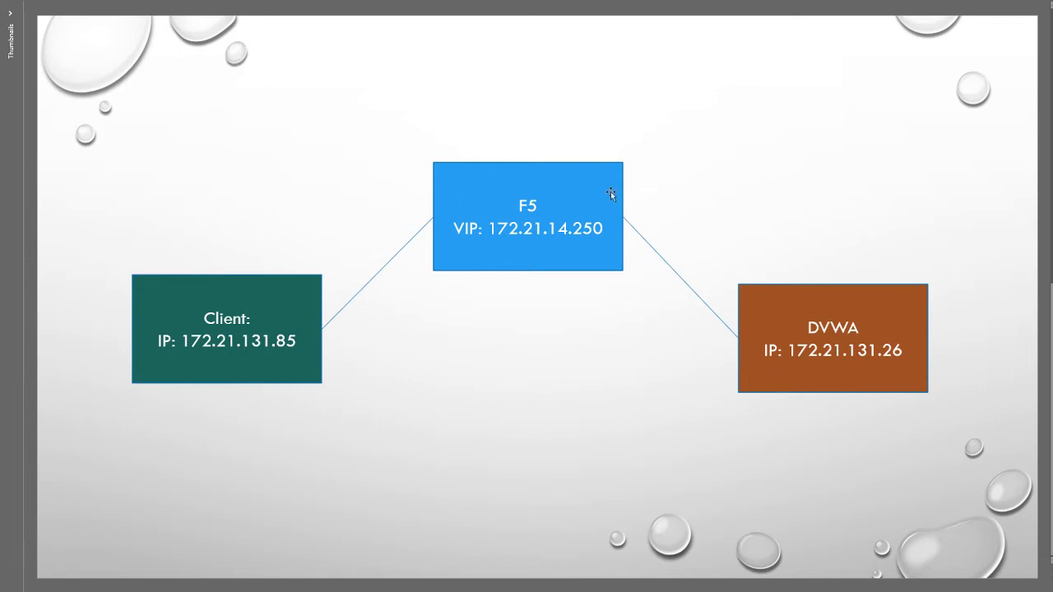
mouse_move(852, 337)
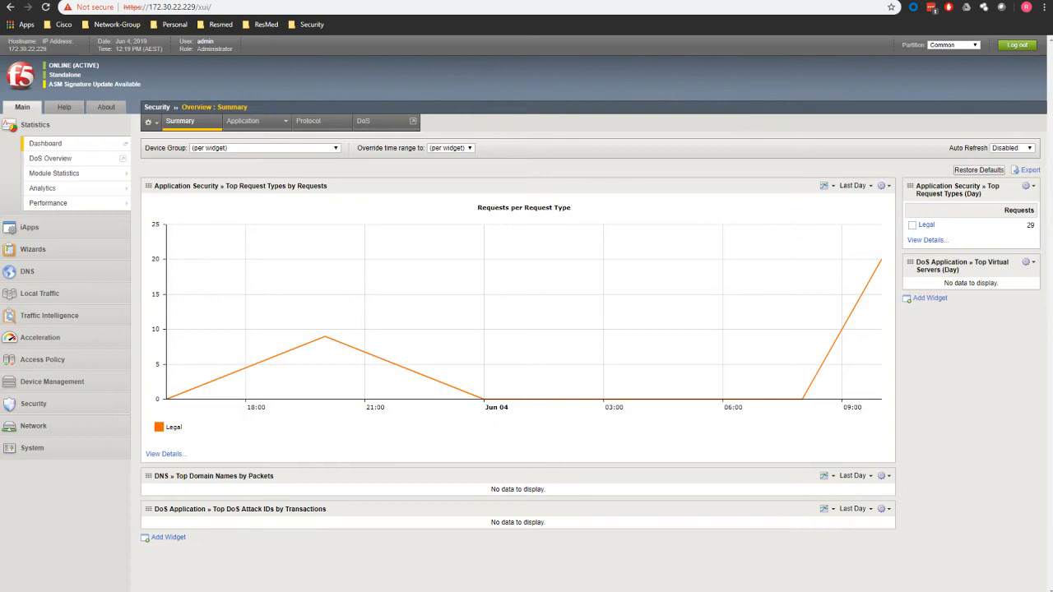
mouse_move(210, 85)
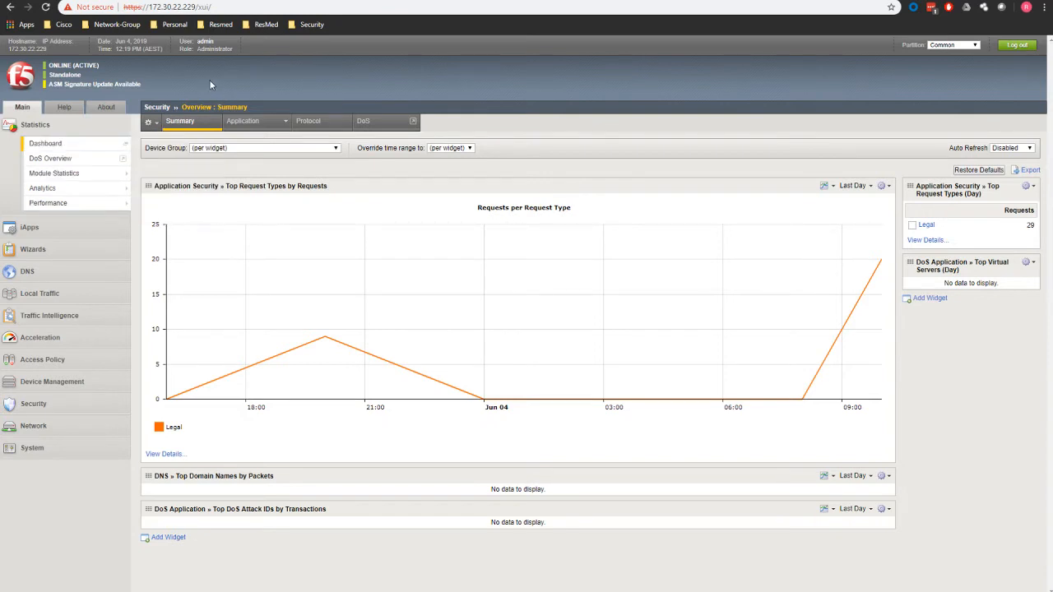
mouse_move(189, 234)
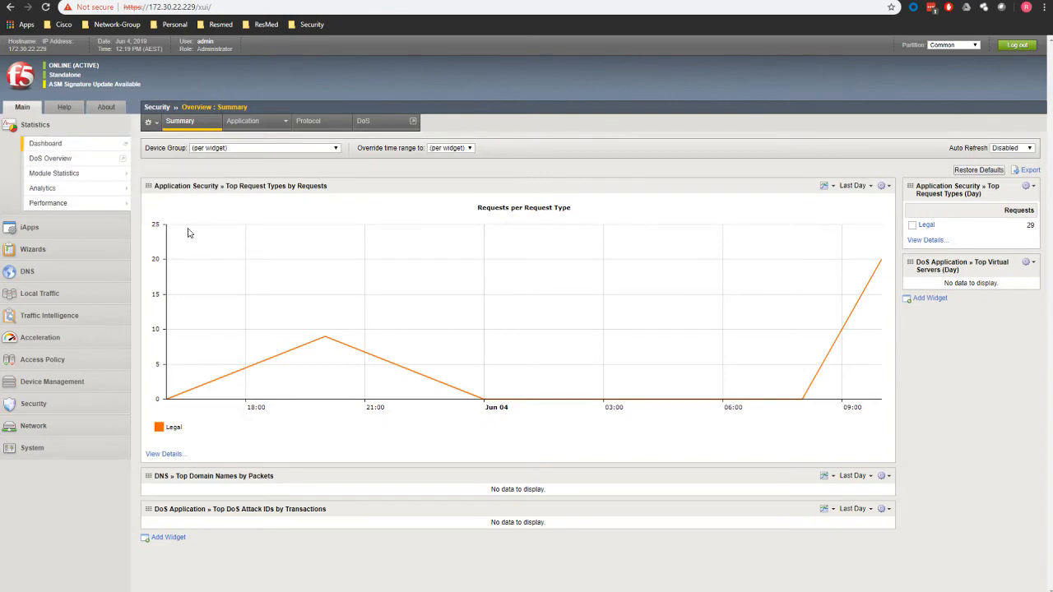
mouse_move(227, 253)
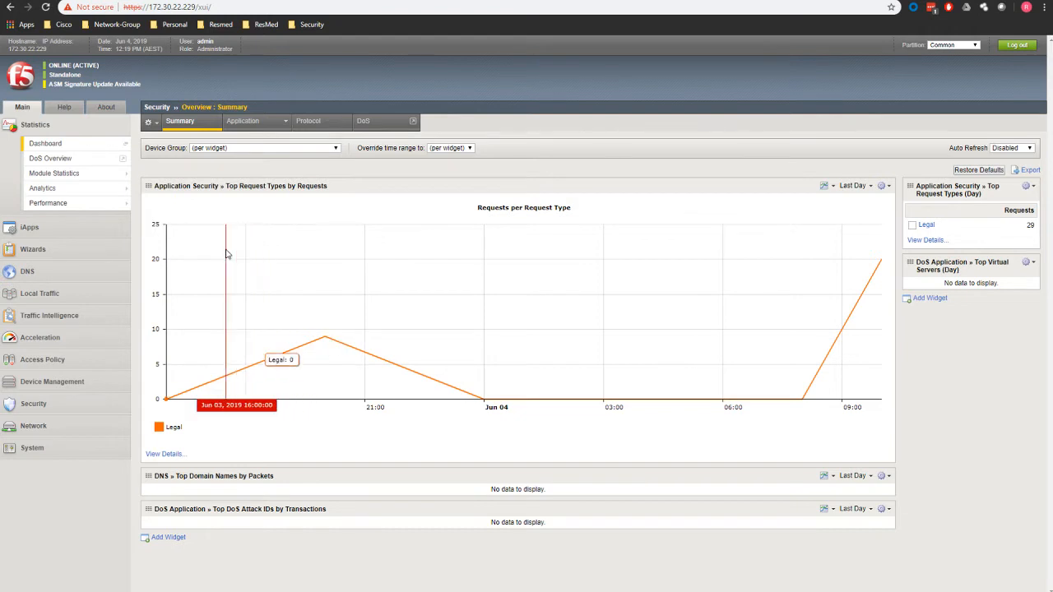
mouse_move(32, 404)
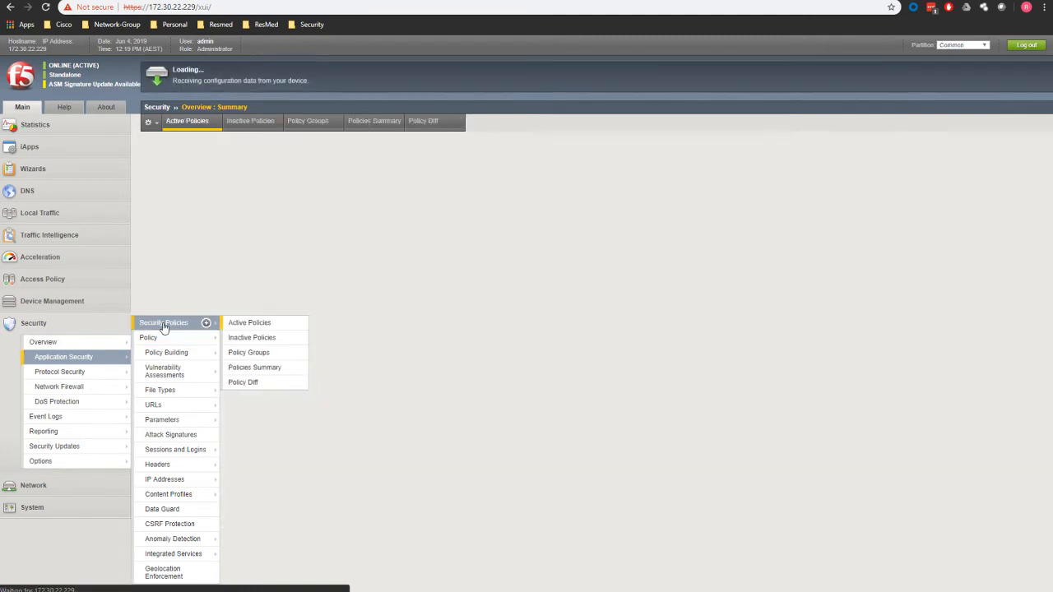
Show the Active Policies list with DVWA-Policy in Transparent enforcement mode
left_click(250, 321)
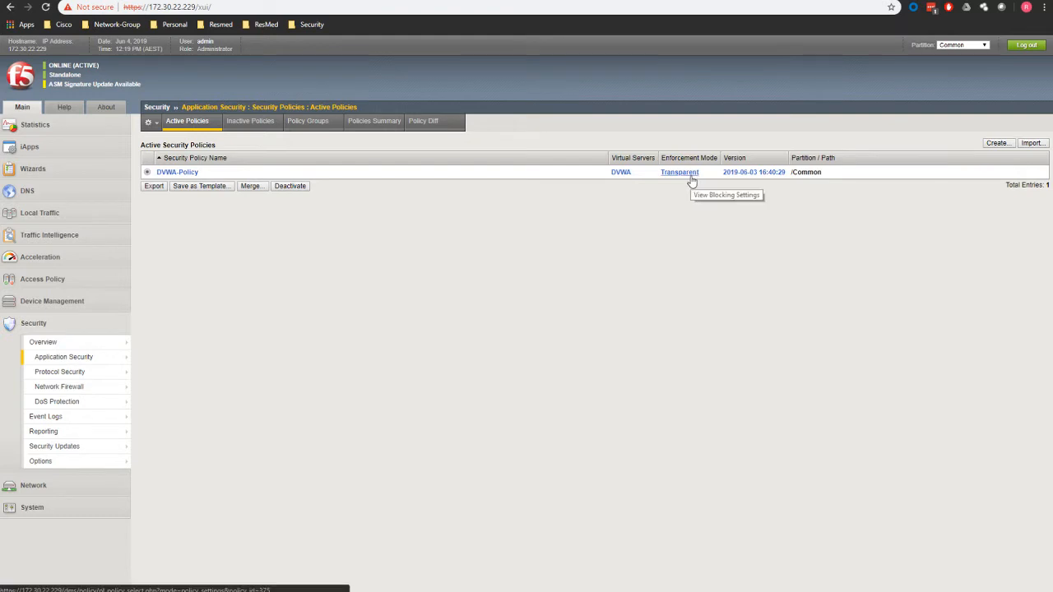
mouse_move(600, 191)
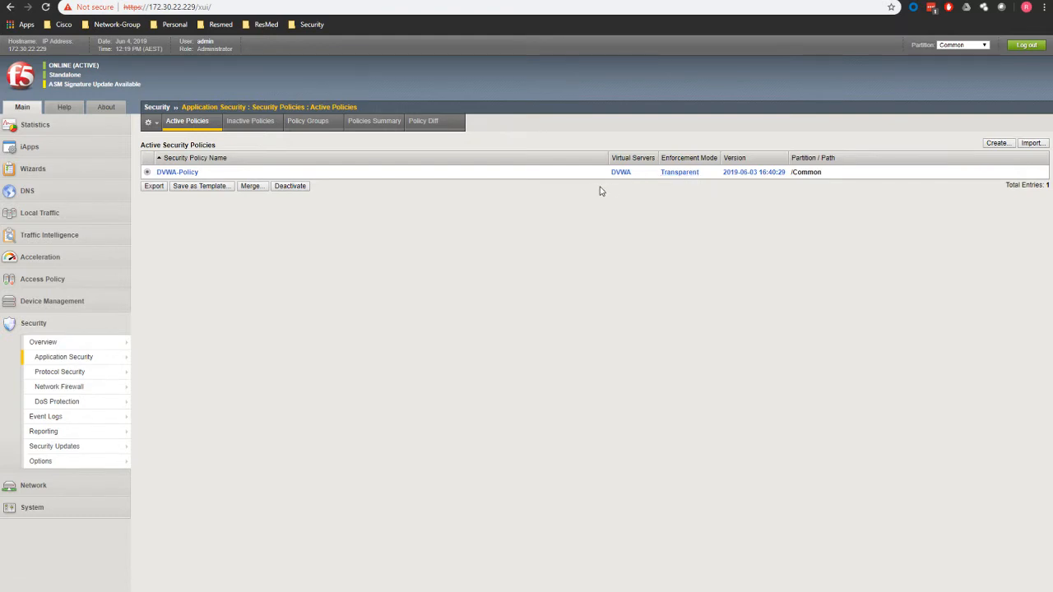
mouse_move(266, 319)
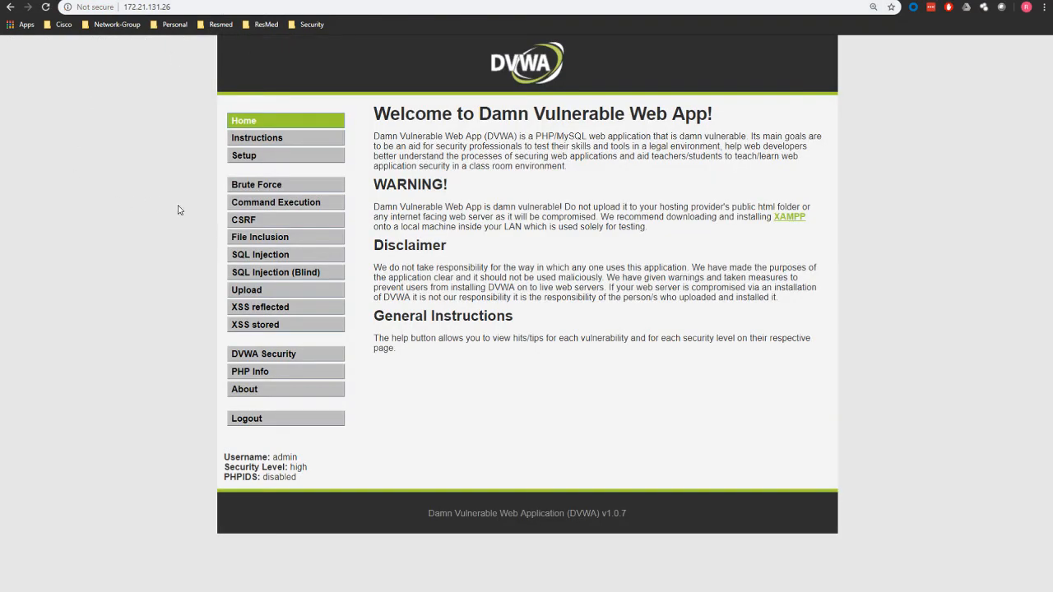
mouse_move(286, 105)
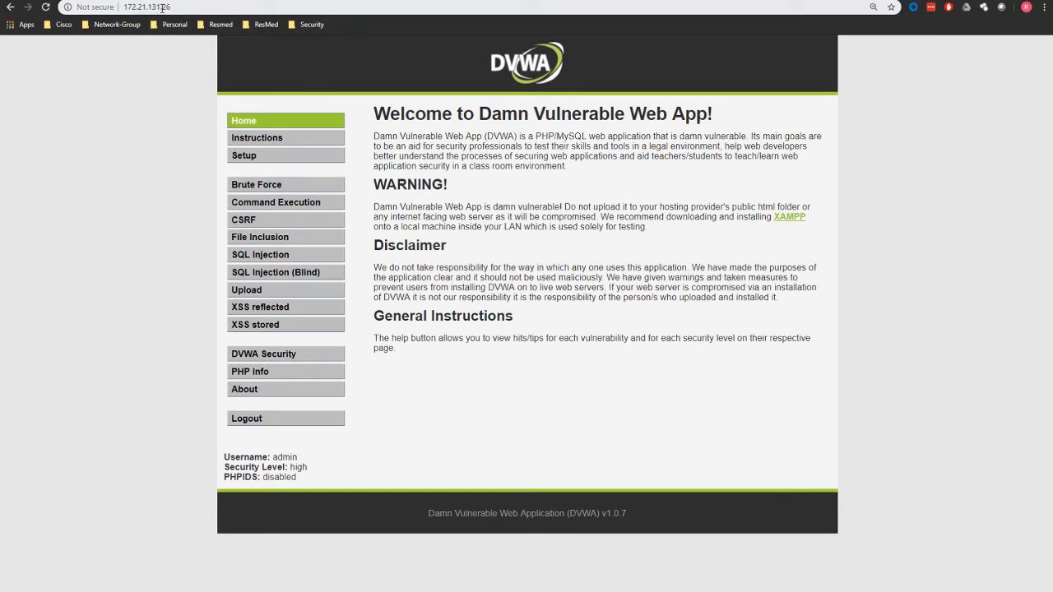
mouse_move(313, 234)
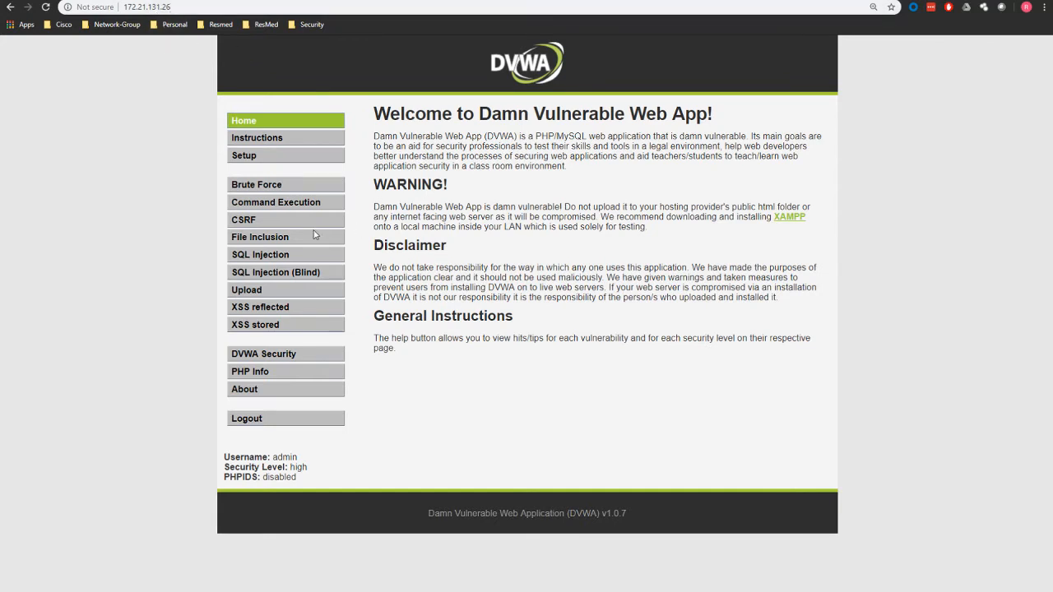
mouse_move(286, 290)
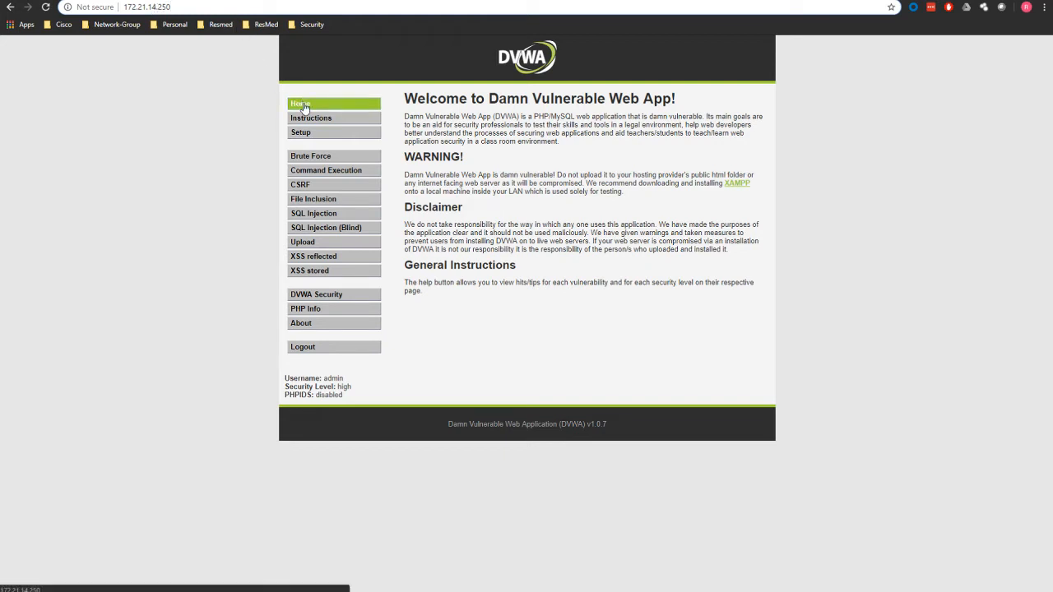
mouse_move(311, 156)
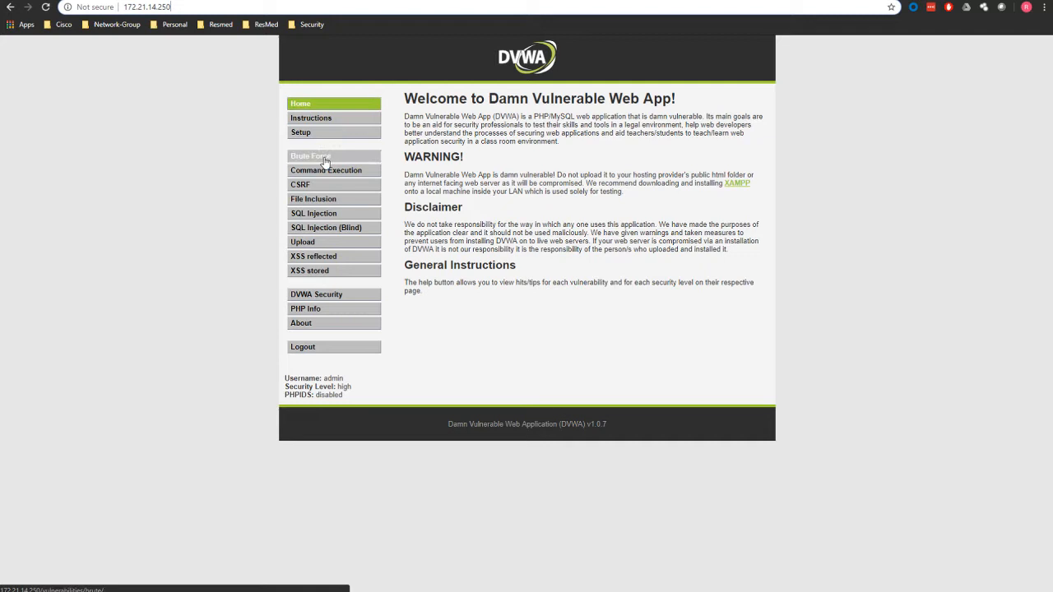
mouse_move(366, 119)
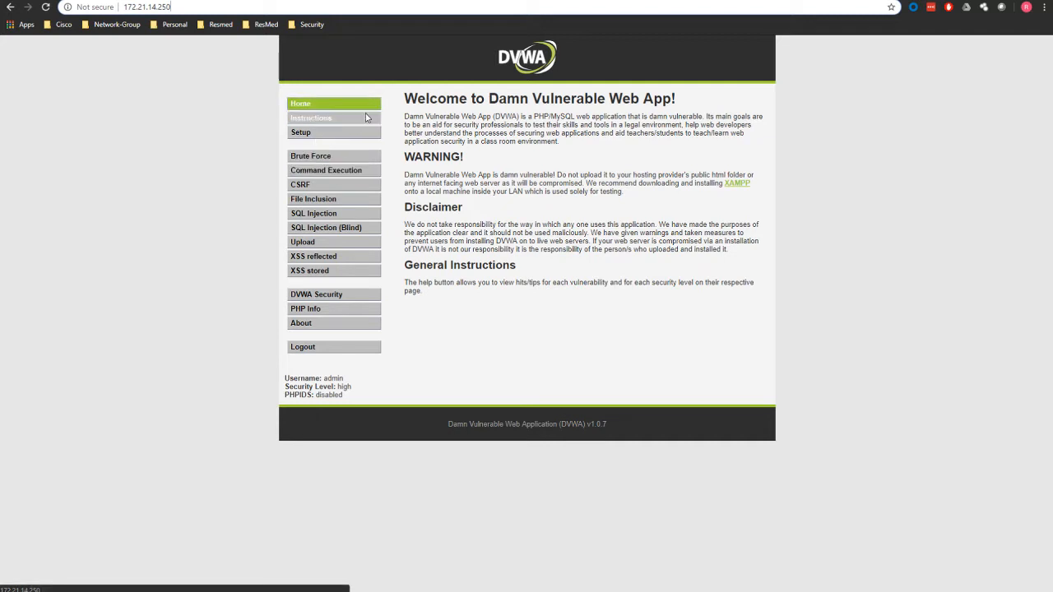
mouse_move(325, 169)
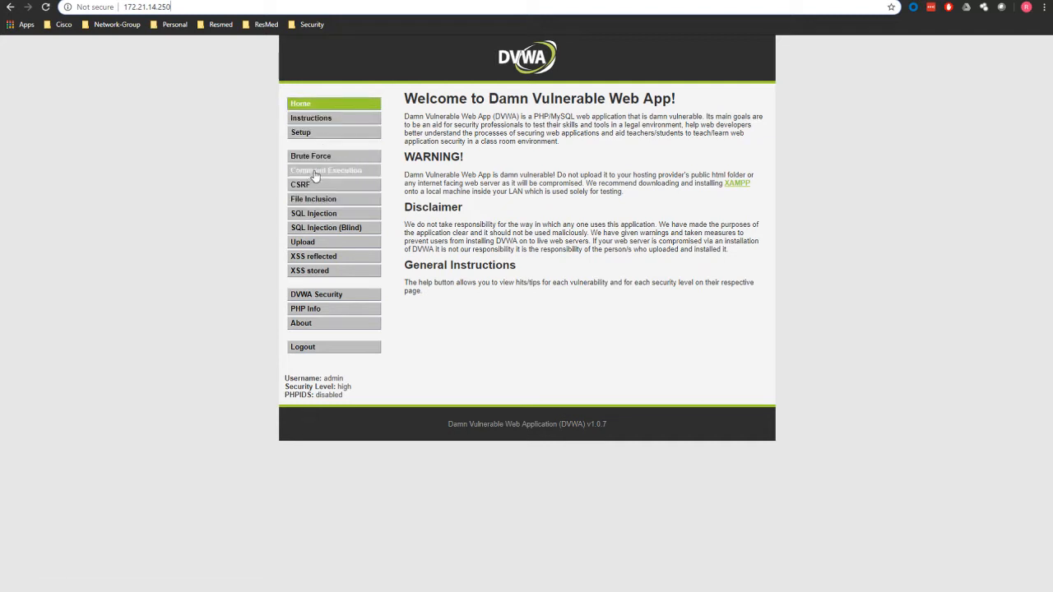
mouse_move(266, 141)
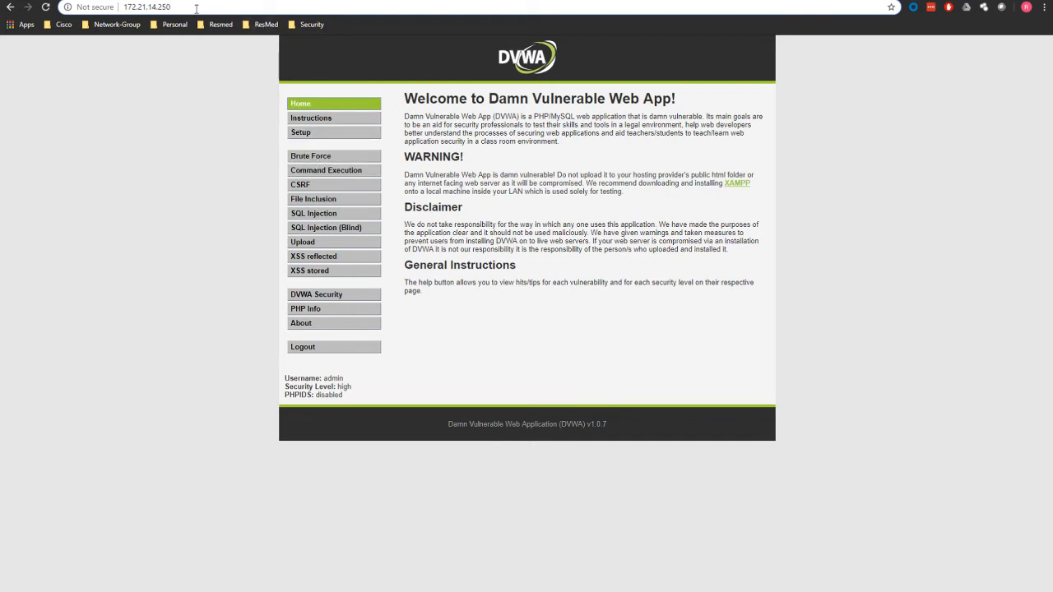
mouse_move(356, 9)
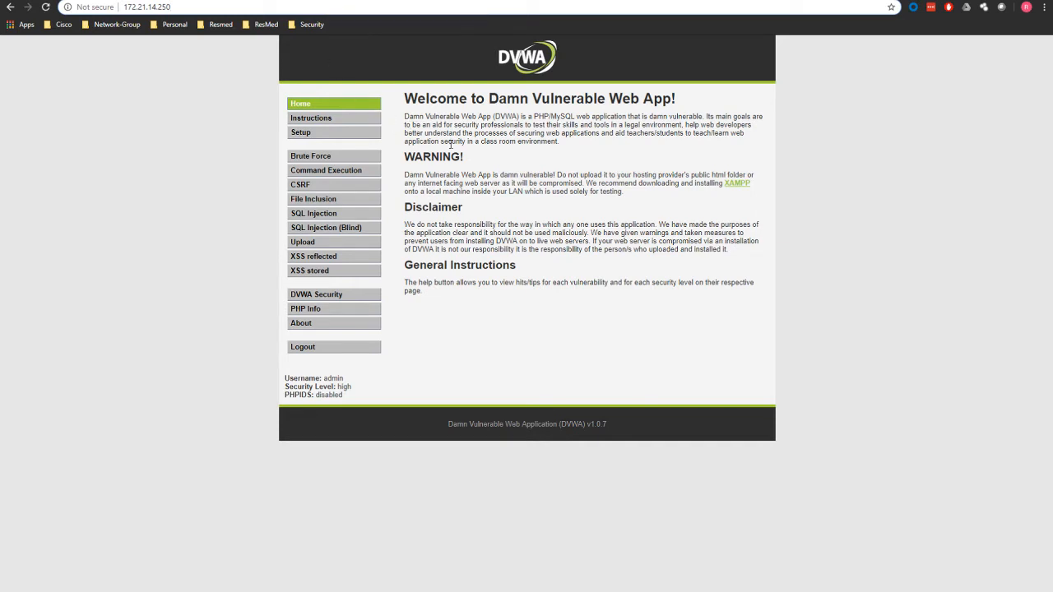
mouse_move(174, 57)
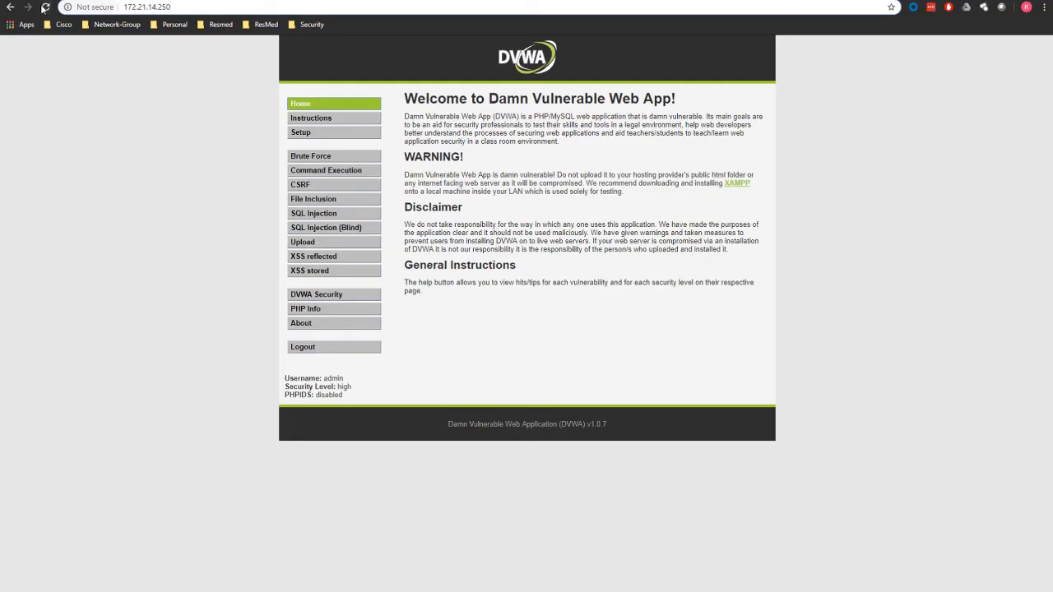
mouse_move(310, 119)
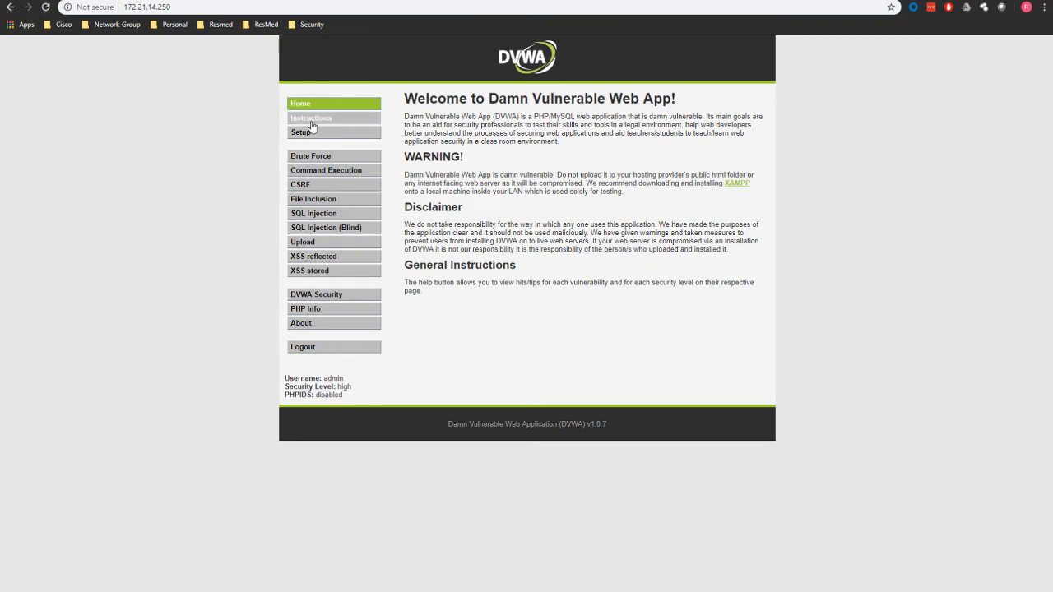
Visit DVWA's Setup, CSRF, SQL Injection, reflected XSS, DVWA Security and PHP Info pages, then return to BIG-IP
left_click(301, 132)
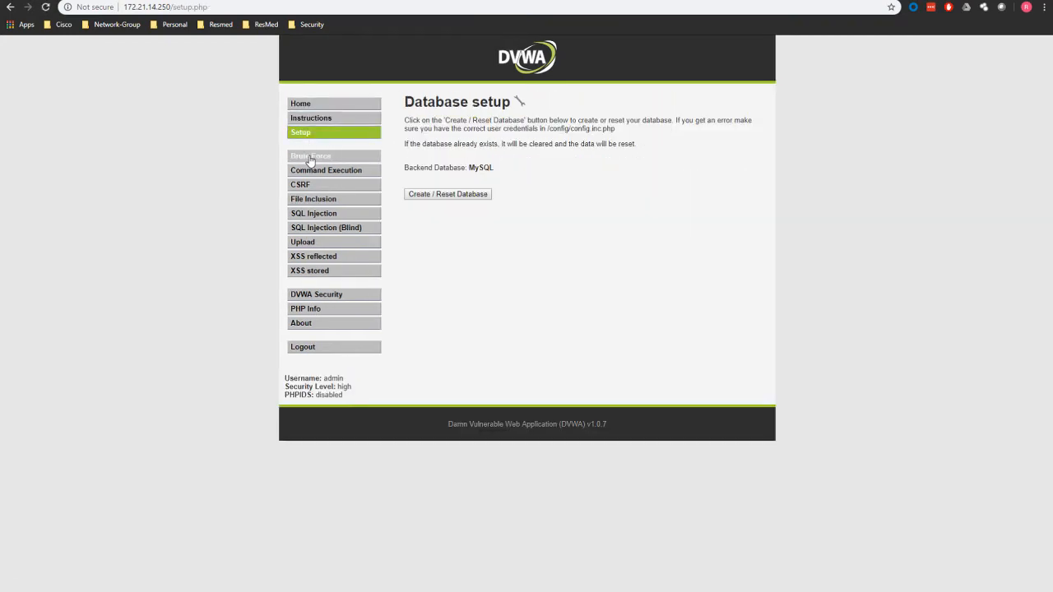
left_click(299, 184)
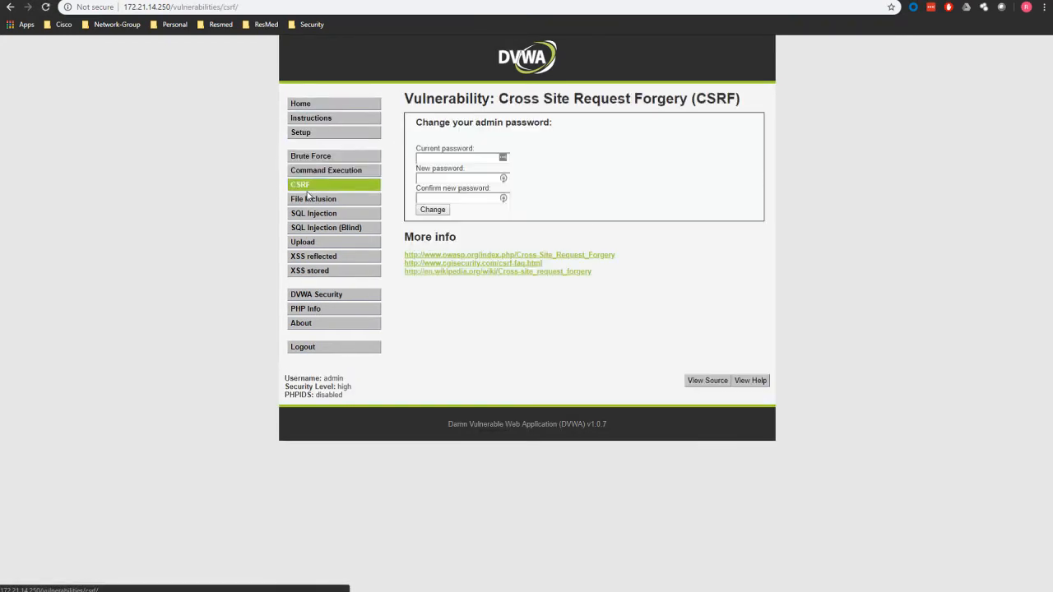
left_click(312, 213)
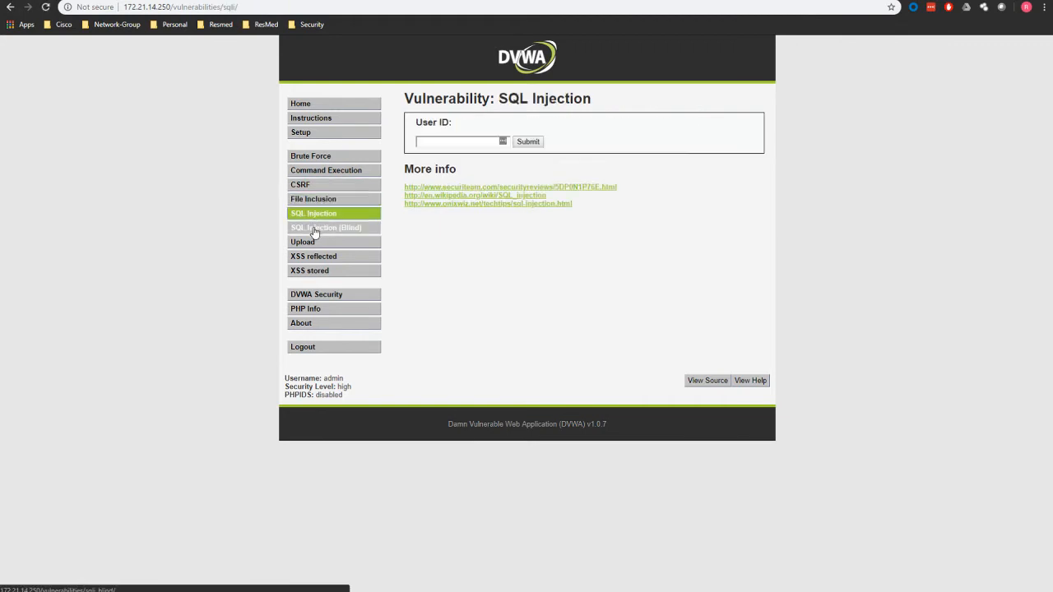
left_click(313, 257)
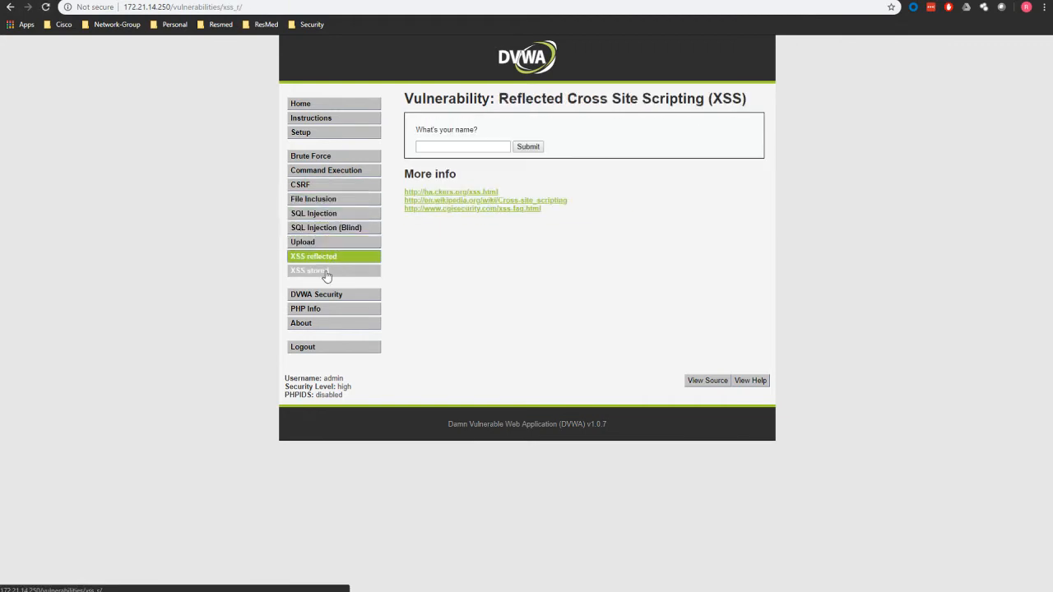
left_click(316, 294)
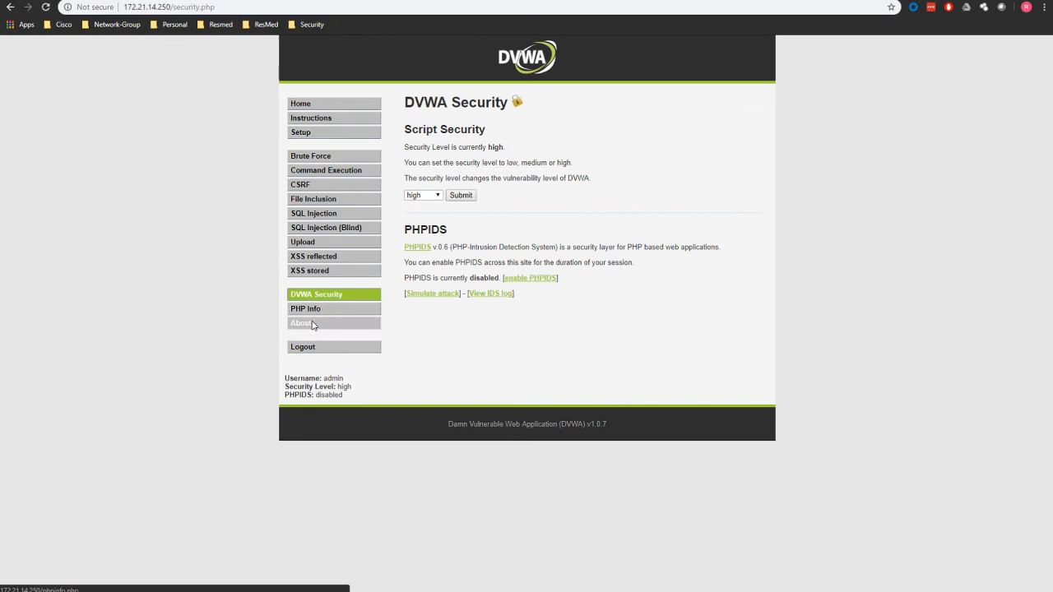
left_click(306, 310)
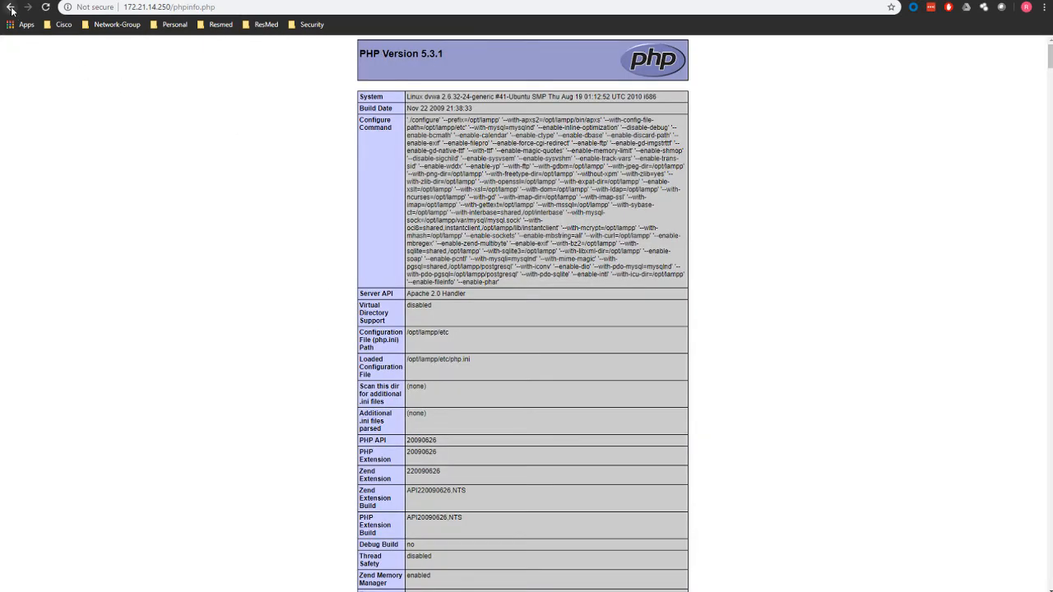
left_click(10, 6)
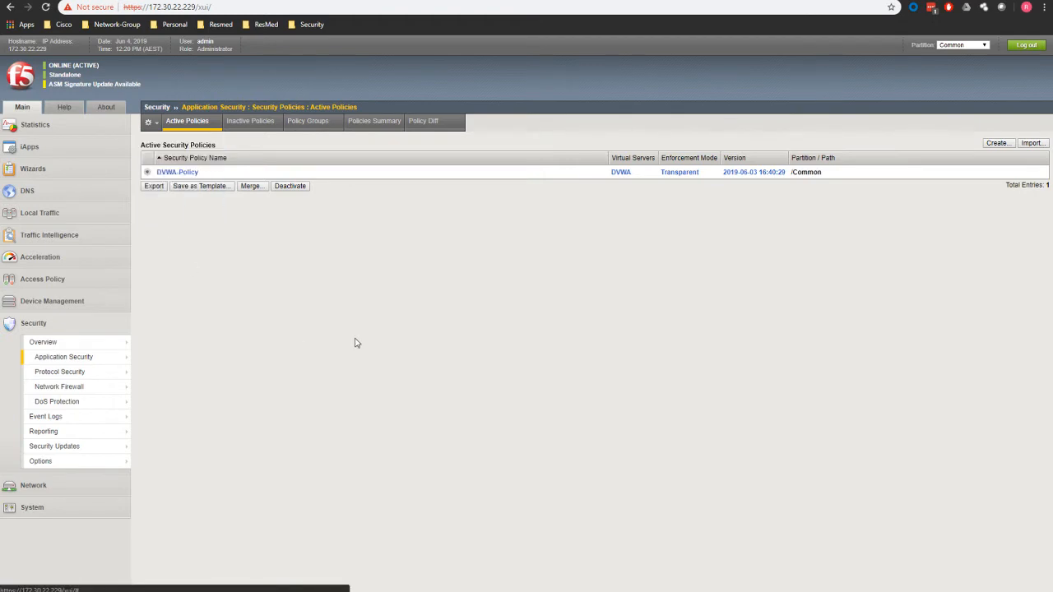
Reach Policy Building > Traffic Learning for DVWA-Policy and view the Data Guard information leakage suggestion
left_click(62, 355)
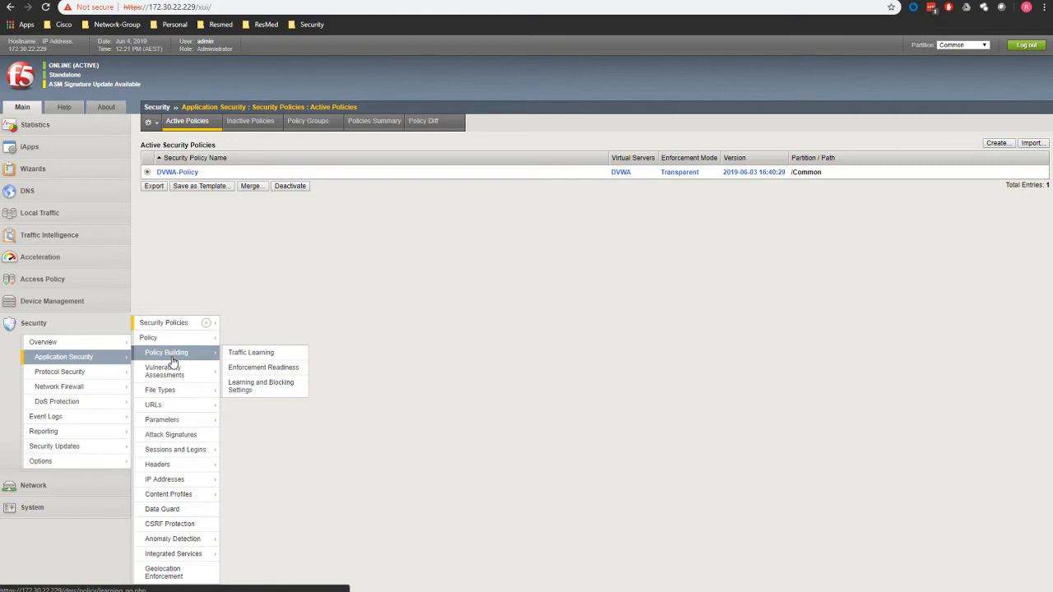
mouse_move(224, 356)
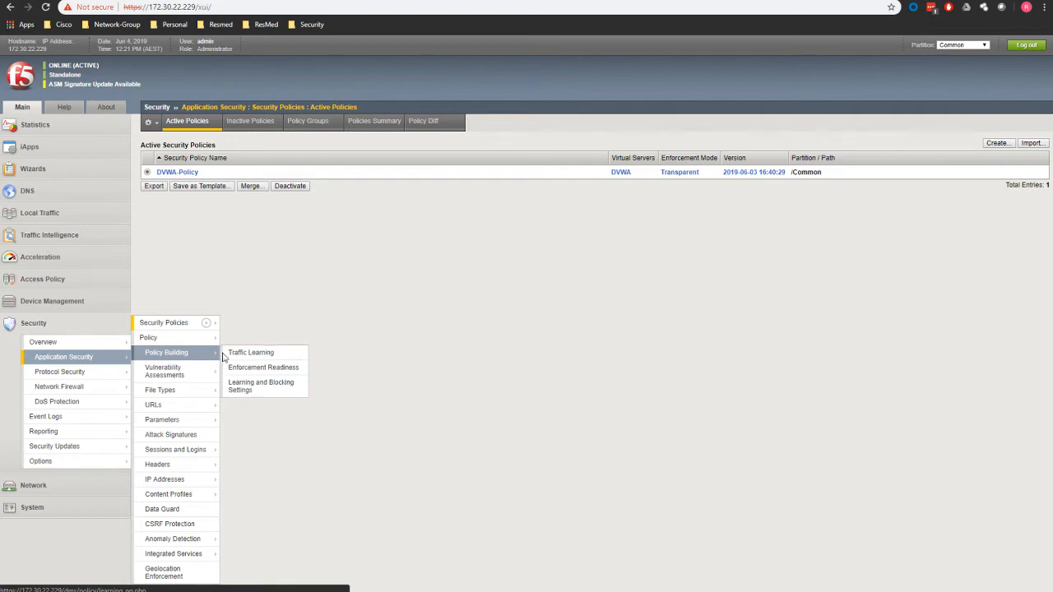
left_click(250, 352)
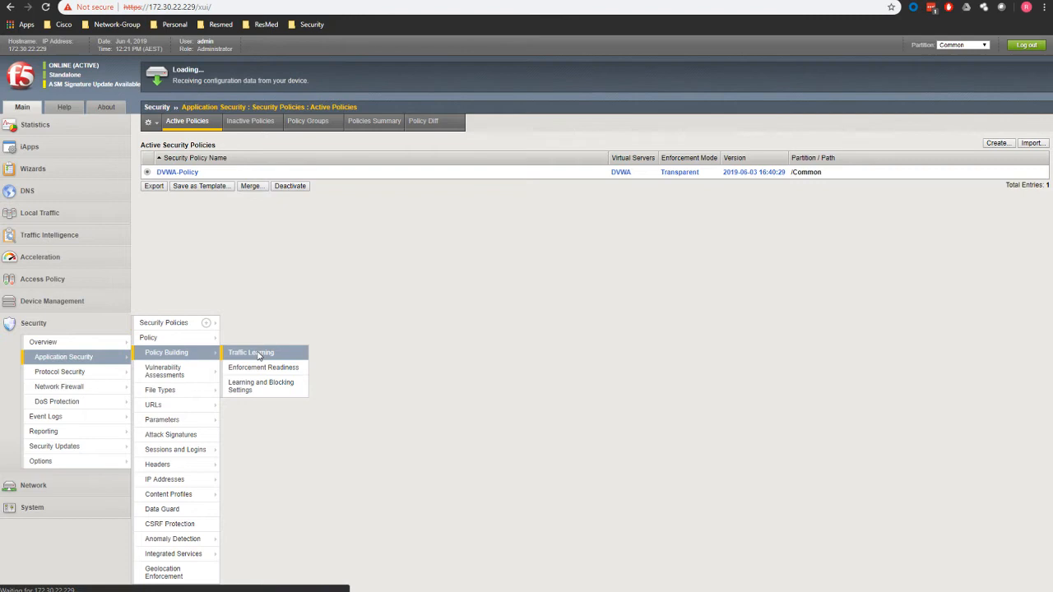
left_click(250, 352)
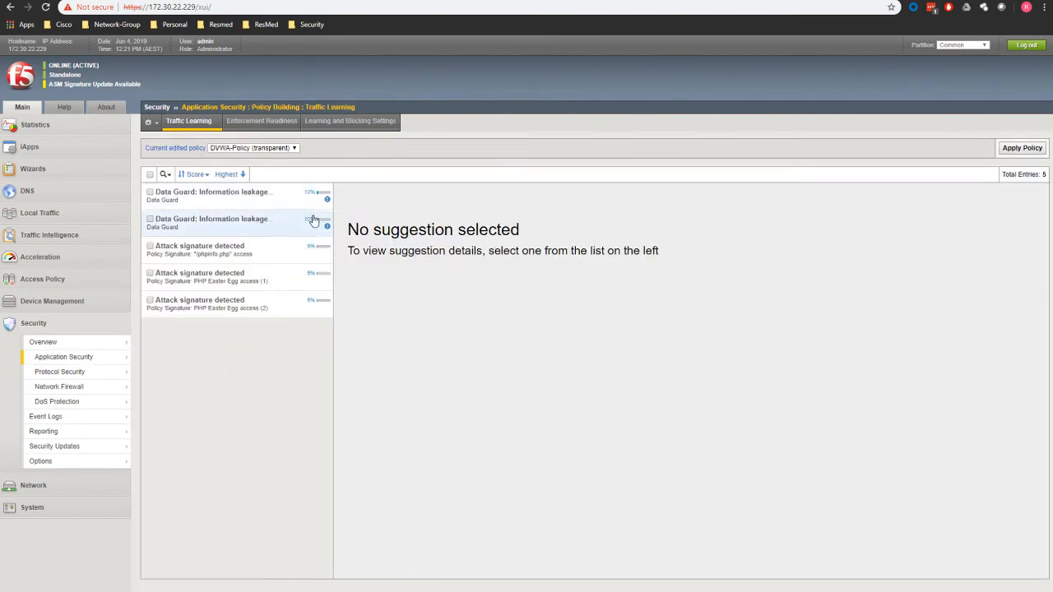
mouse_move(276, 386)
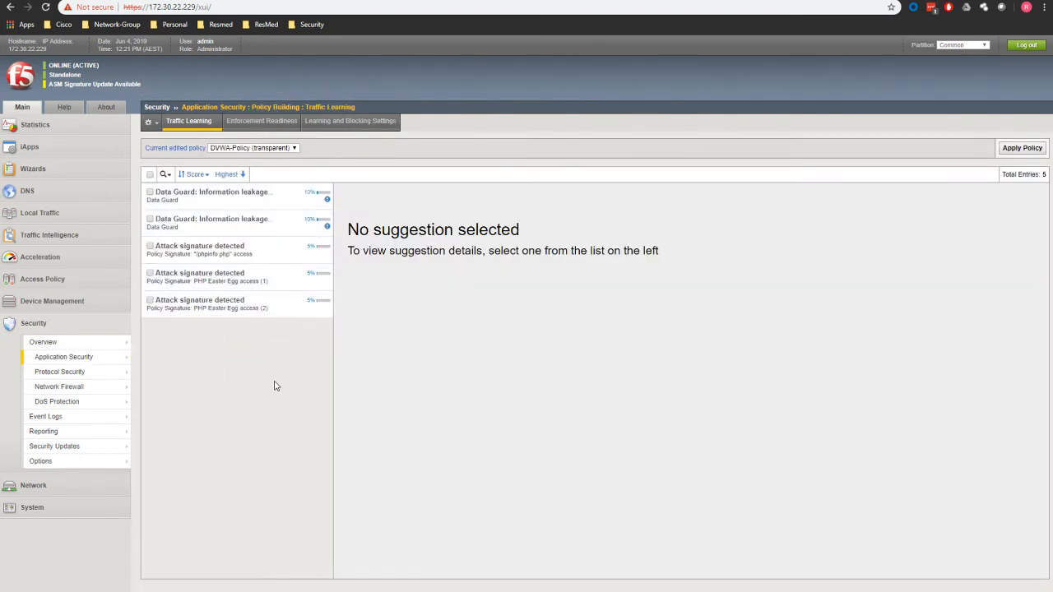
mouse_move(220, 339)
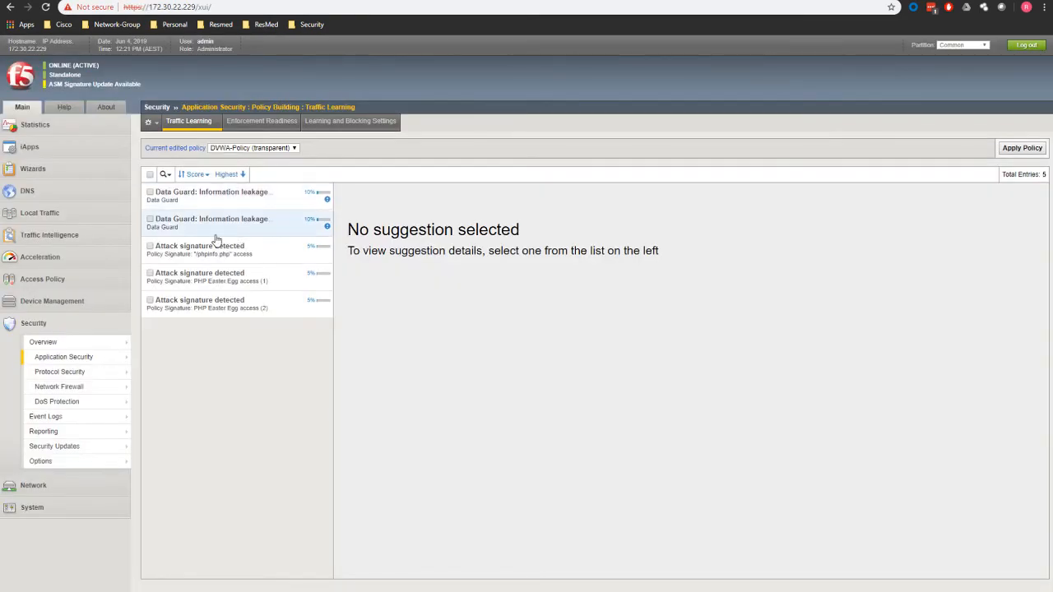
mouse_move(217, 250)
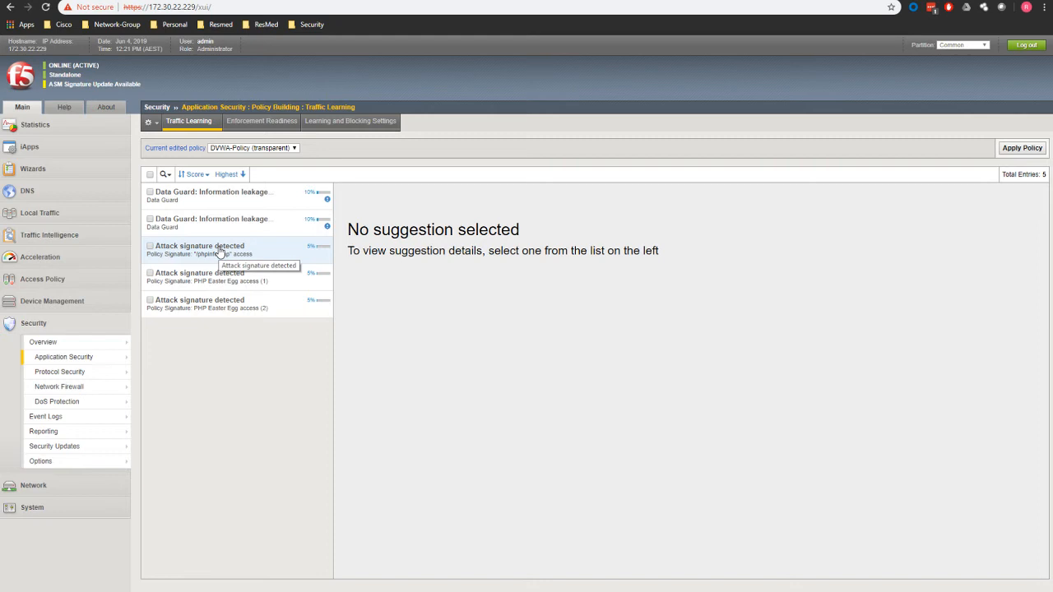
mouse_move(254, 253)
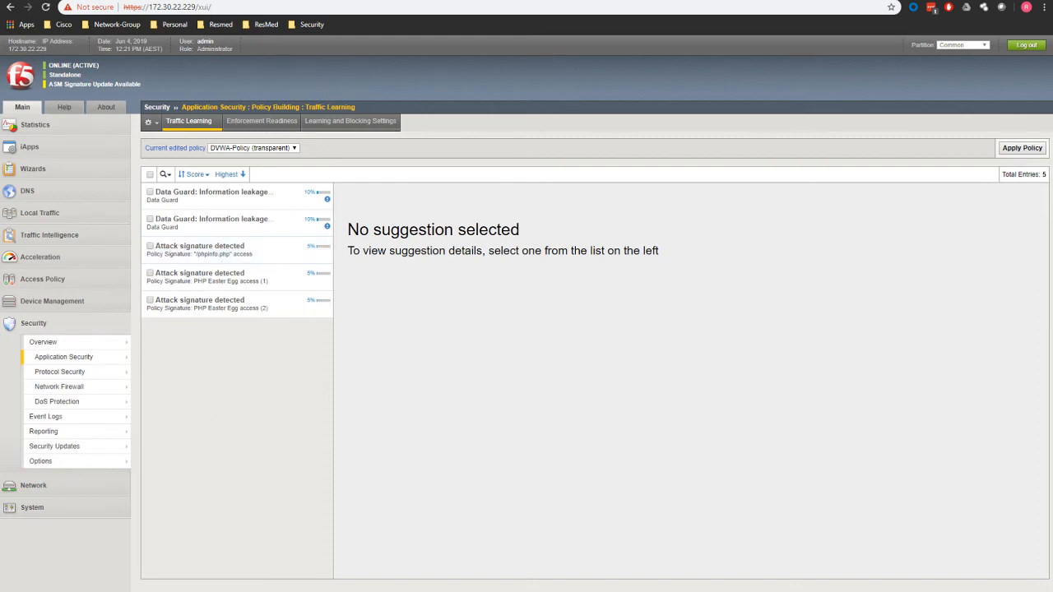
mouse_move(237, 195)
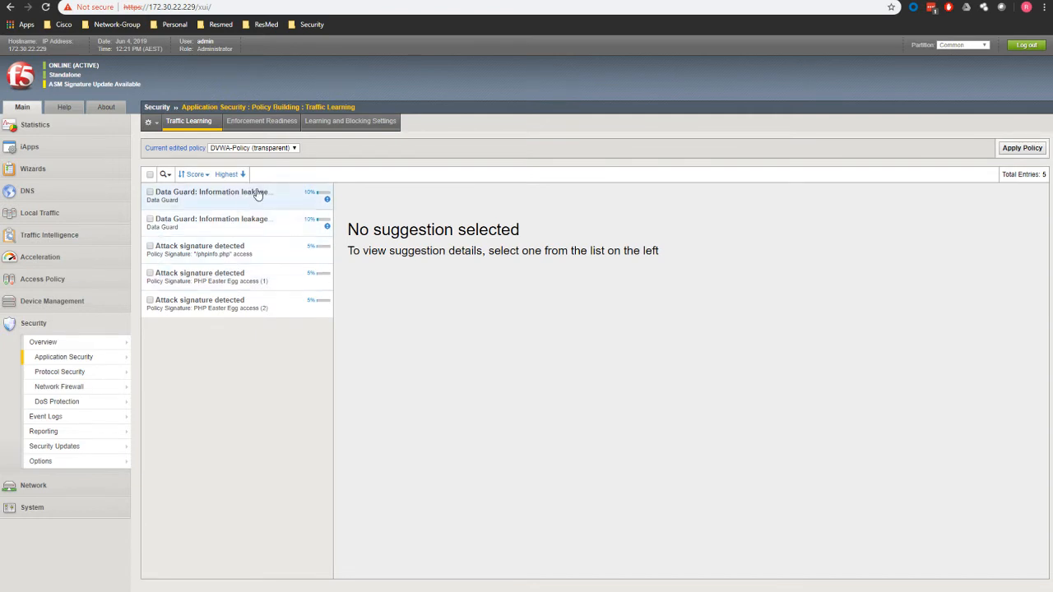
mouse_move(253, 237)
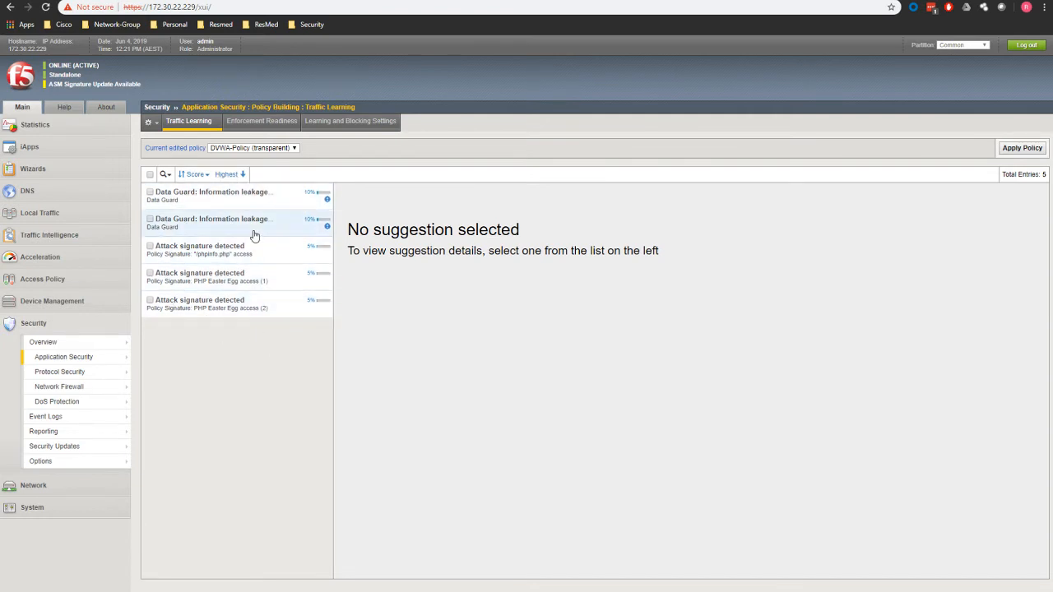
mouse_move(227, 250)
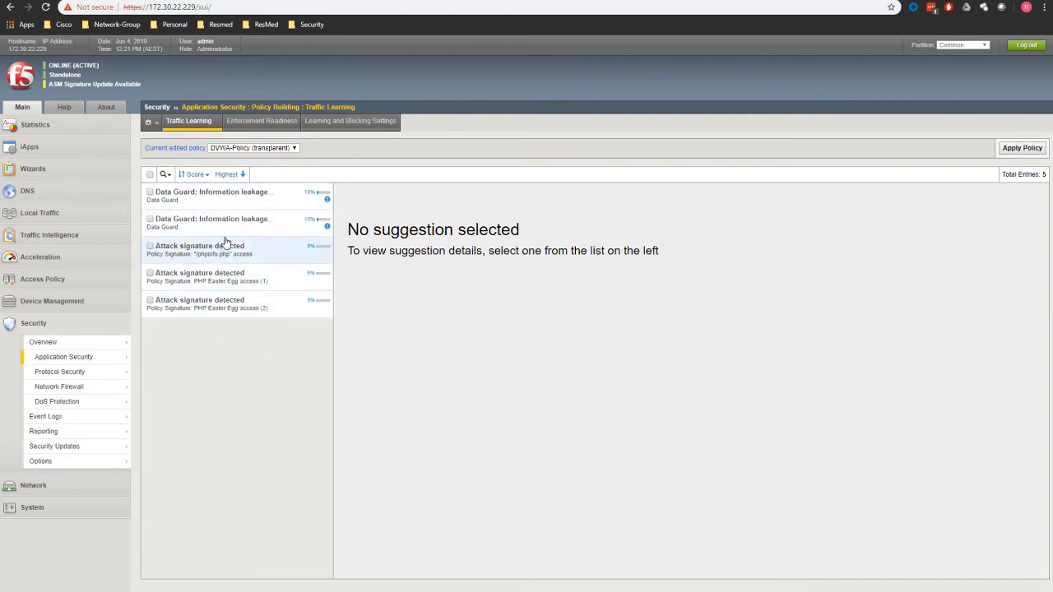
mouse_move(234, 200)
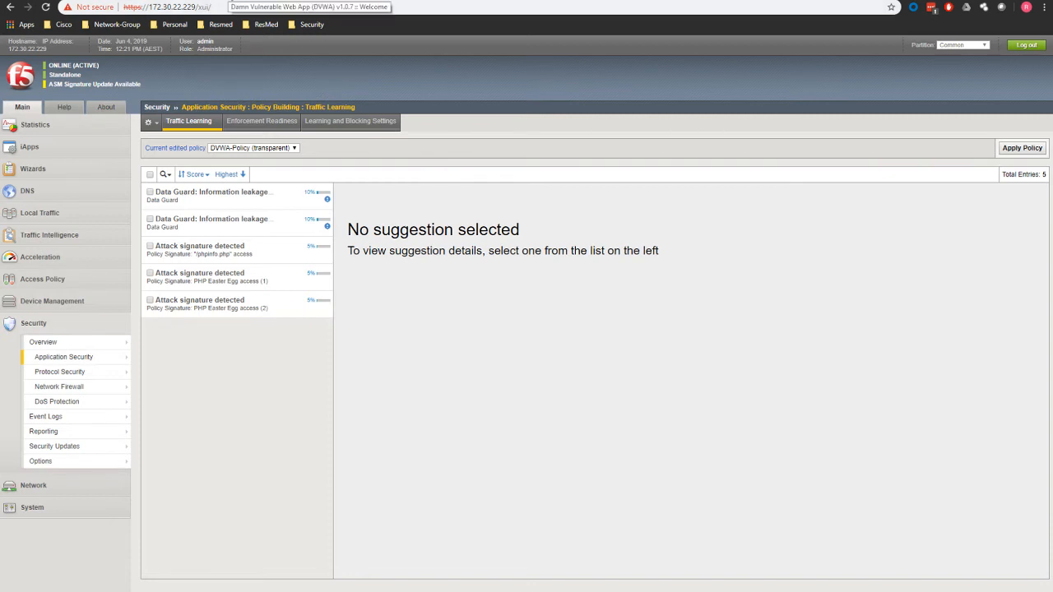
mouse_move(372, 292)
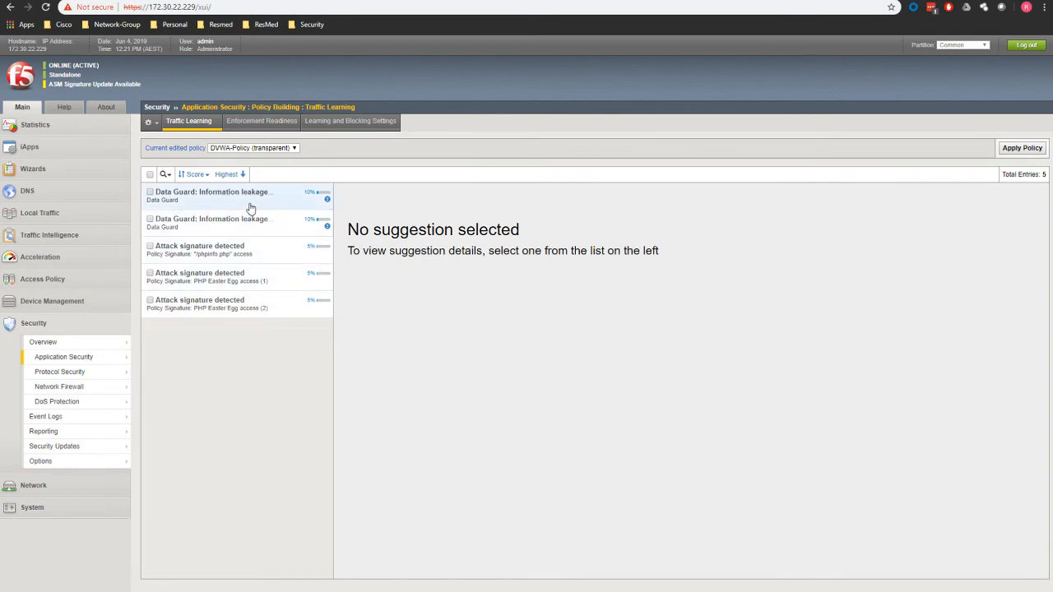
mouse_move(226, 207)
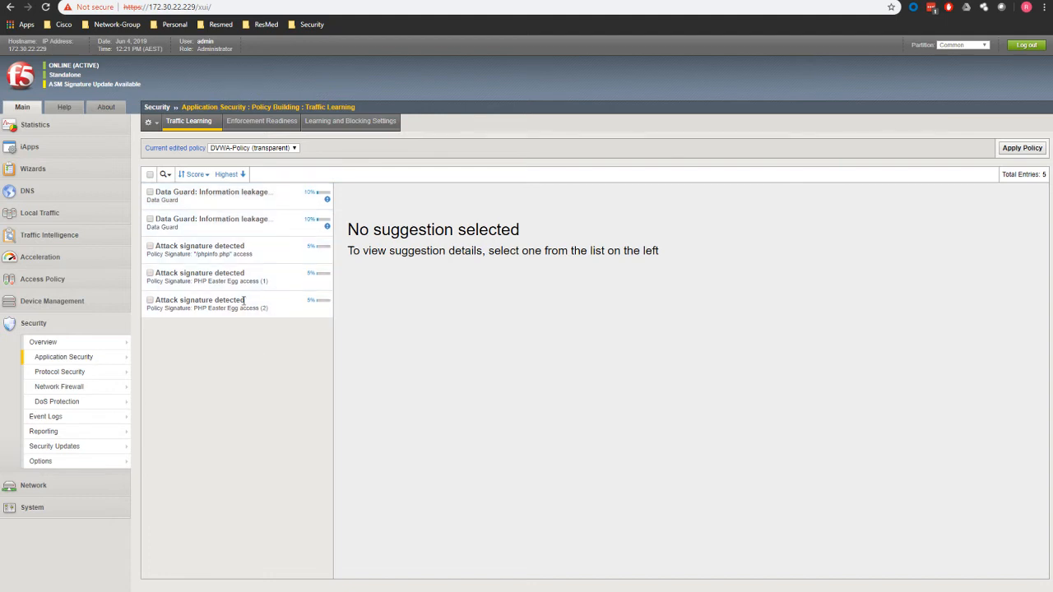
mouse_move(255, 276)
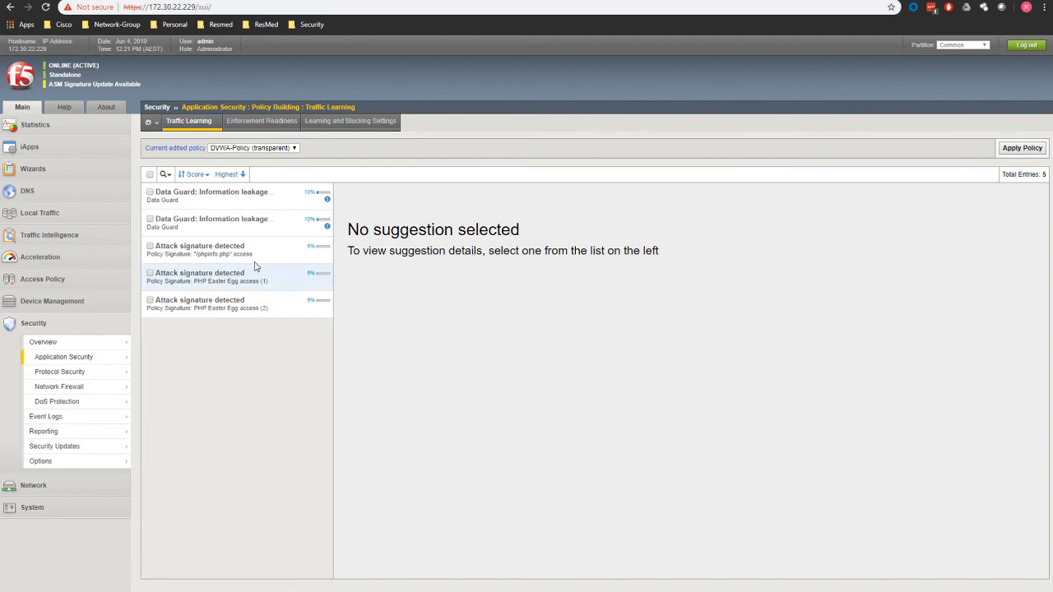
mouse_move(276, 313)
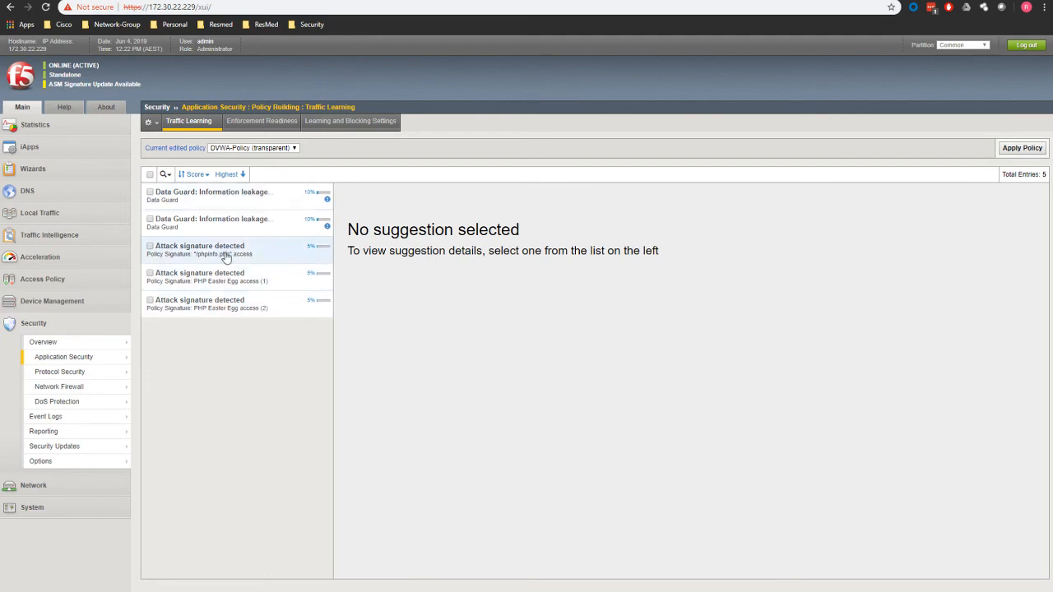
left_click(212, 195)
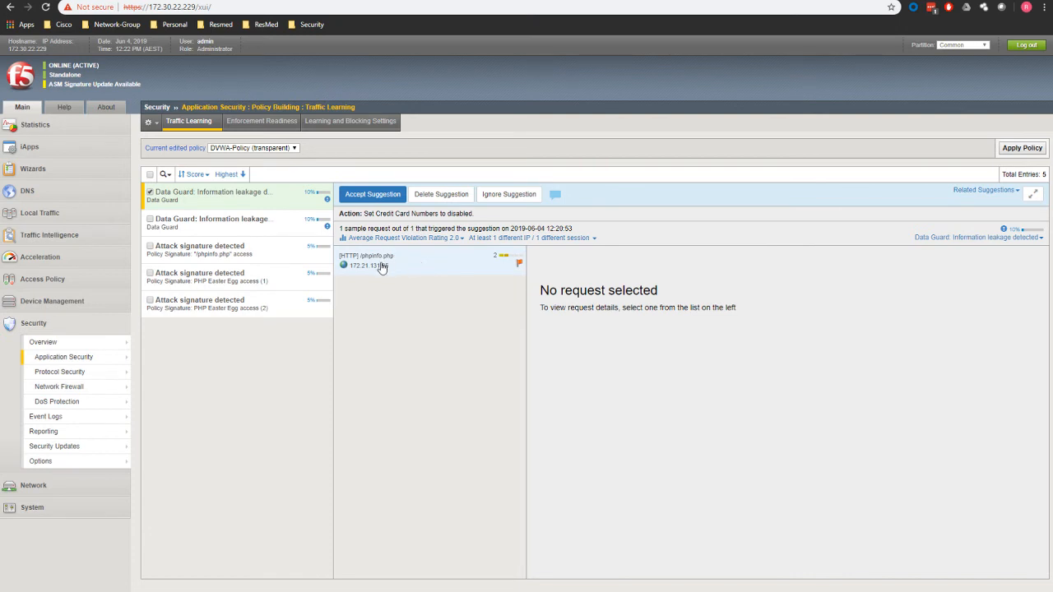
Inspect the triggering request and accept the Data Guard suggestion disabling Credit Card Numbers
left_click(365, 257)
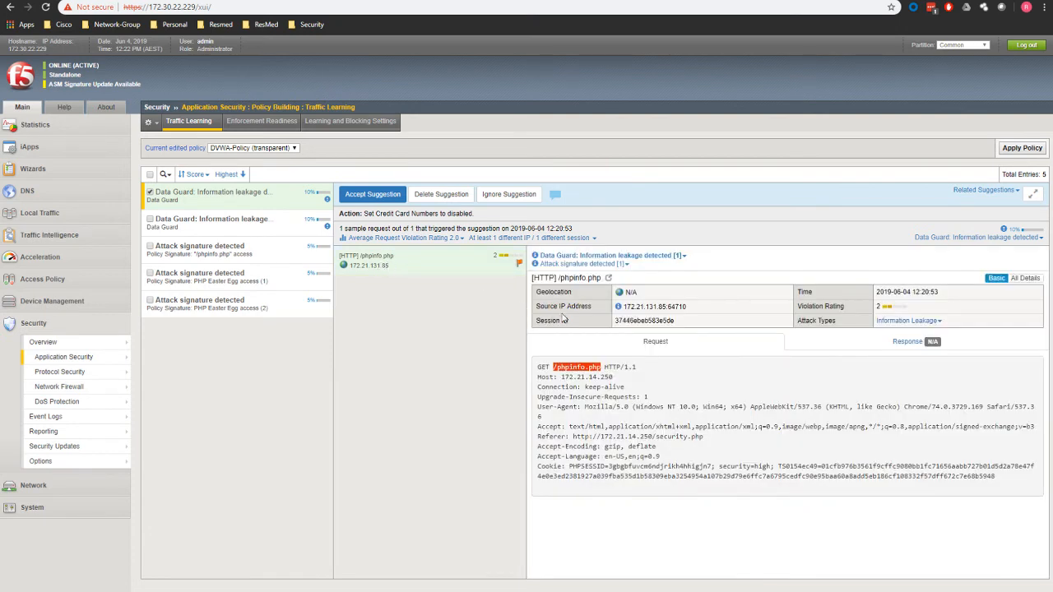
mouse_move(408, 287)
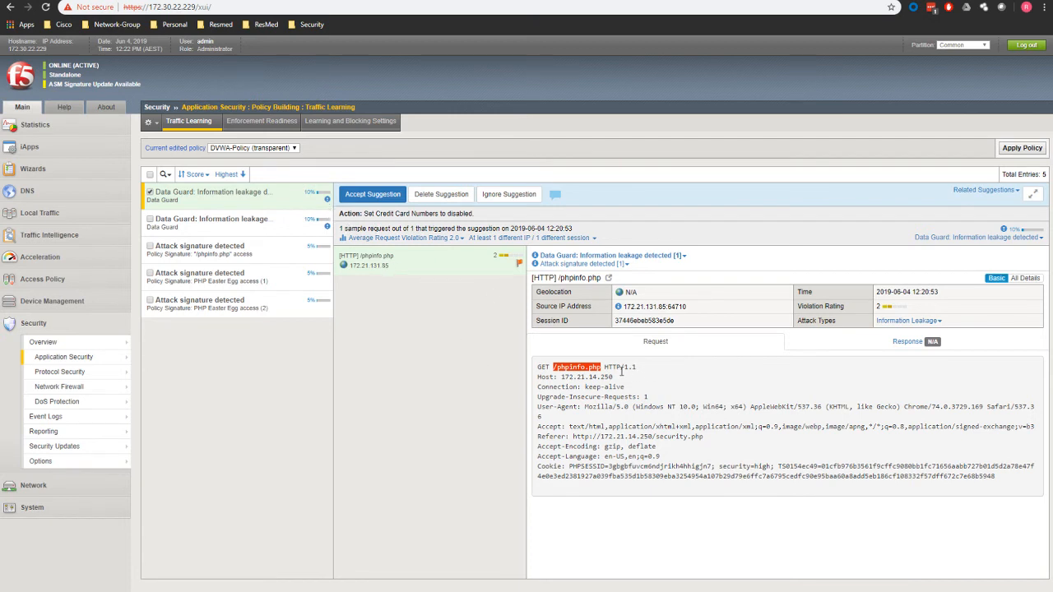
double_click(576, 367)
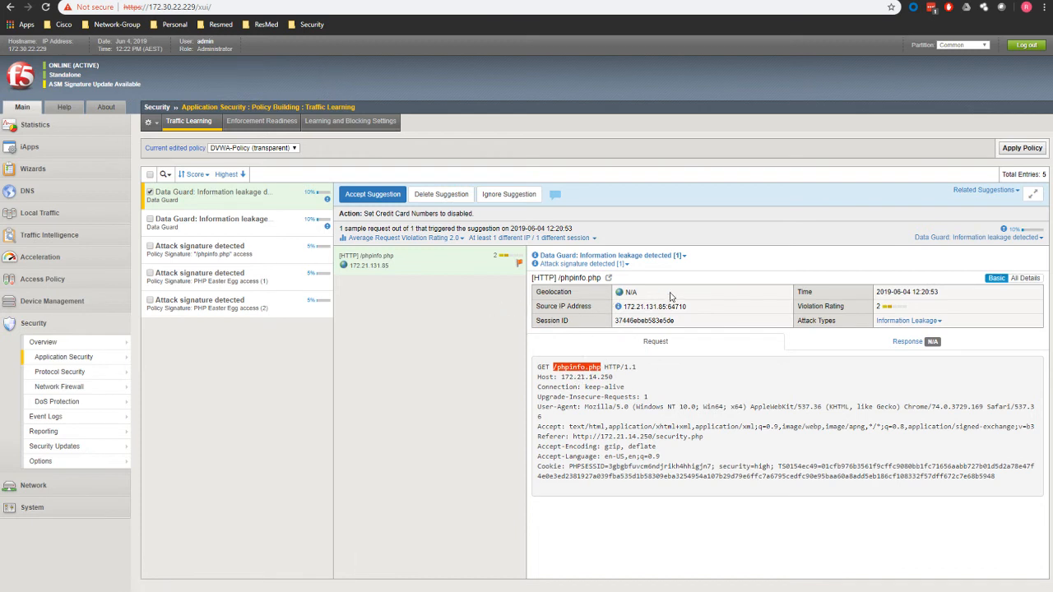
mouse_move(898, 332)
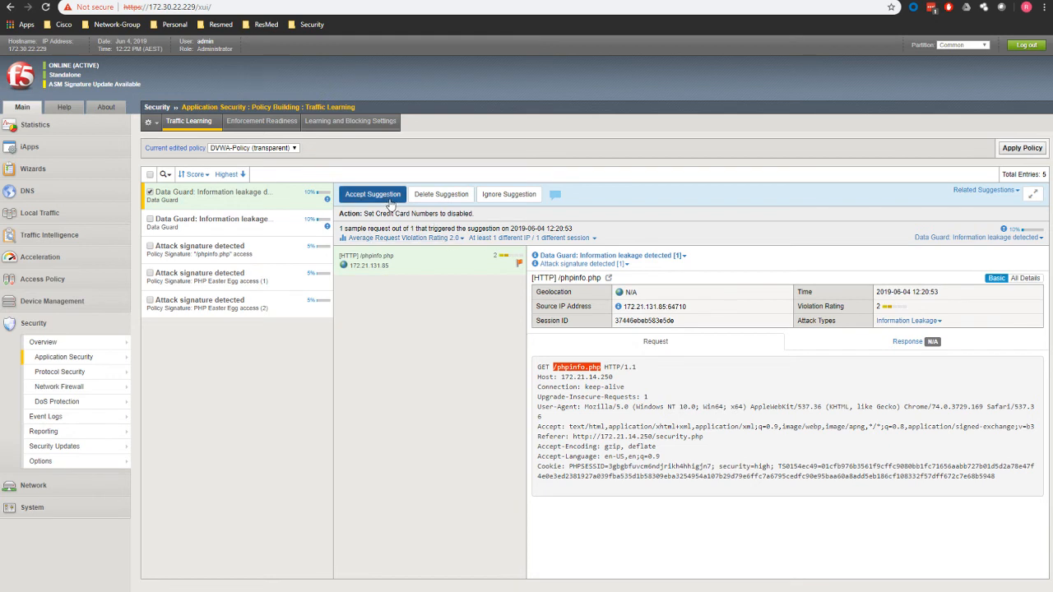
mouse_move(441, 194)
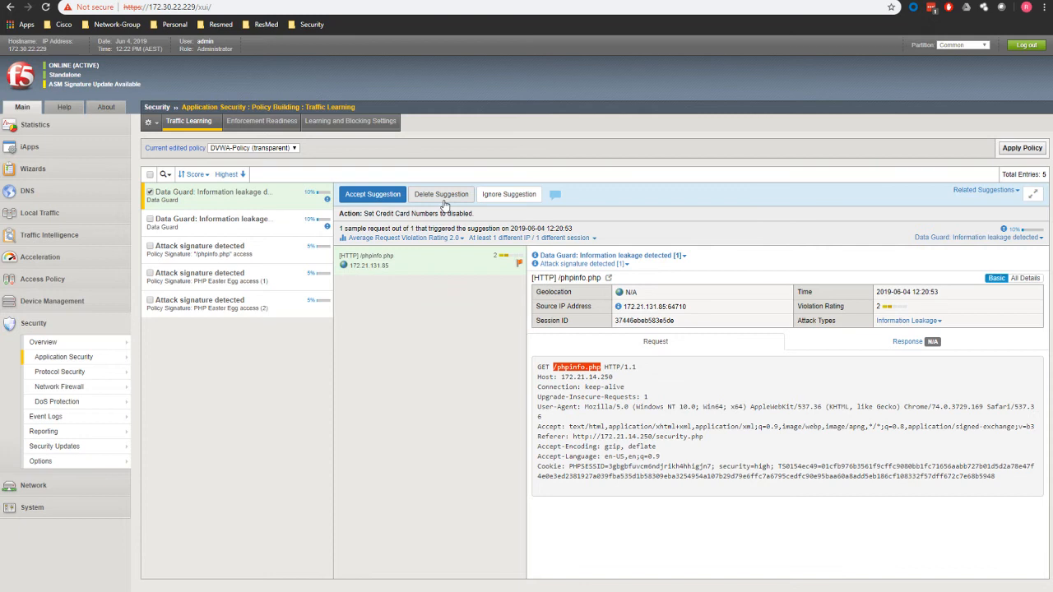
mouse_move(526, 194)
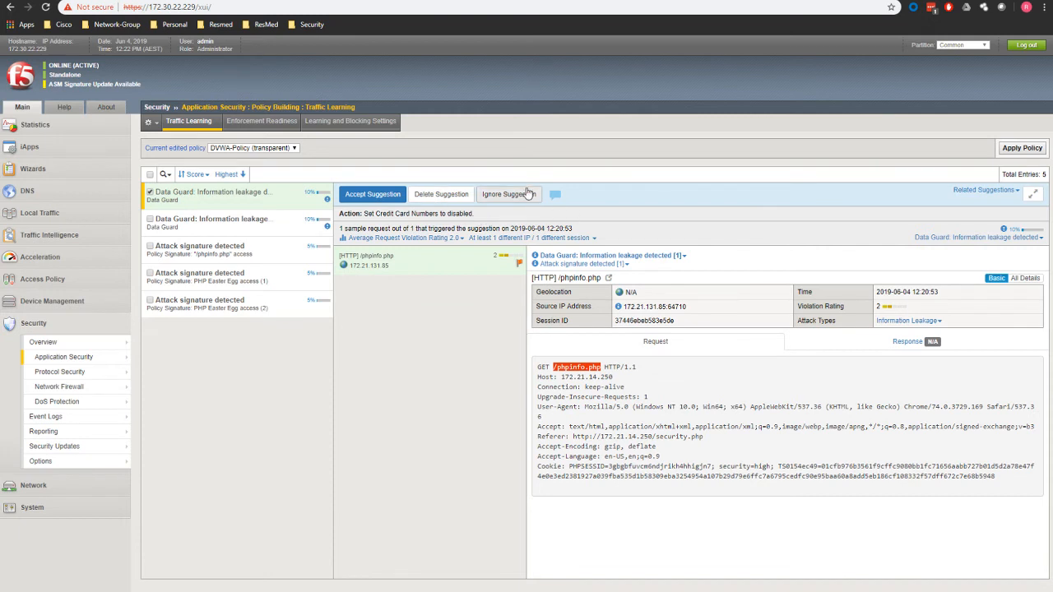
mouse_move(523, 194)
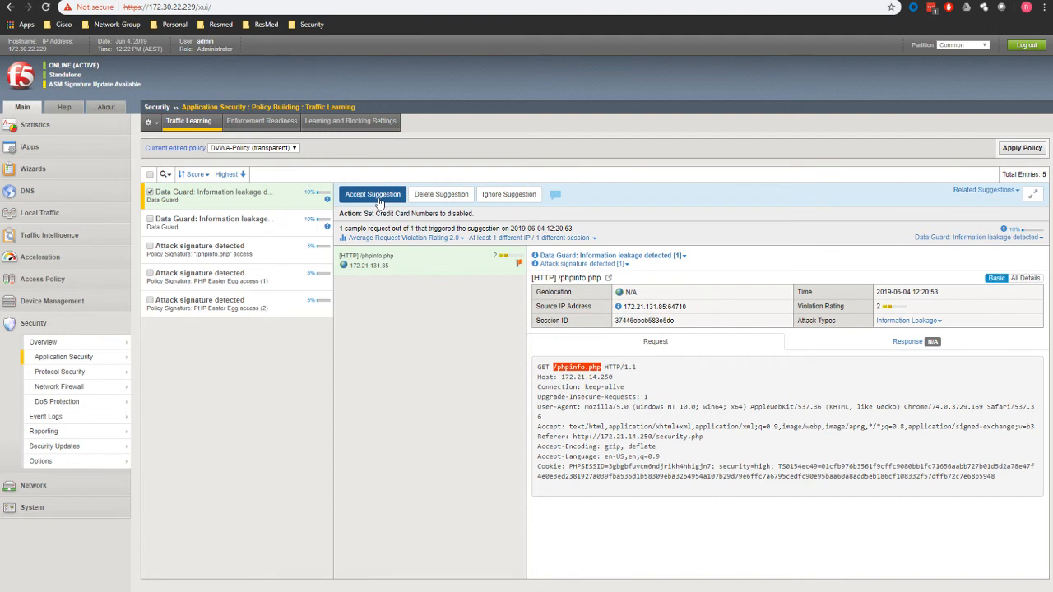
left_click(371, 194)
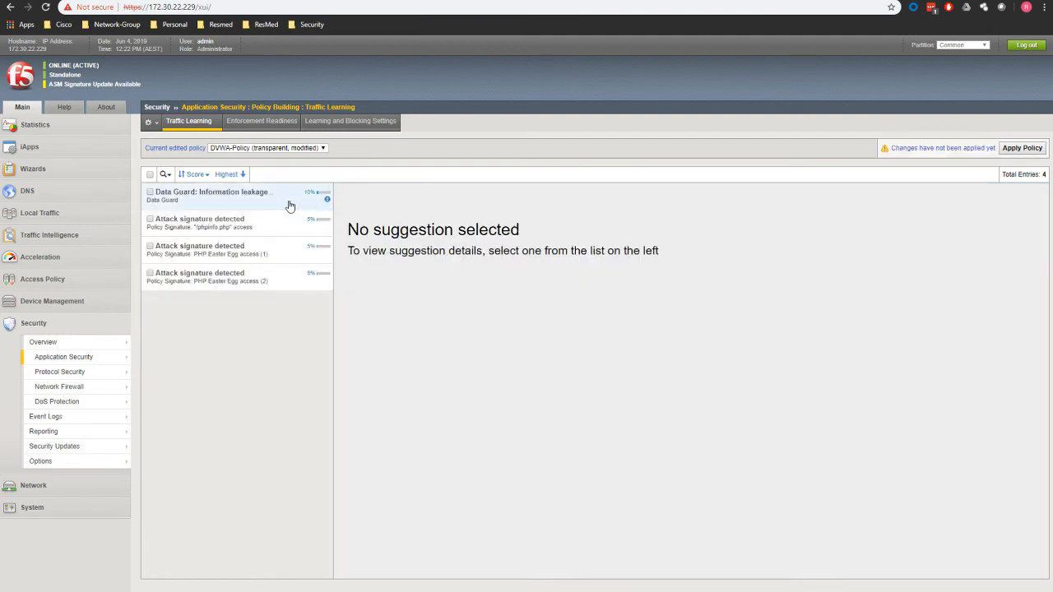
Review the sample request and accept adding /phpinfo.php to the policy URLs, then view an attack signature suggestion
left_click(212, 194)
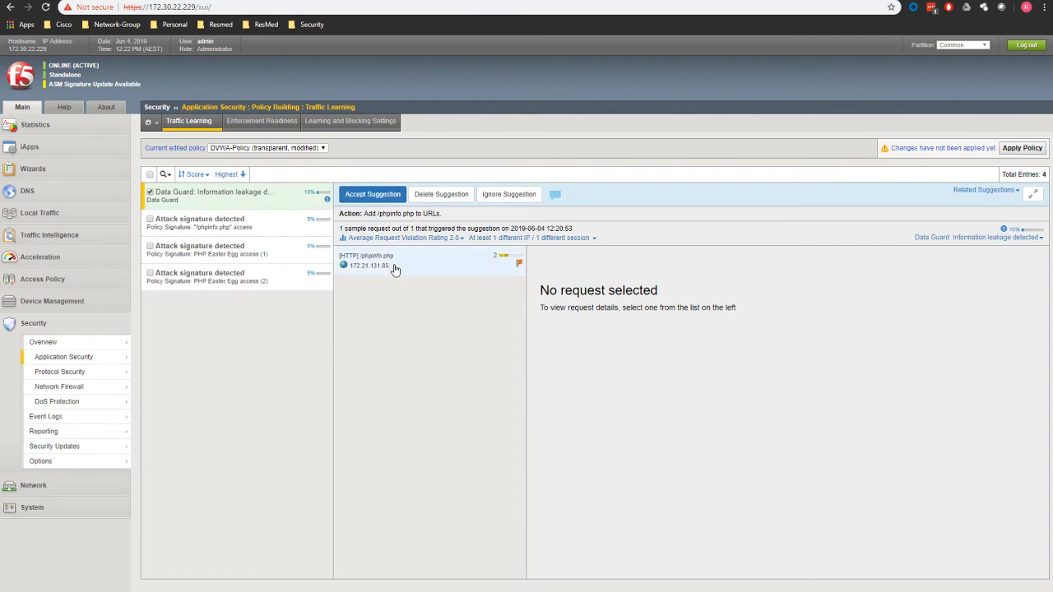
left_click(378, 260)
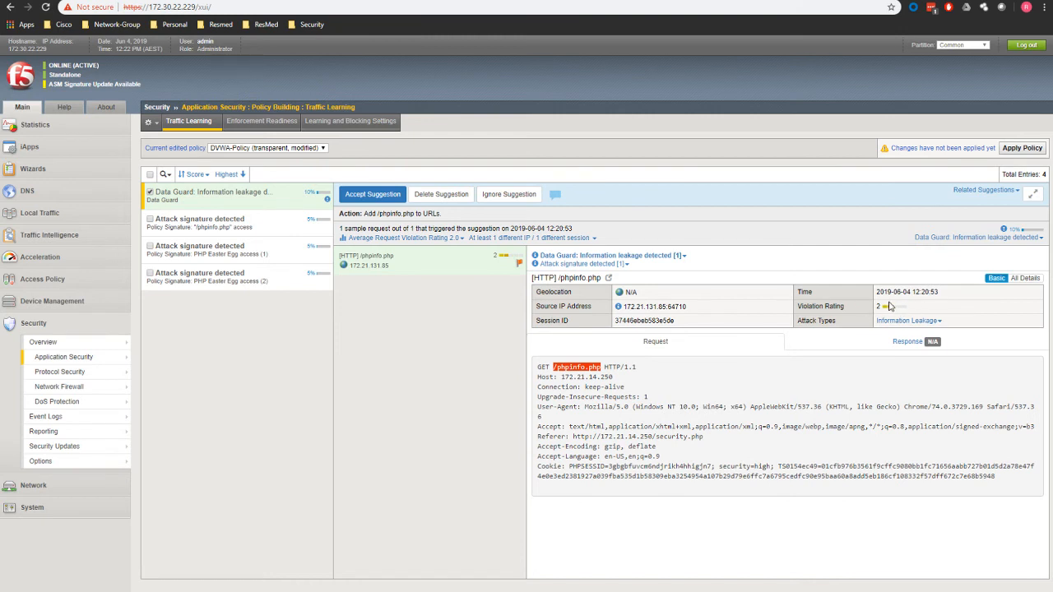
mouse_move(819, 304)
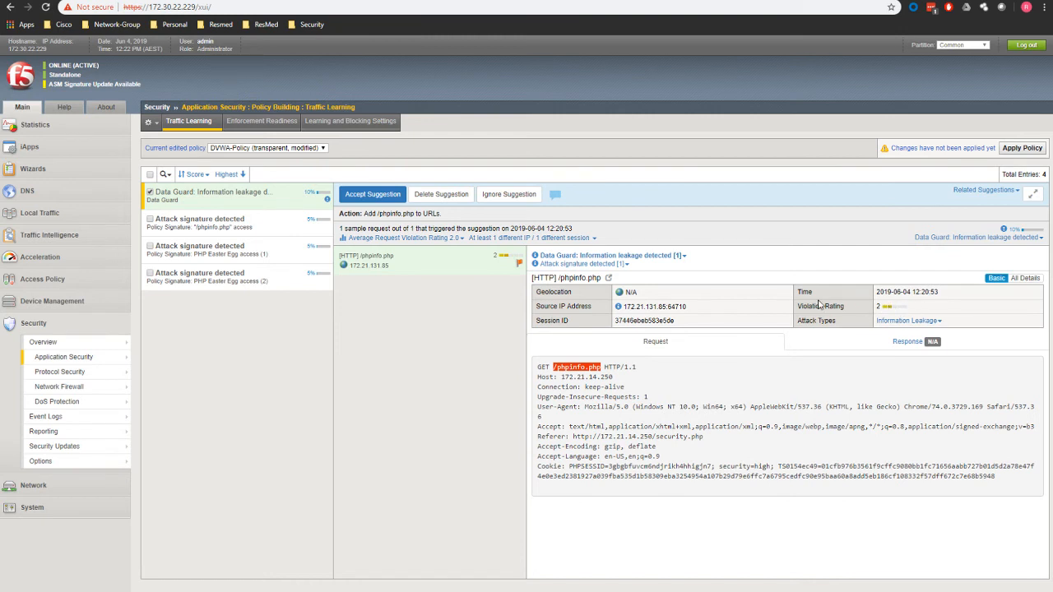
mouse_move(717, 293)
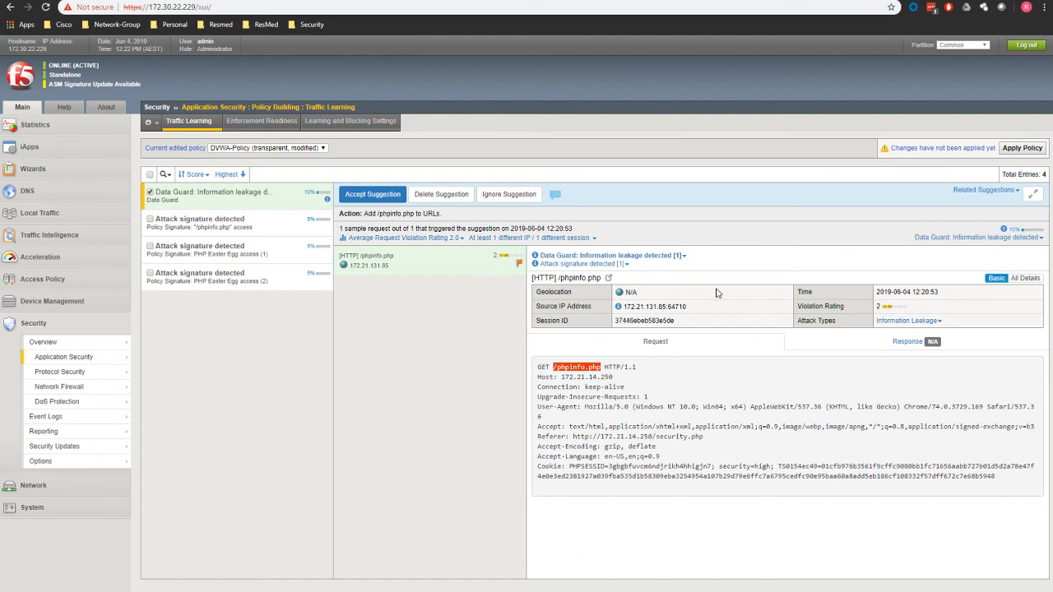
mouse_move(509, 322)
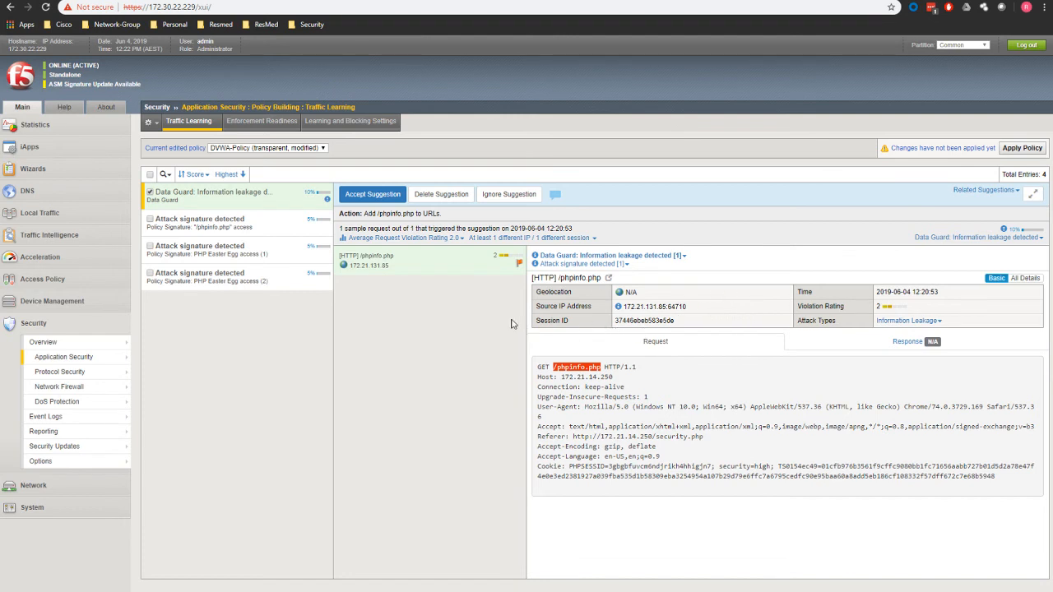
mouse_move(247, 76)
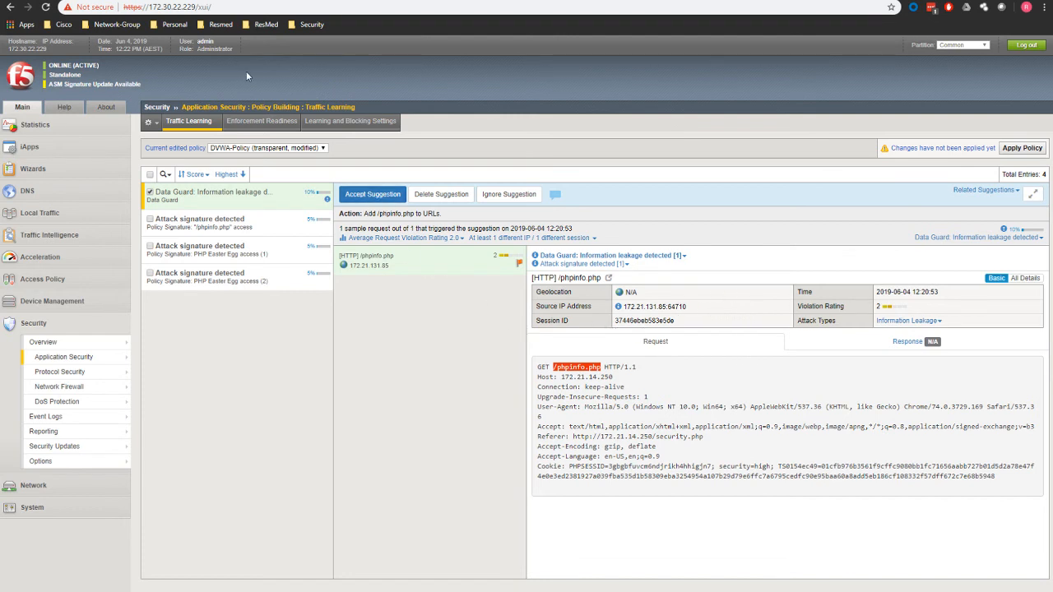
mouse_move(276, 20)
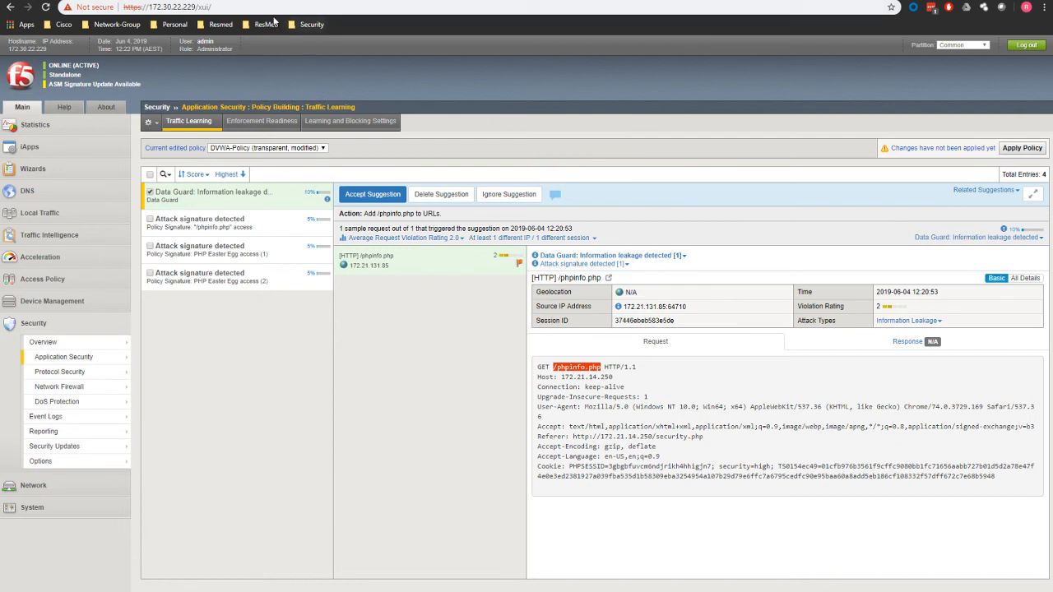
mouse_move(712, 323)
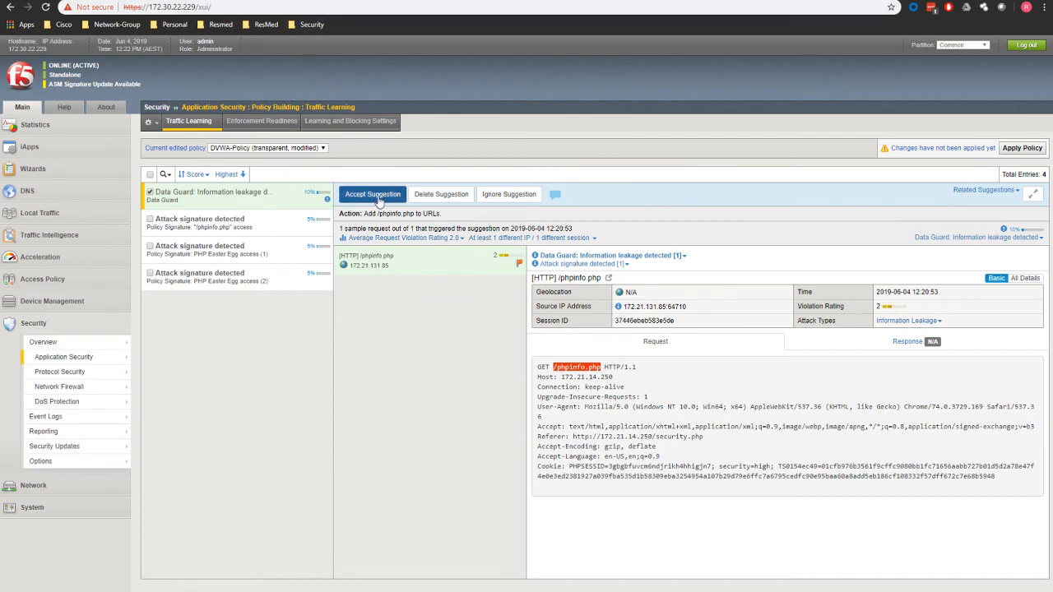
left_click(372, 194)
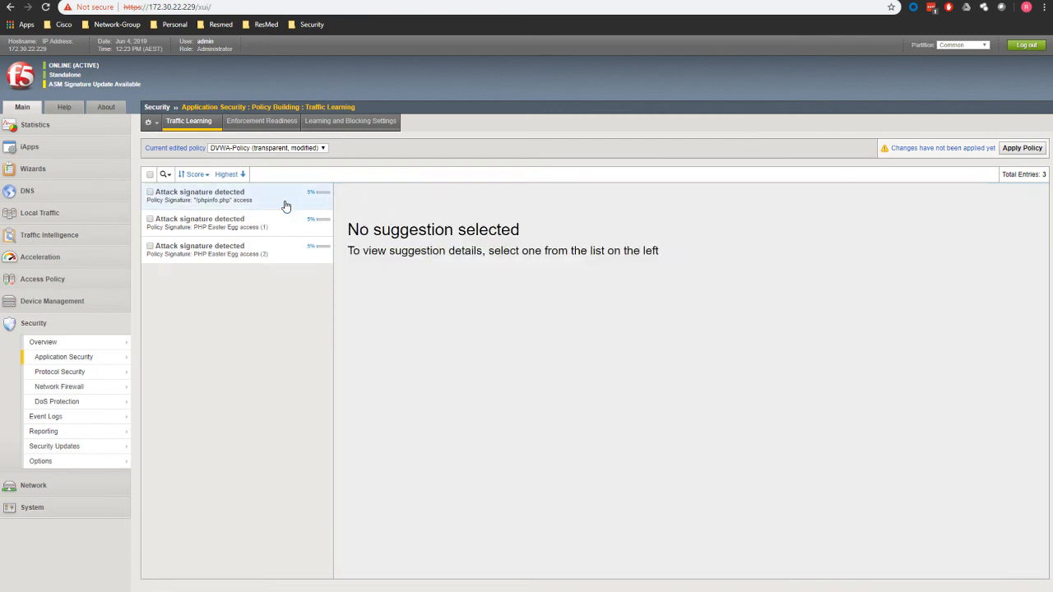
left_click(199, 194)
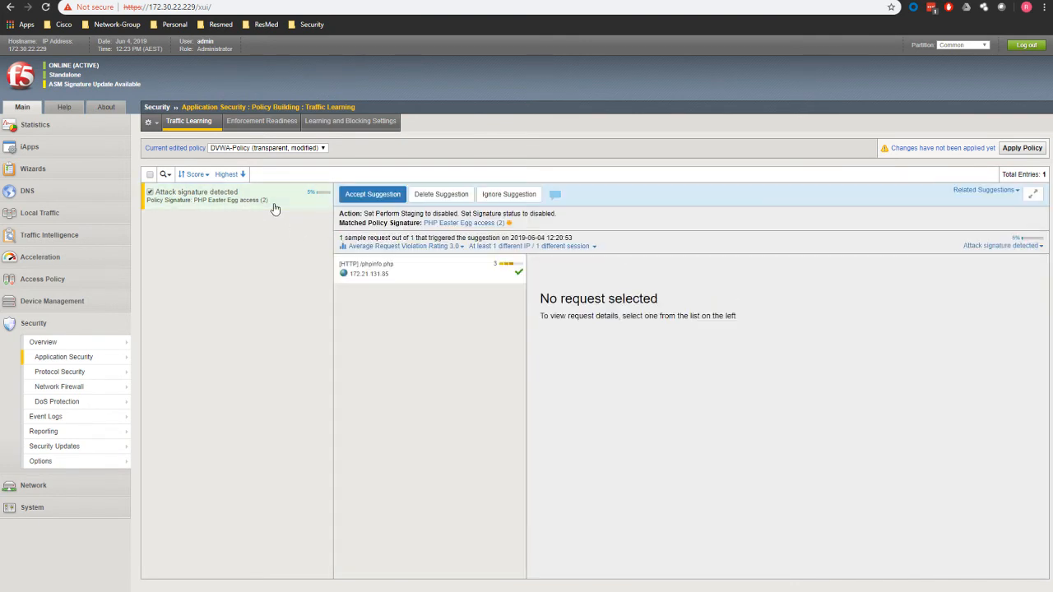
Accept the last attack signature suggestion, apply DVWA-Policy changes and return to DVWA
left_click(372, 194)
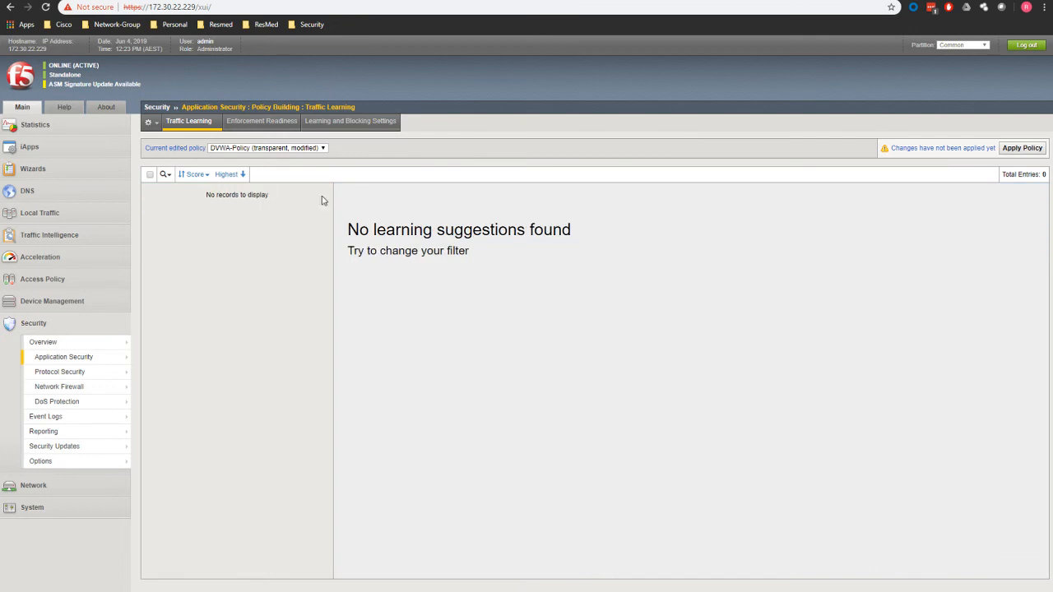
mouse_move(944, 148)
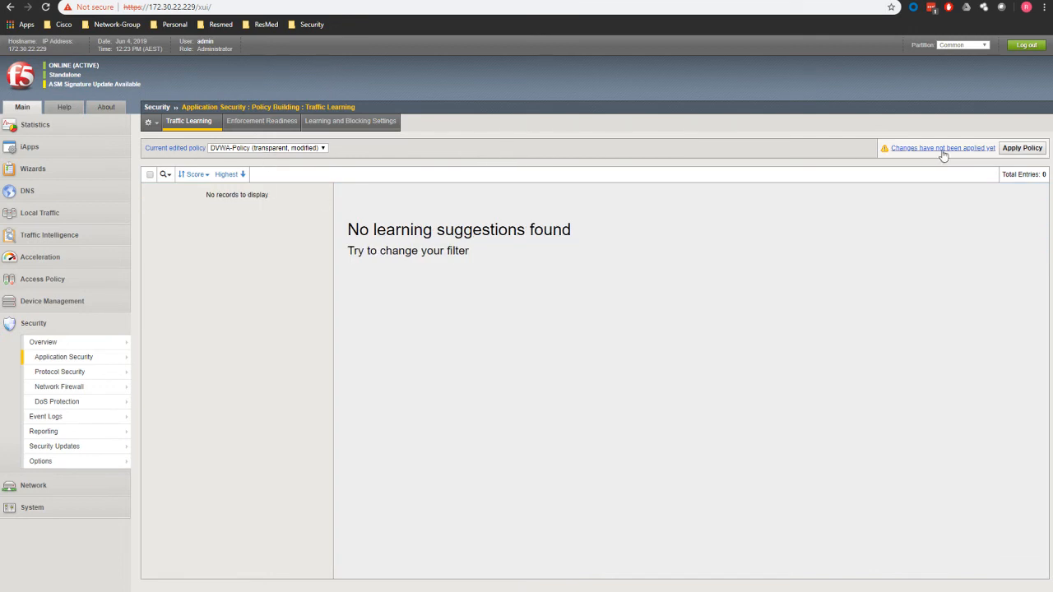
left_click(1021, 148)
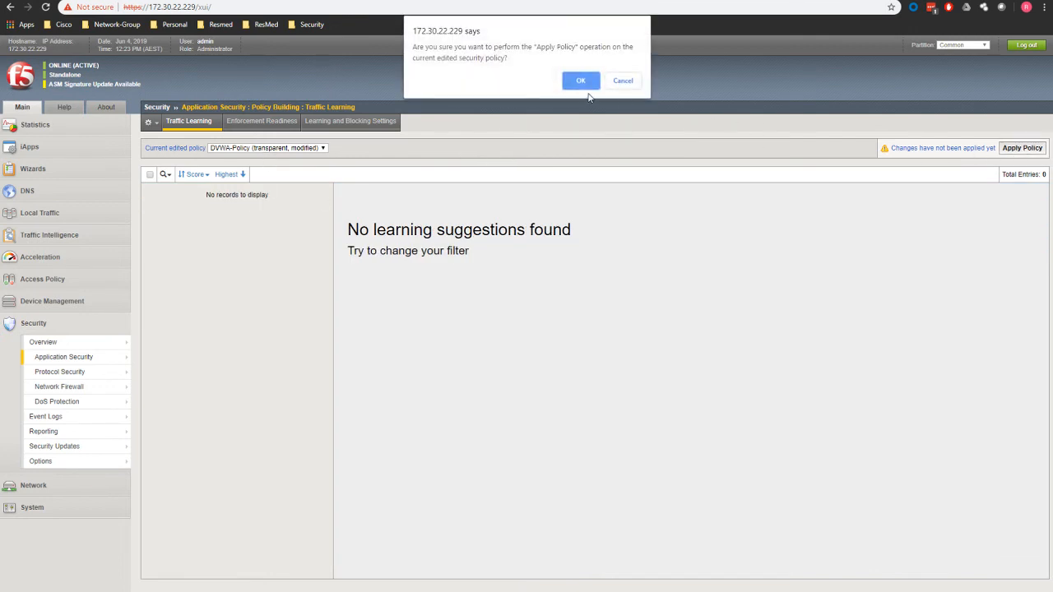
left_click(581, 79)
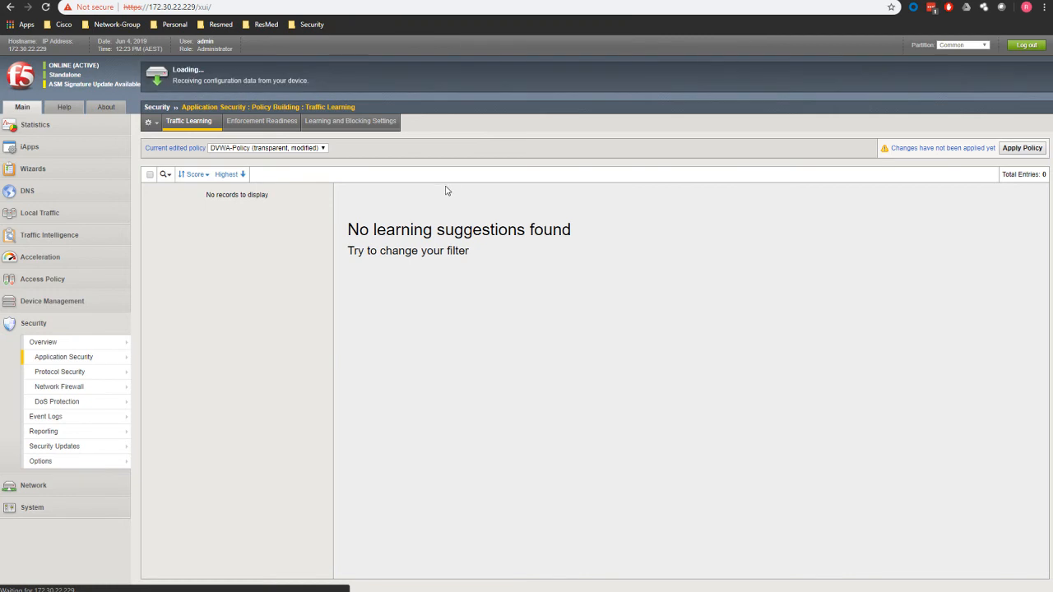
left_click(1022, 148)
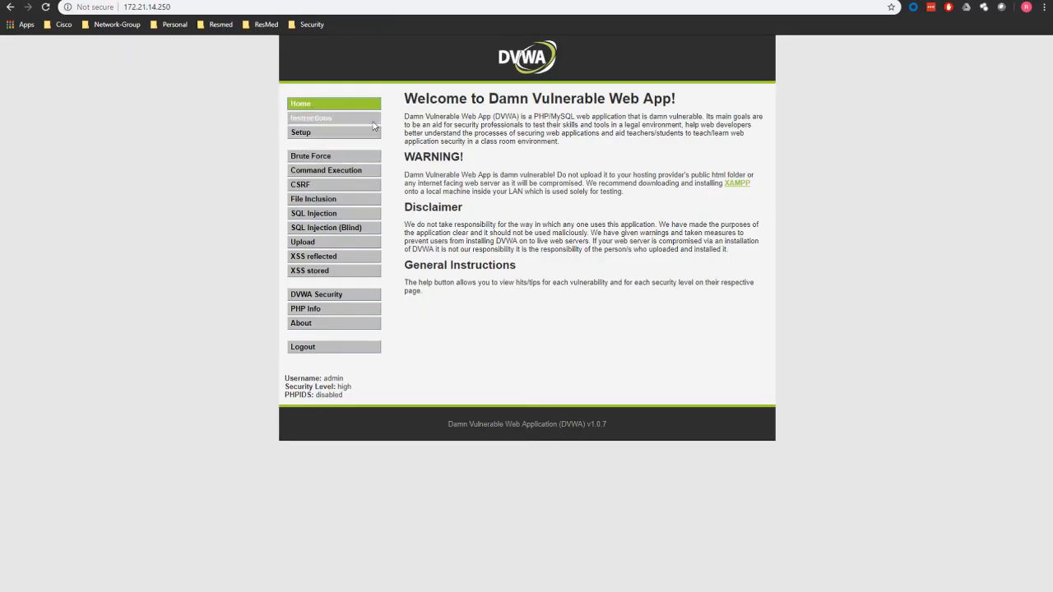
Visit DVWA's Setup, CSRF, blind SQL Injection, stored XSS, DVWA Security and About pages
left_click(300, 132)
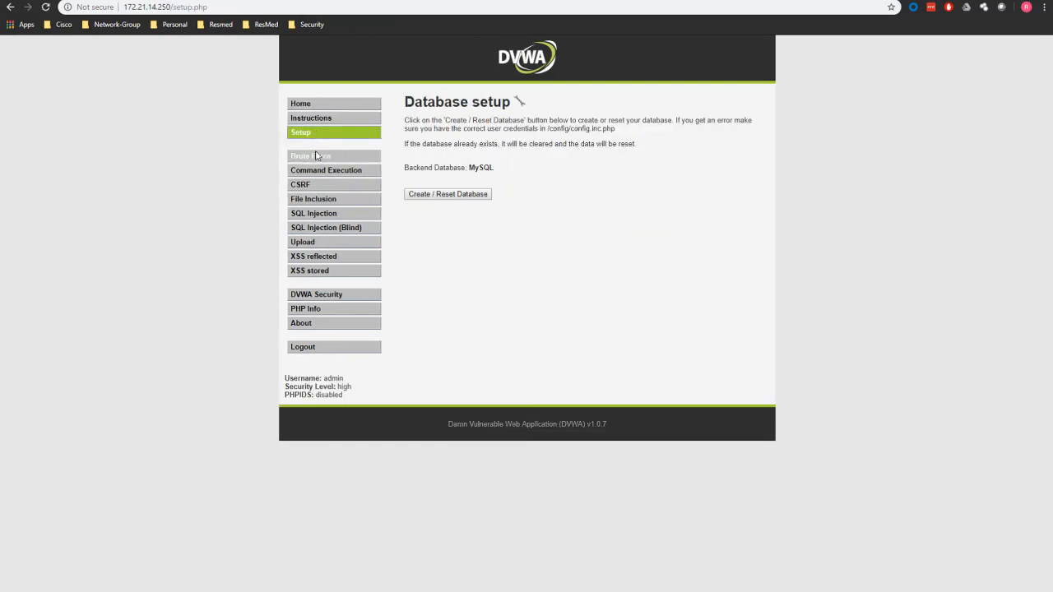
left_click(300, 184)
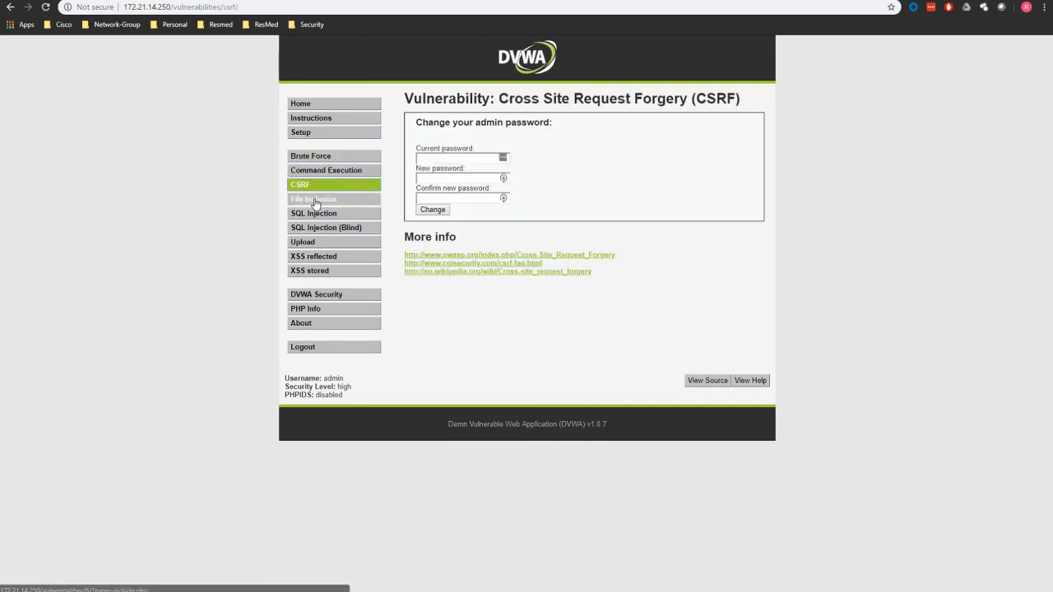
left_click(326, 227)
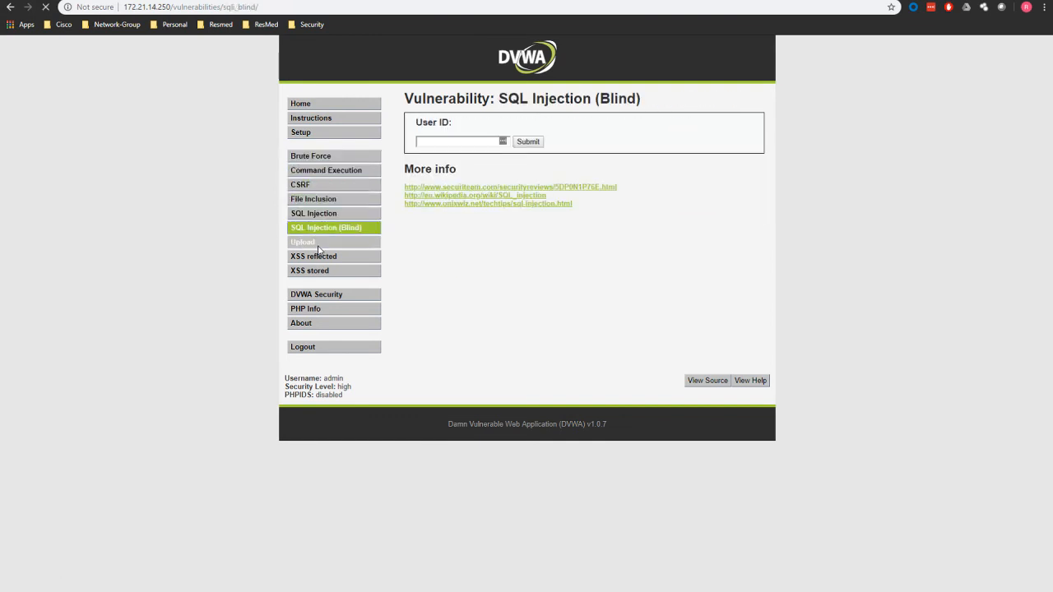
left_click(309, 269)
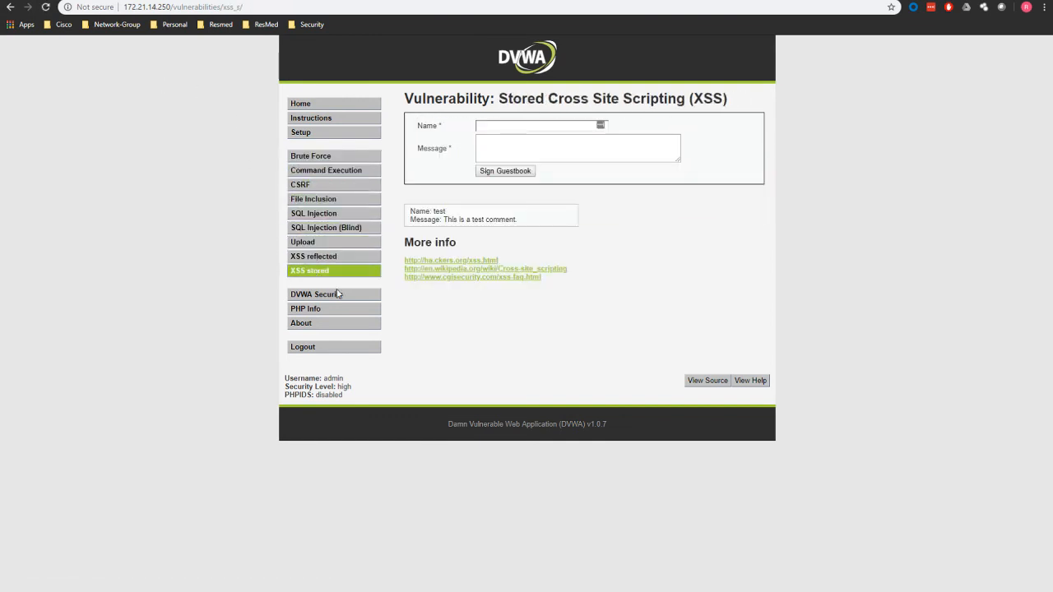
left_click(306, 310)
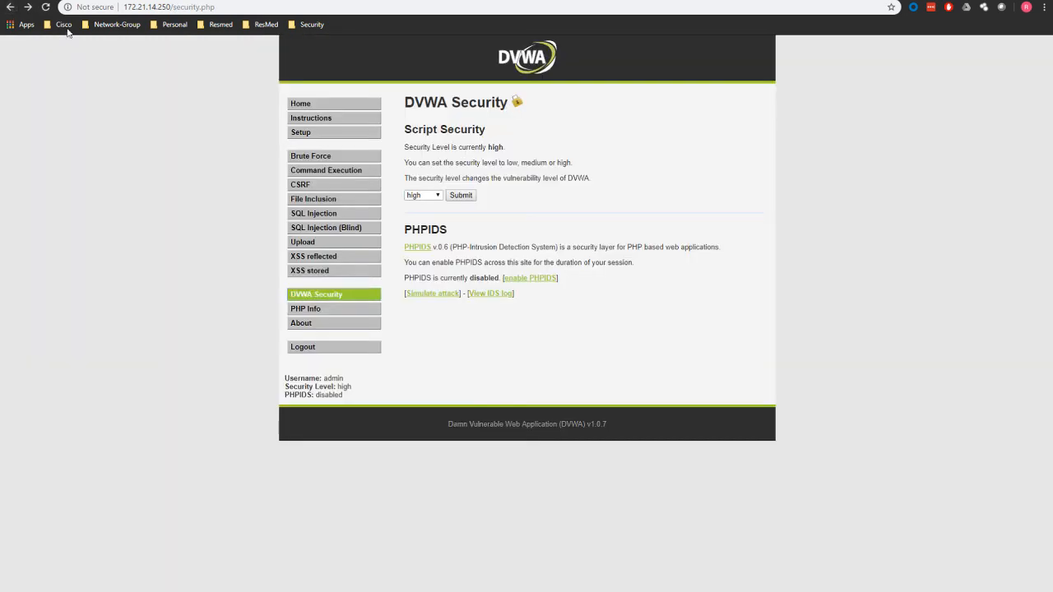
left_click(301, 323)
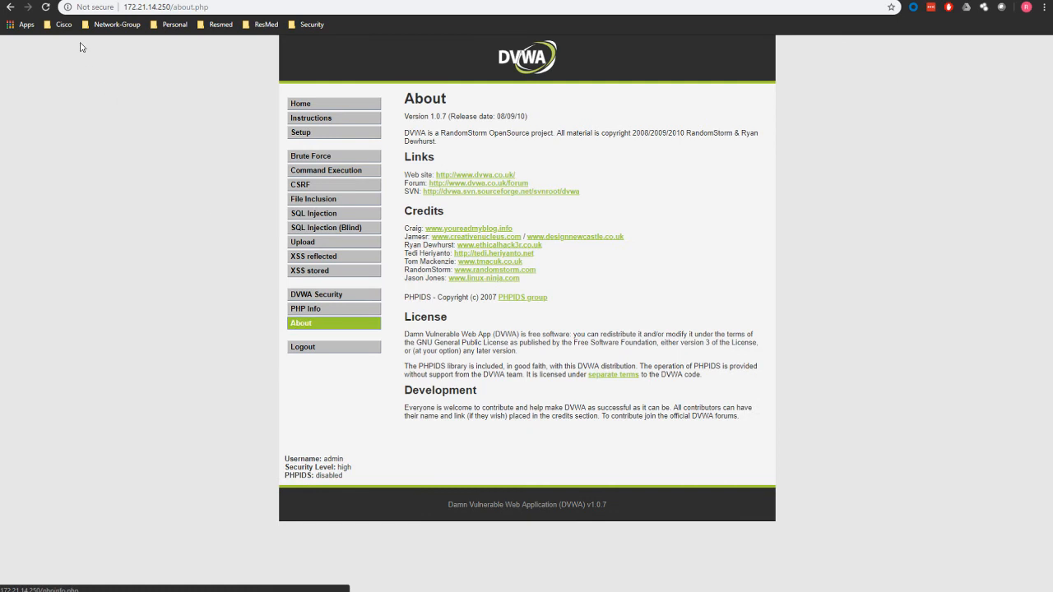
Log out of DVWA and log back in as admin
left_click(303, 345)
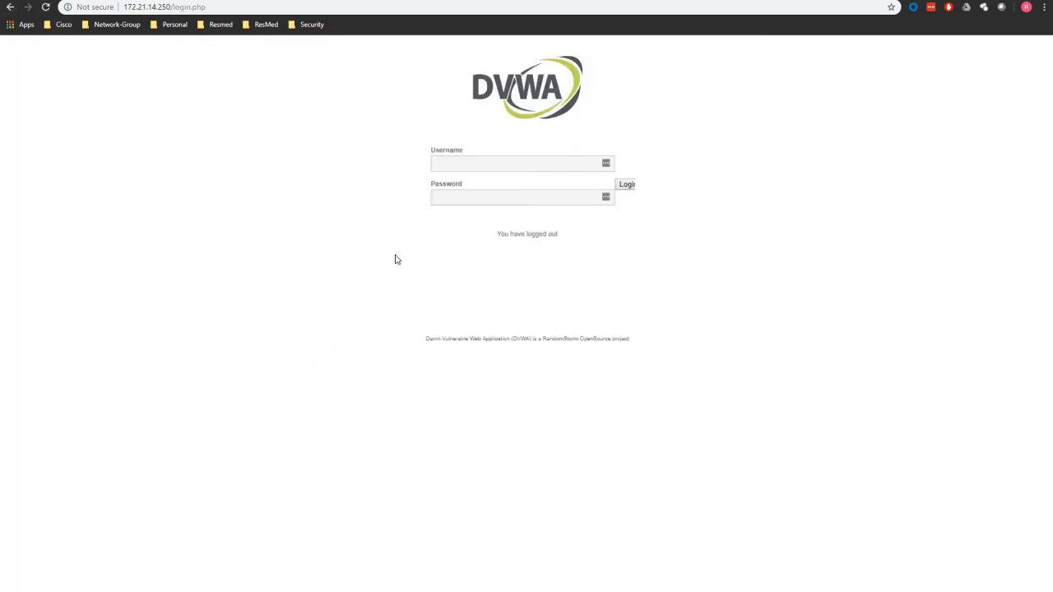
type("admin")
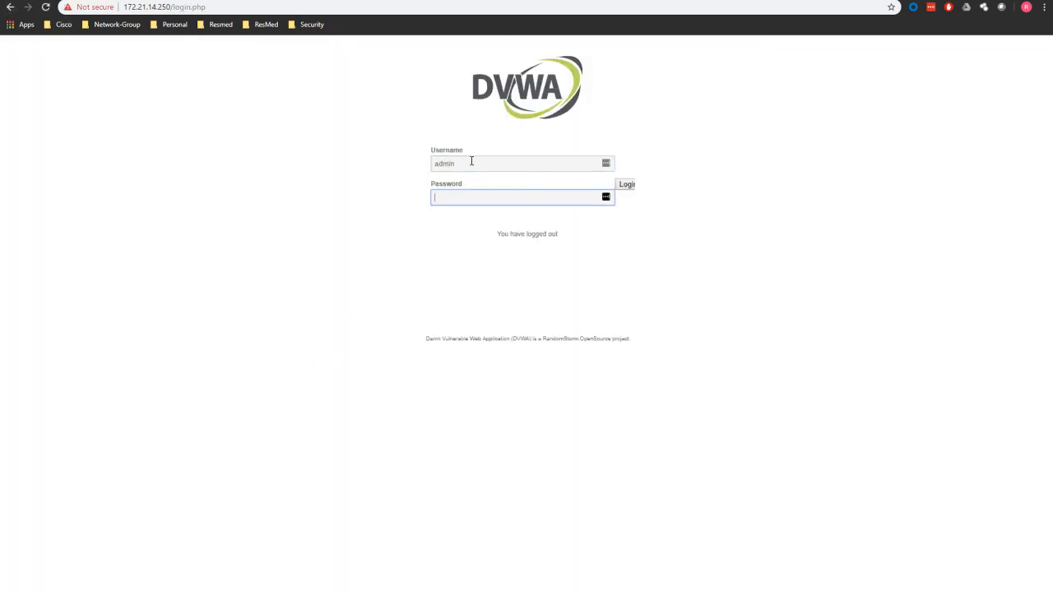
left_click(625, 184)
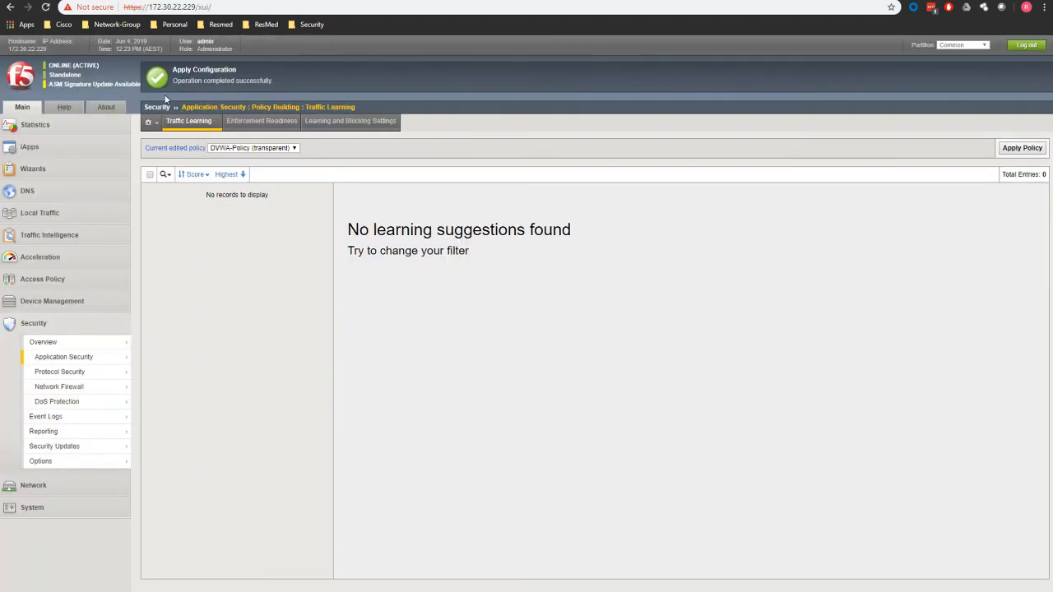
Return to DVWA-Policy's Traffic Learning view, which lists no learning suggestions
left_click(188, 121)
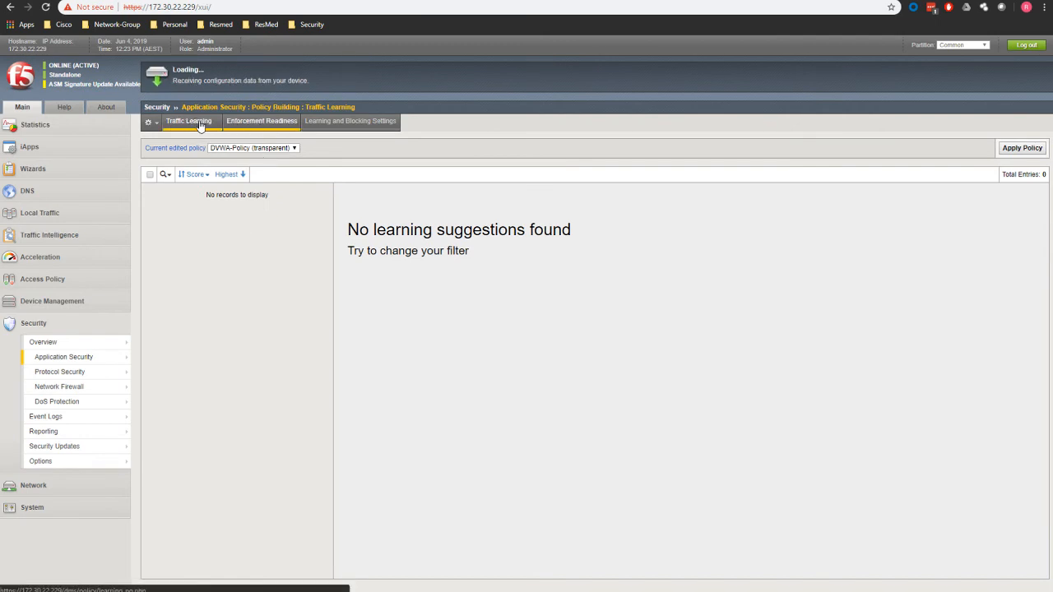
left_click(261, 122)
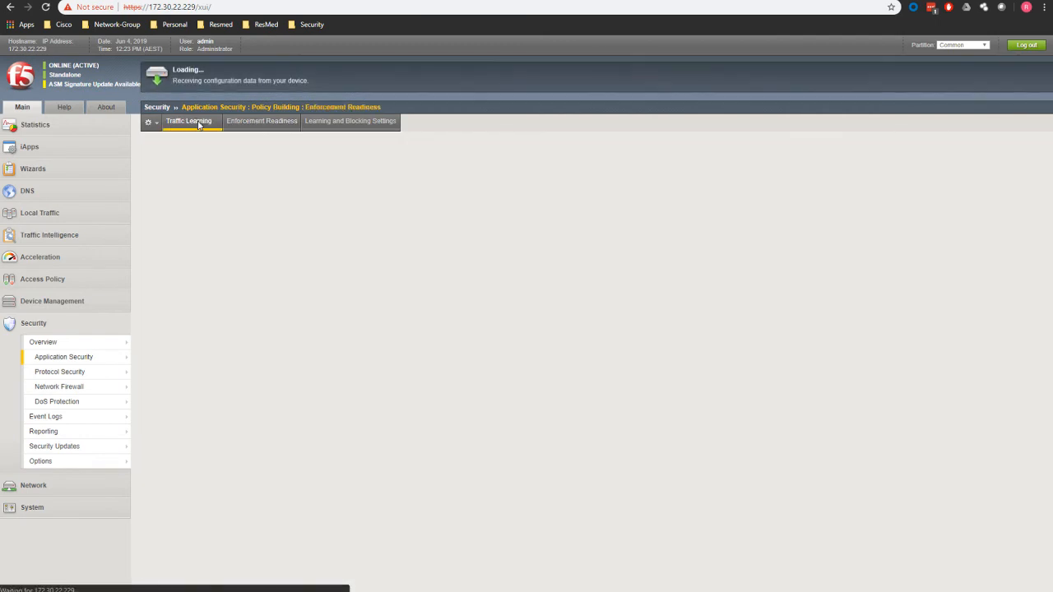
left_click(187, 122)
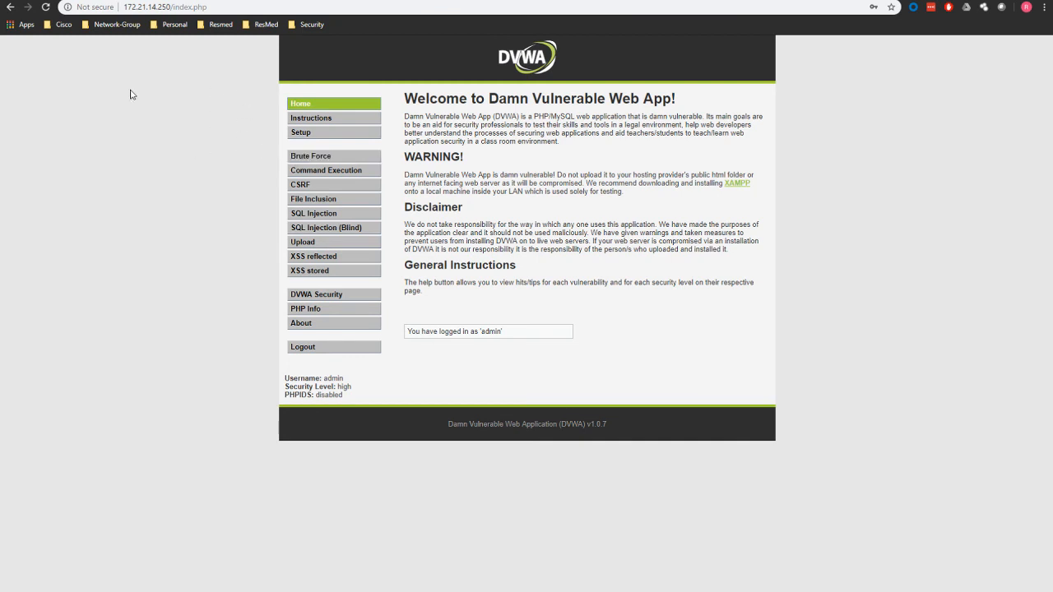
mouse_move(227, 125)
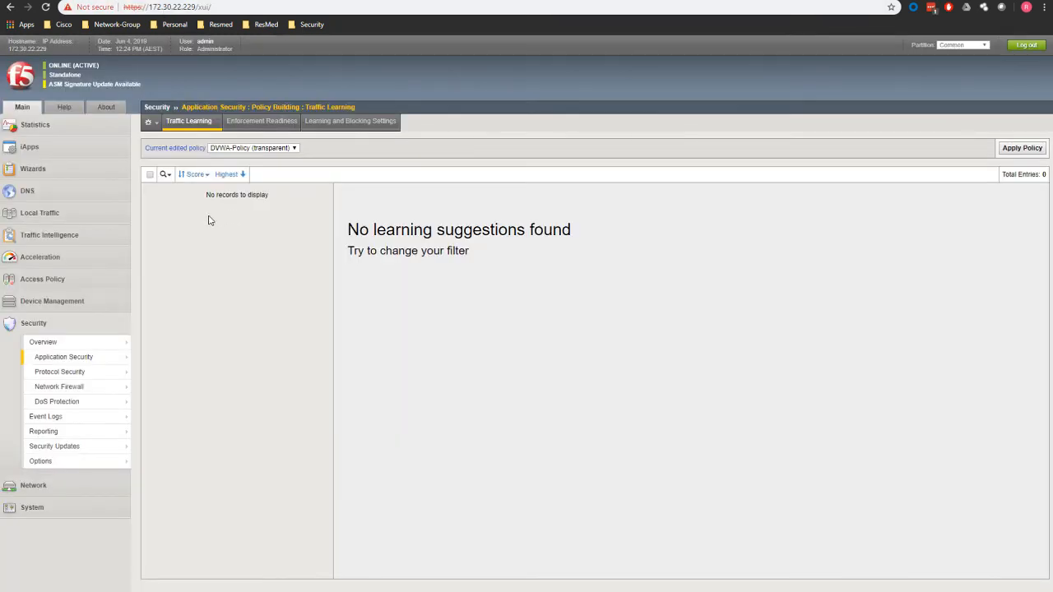
Reveal the Application Security Policy submenu with Policy Properties
left_click(63, 355)
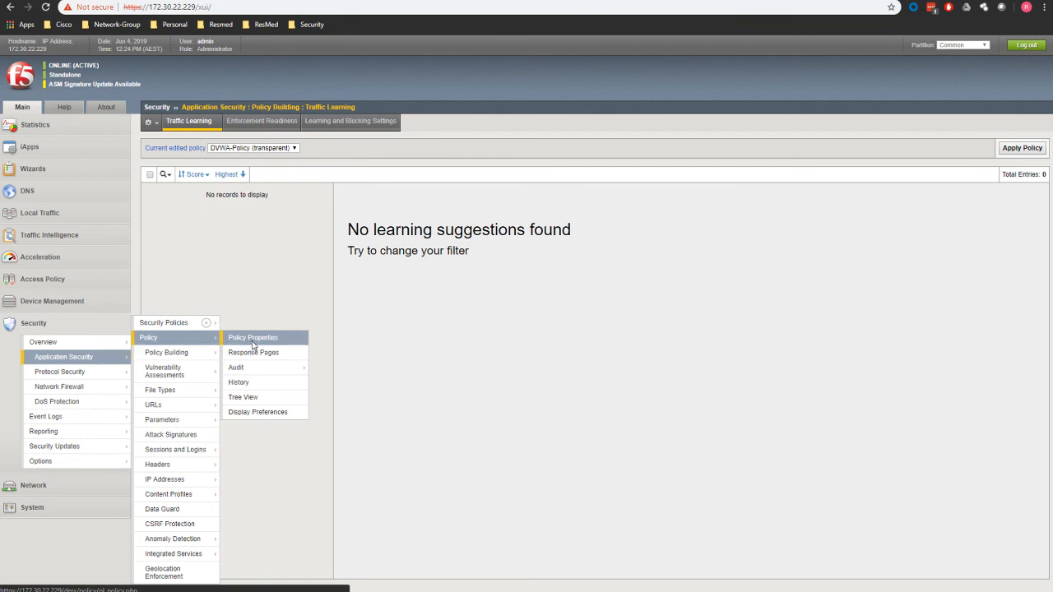
Set DVWA-Policy's enforcement mode to Blocking in Policy Properties and save
left_click(253, 337)
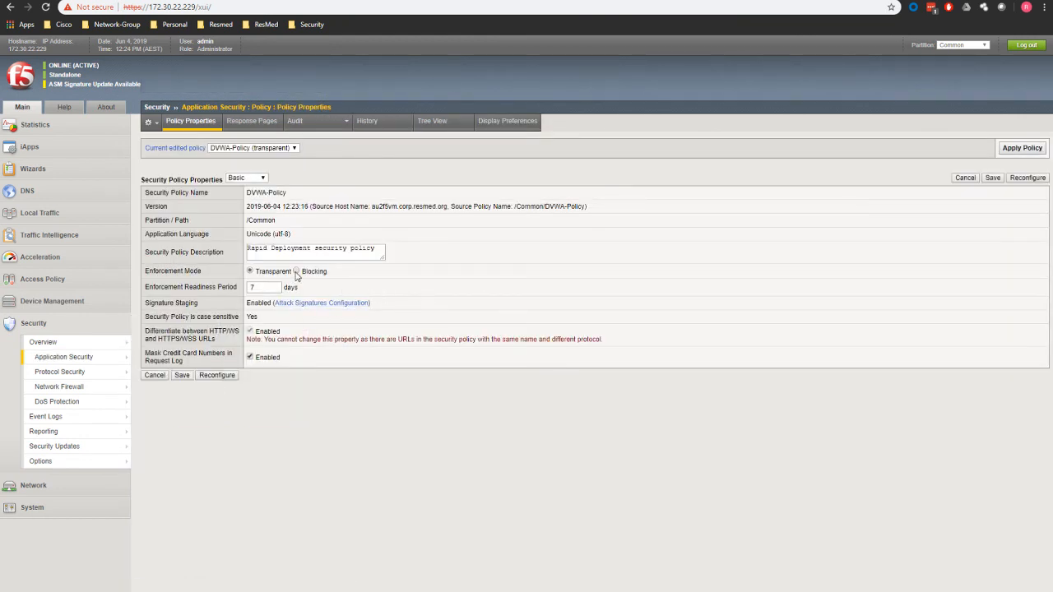
left_click(296, 272)
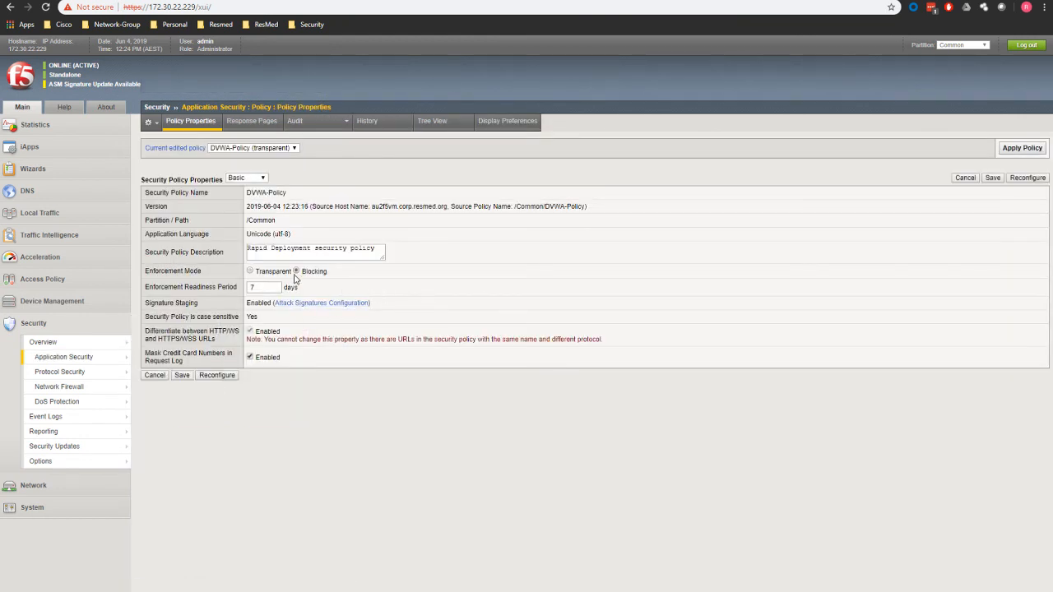
mouse_move(181, 375)
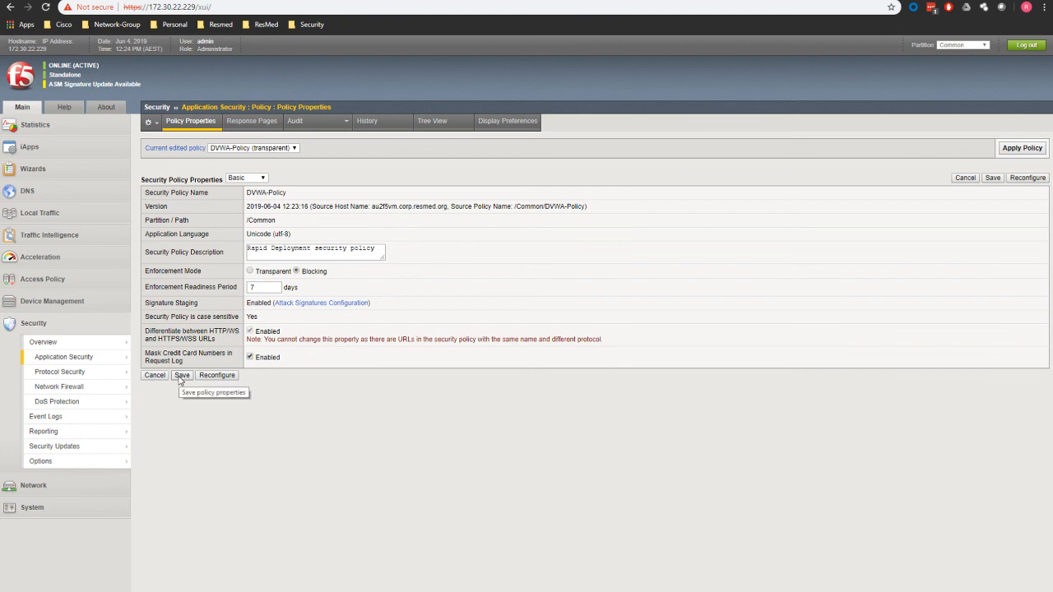
left_click(181, 375)
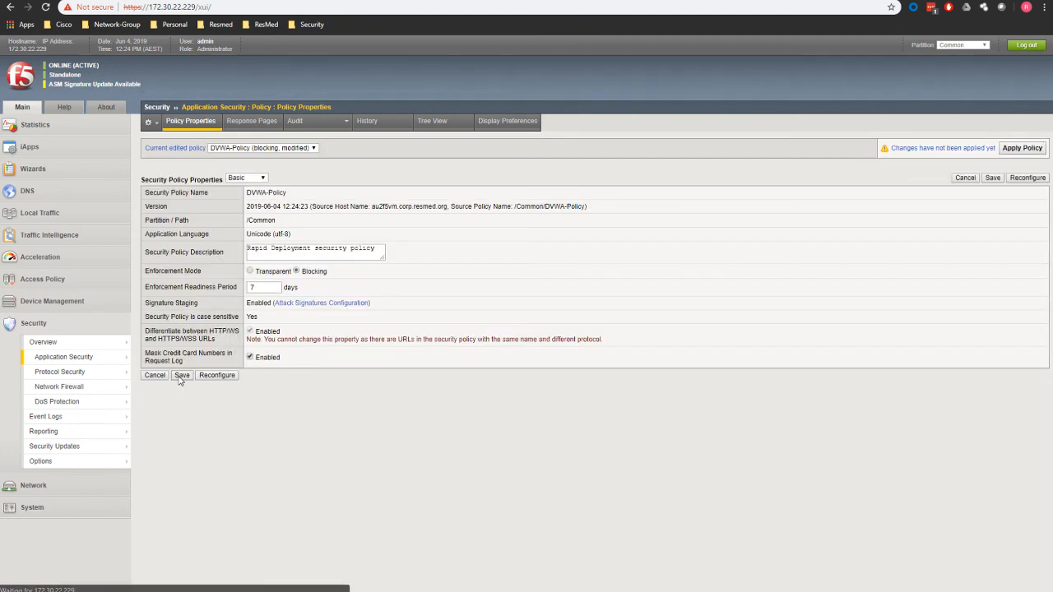
Apply the modified DVWA-Policy, confirm, and return to the DVWA web app
left_click(1021, 148)
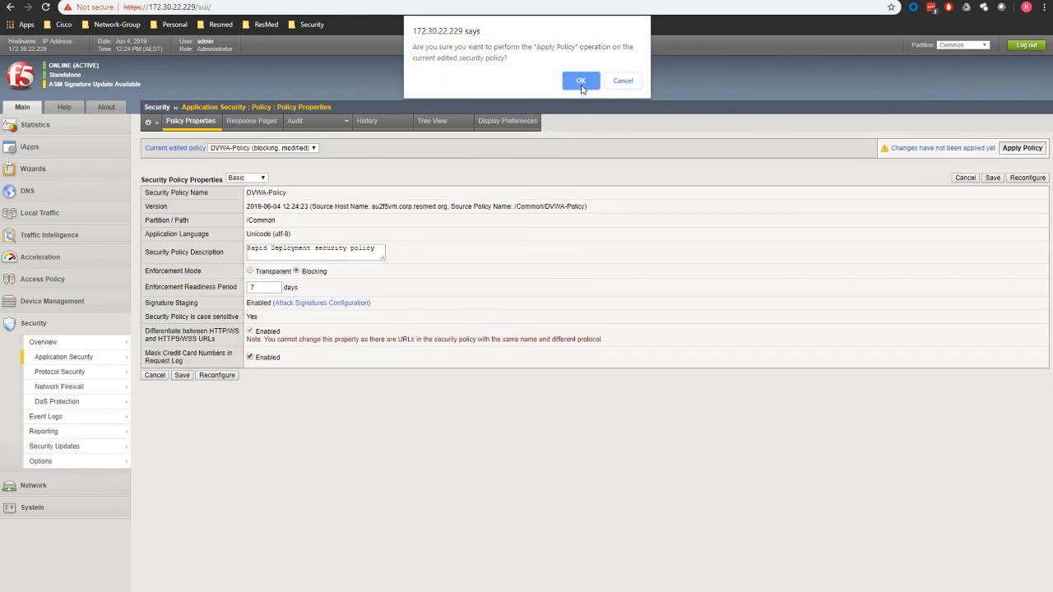
left_click(580, 81)
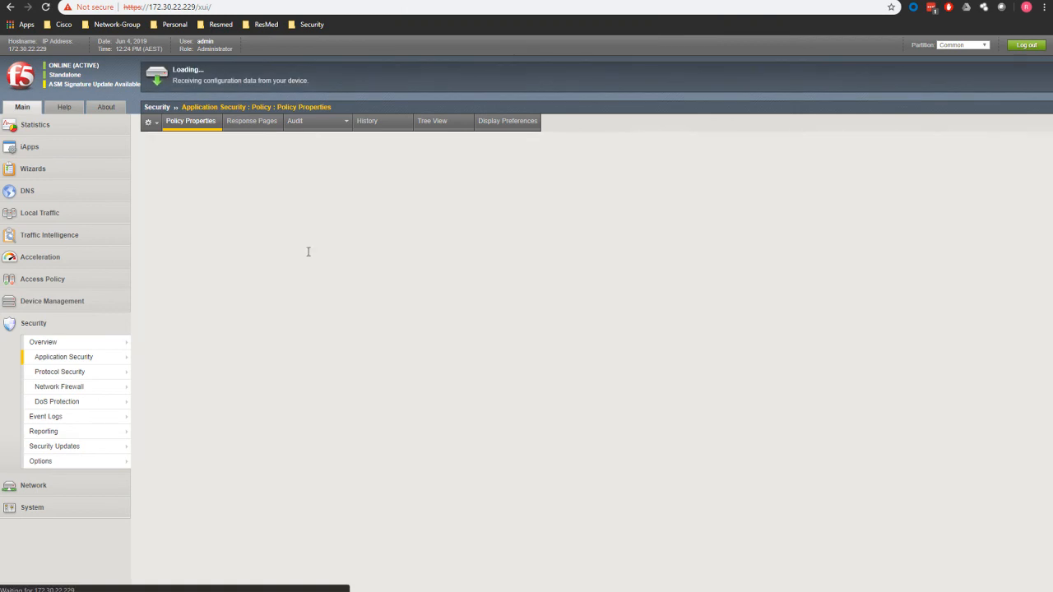
left_click(63, 356)
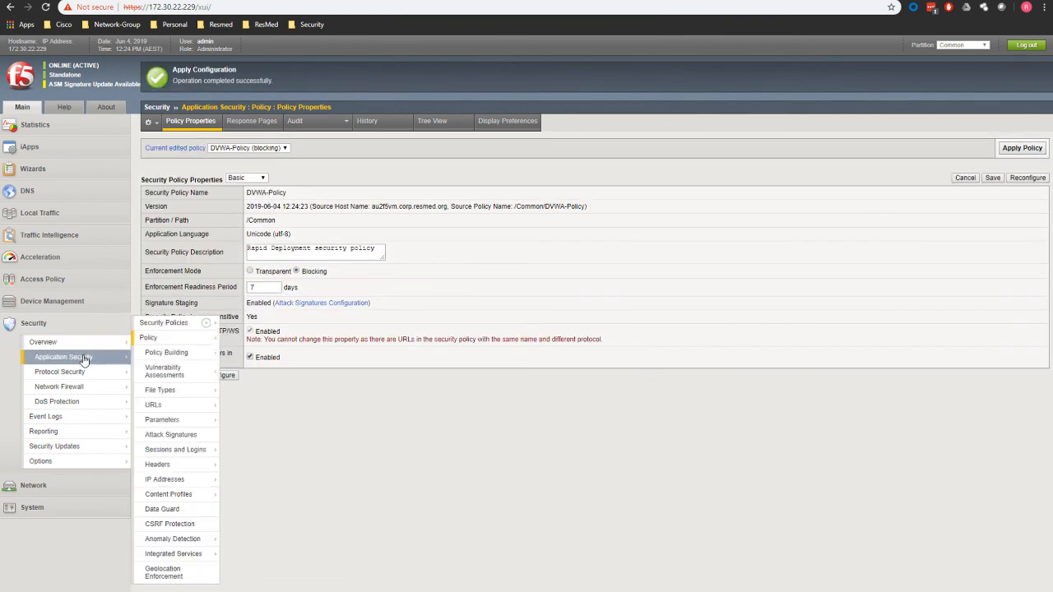
left_click(250, 352)
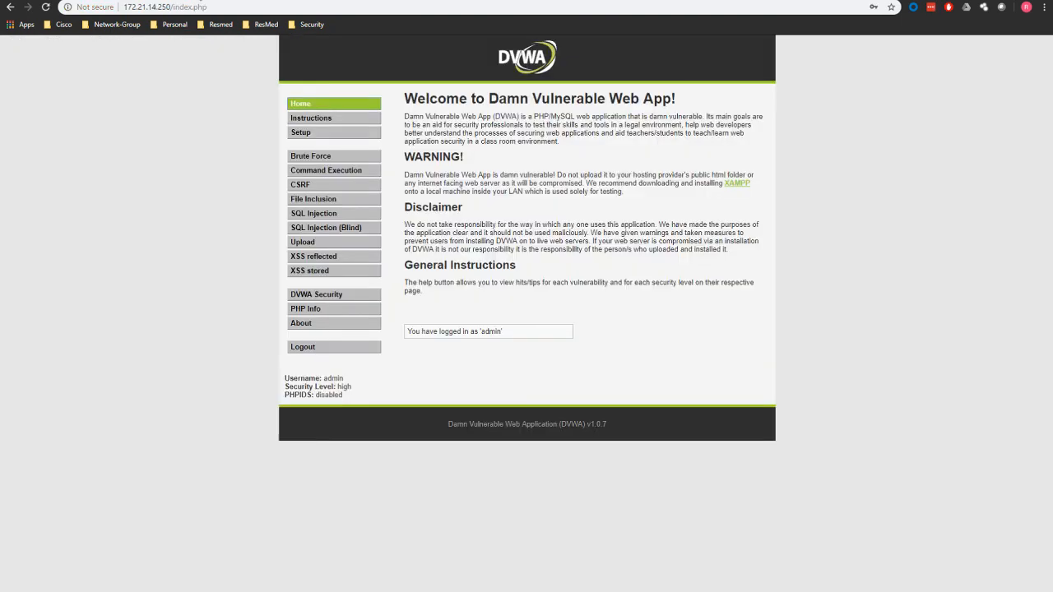
left_click(300, 103)
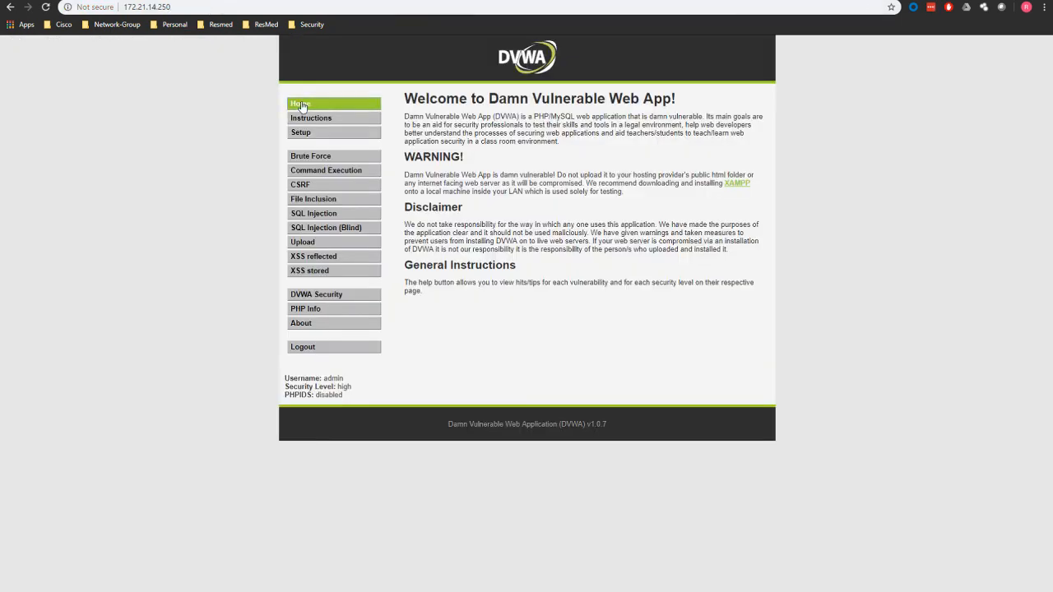
left_click(301, 132)
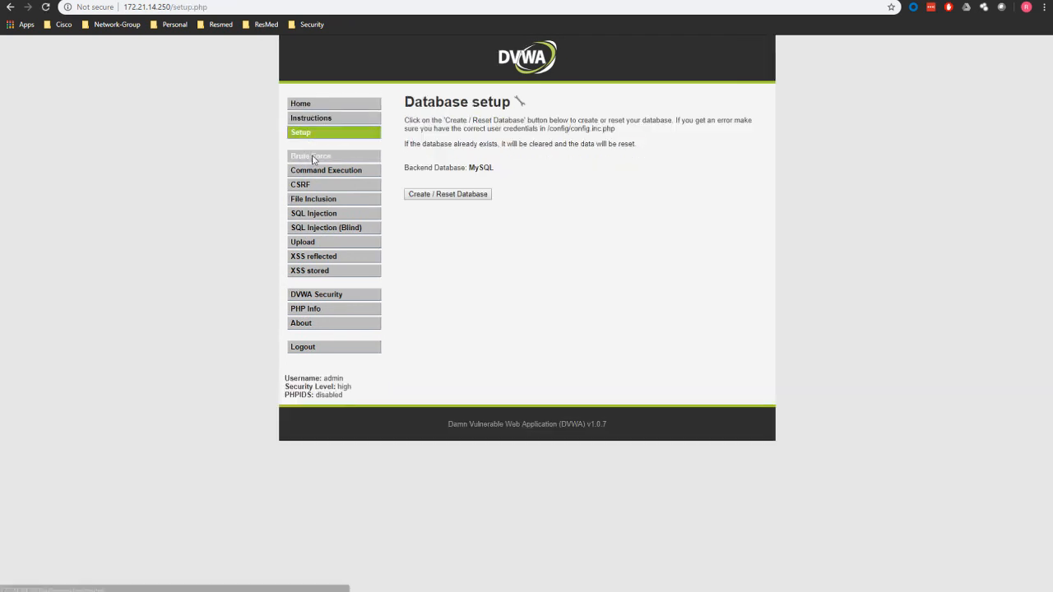
left_click(313, 197)
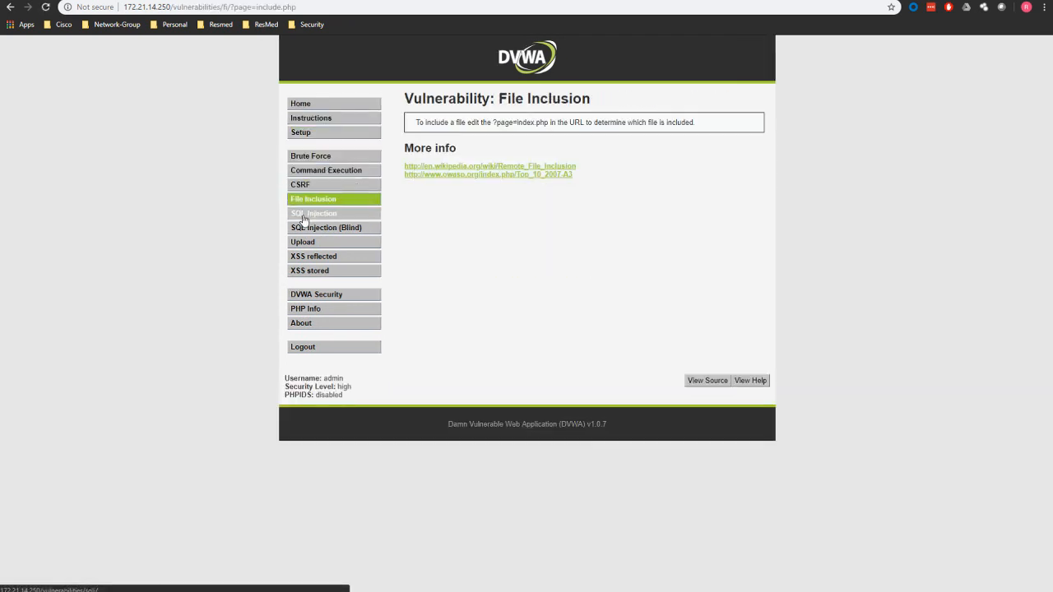
left_click(302, 241)
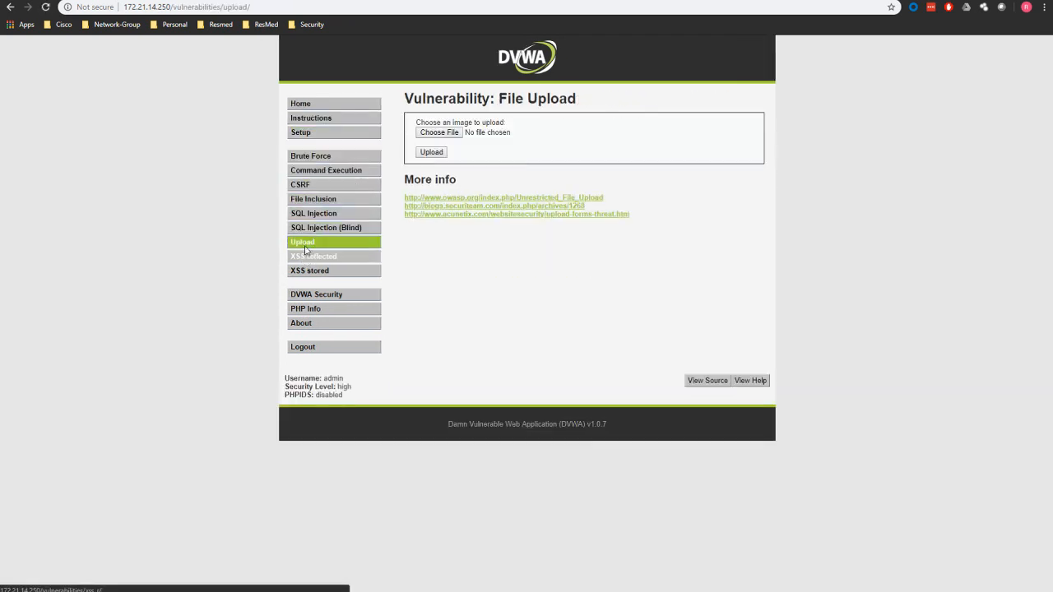
left_click(312, 197)
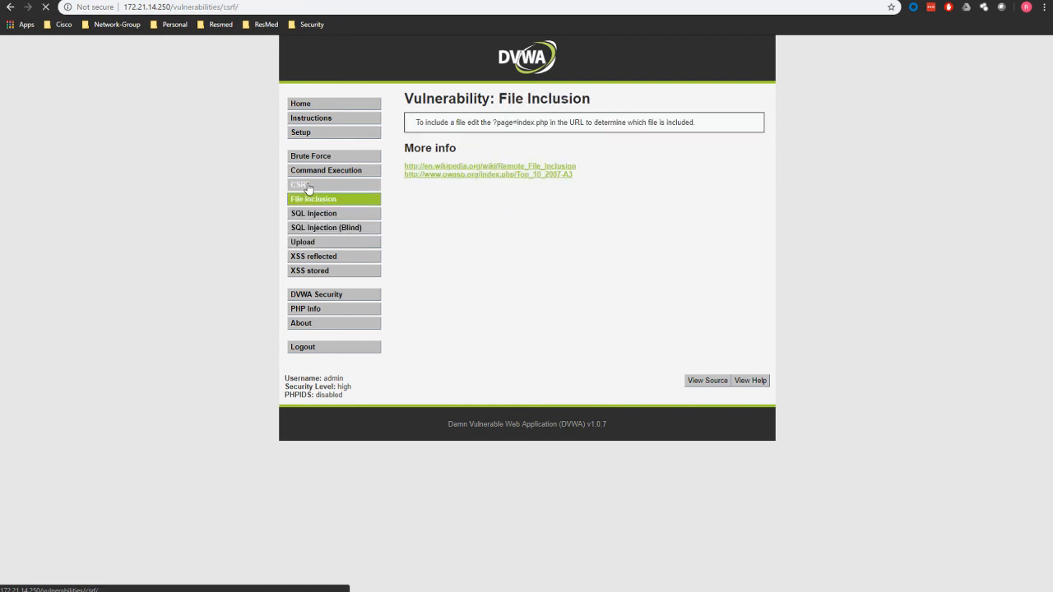
left_click(301, 131)
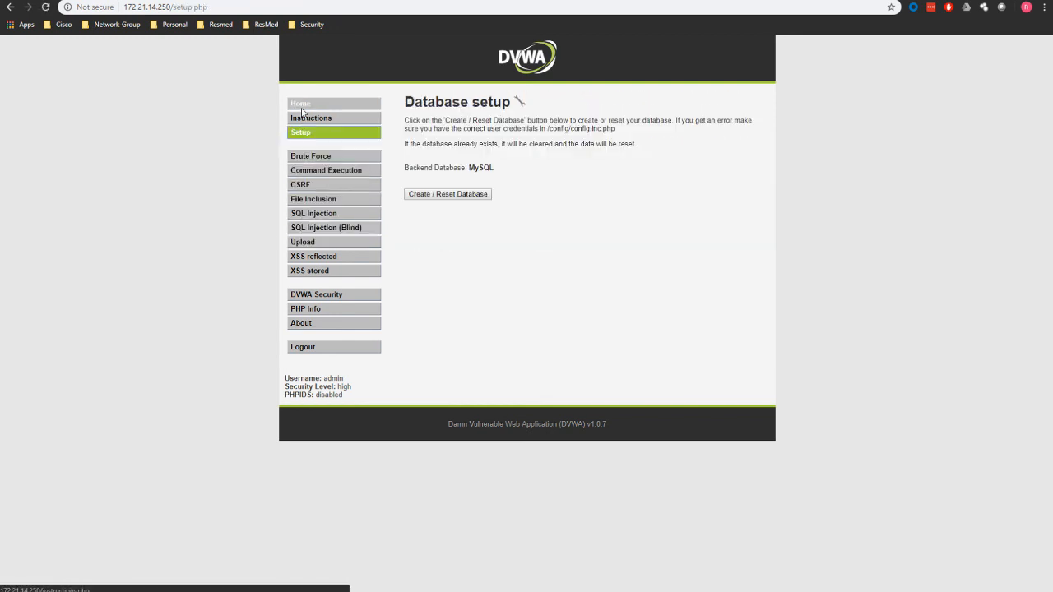
left_click(301, 102)
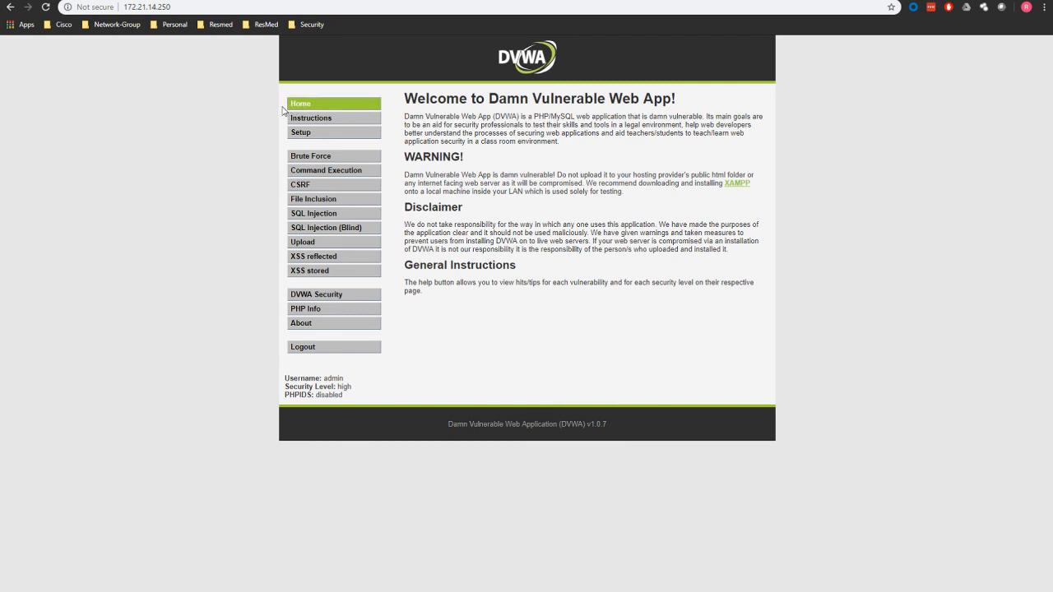
mouse_move(181, 298)
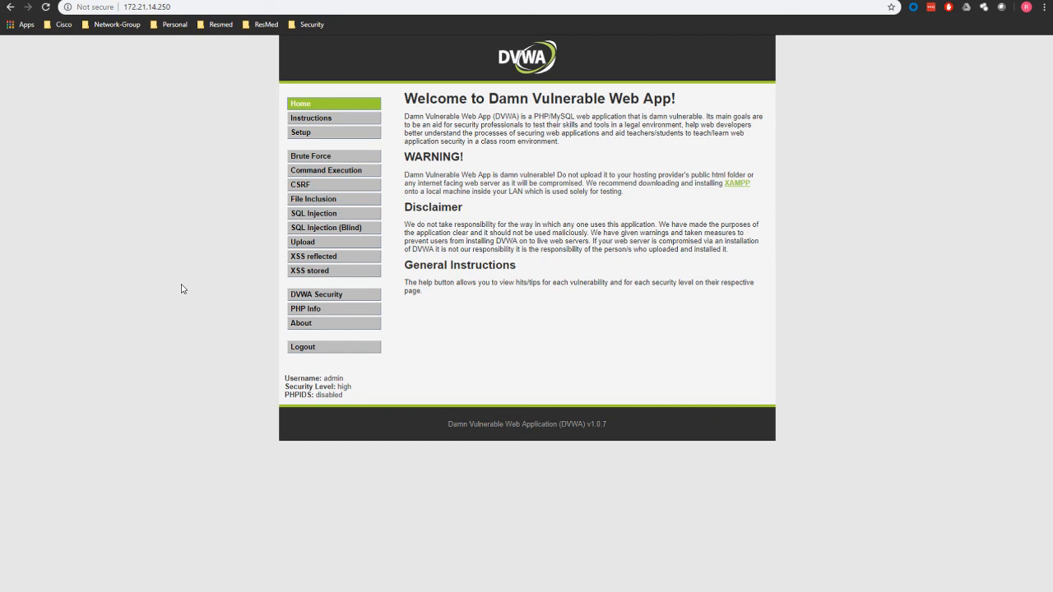
mouse_move(234, 271)
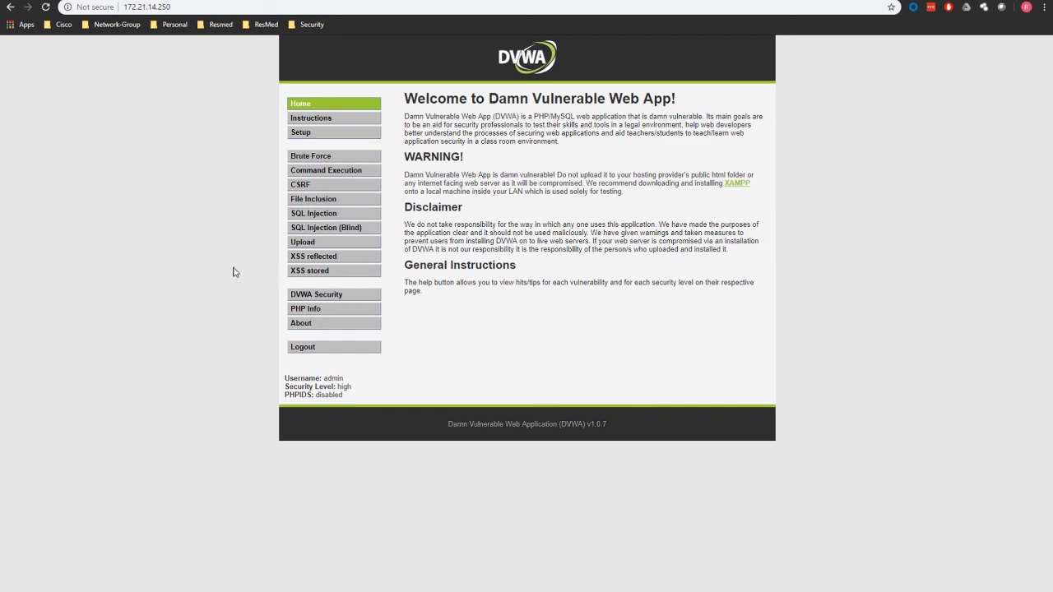
mouse_move(469, 259)
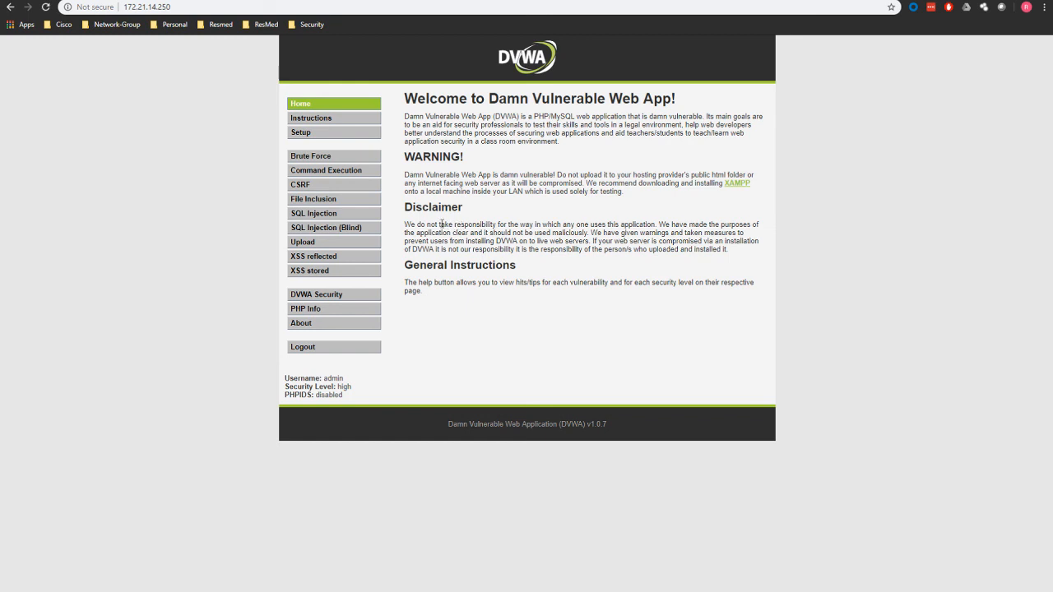
mouse_move(332, 199)
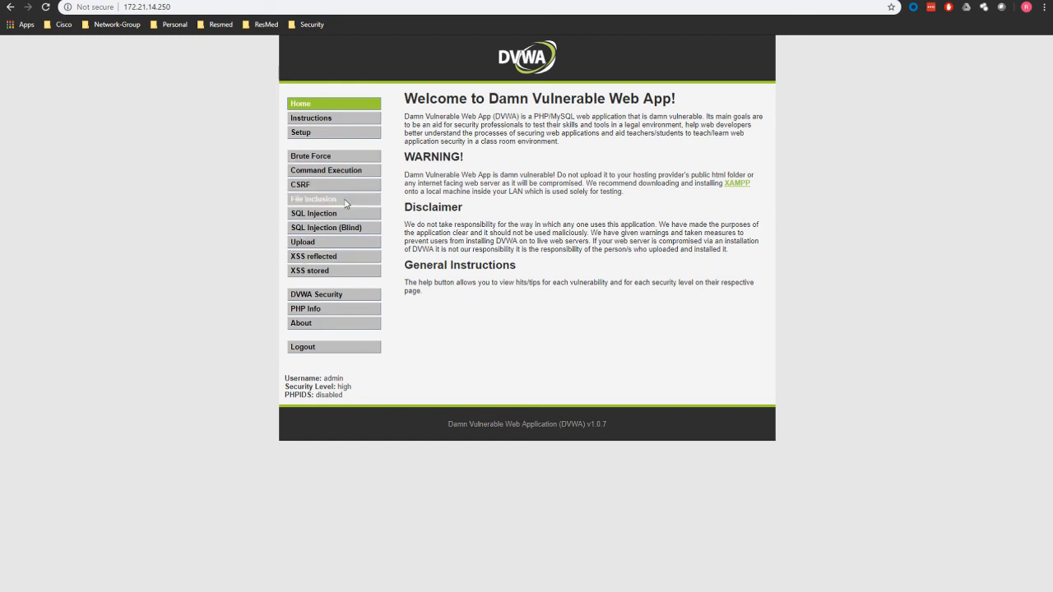
mouse_move(438, 224)
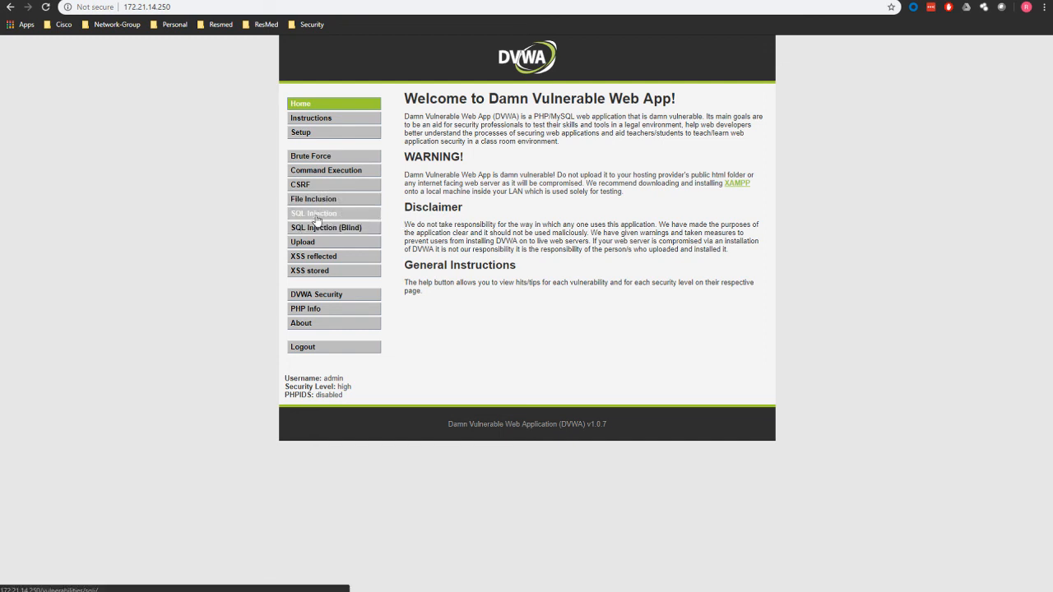
mouse_move(245, 212)
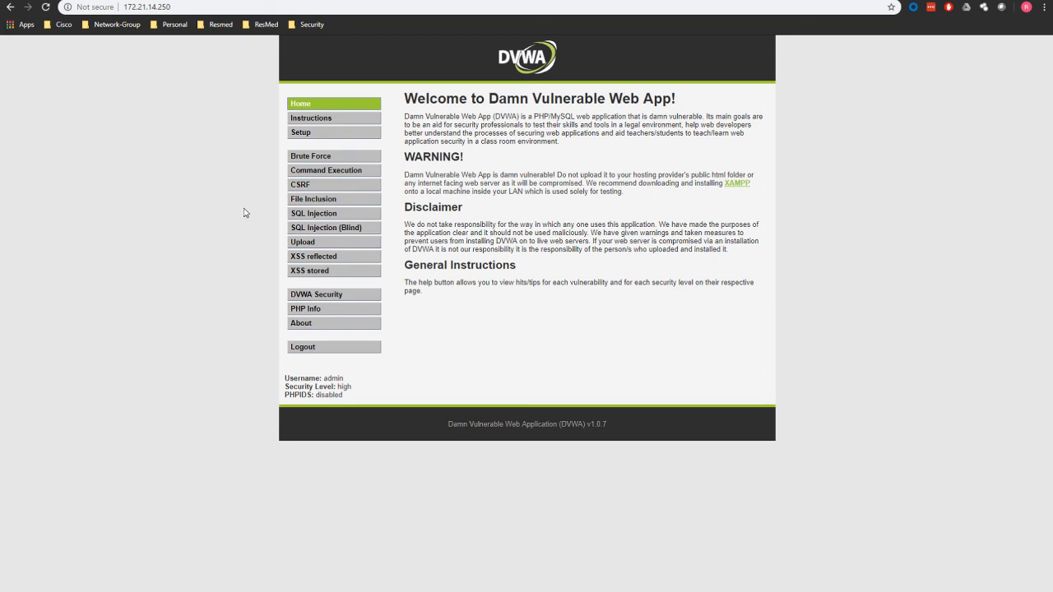
mouse_move(227, 212)
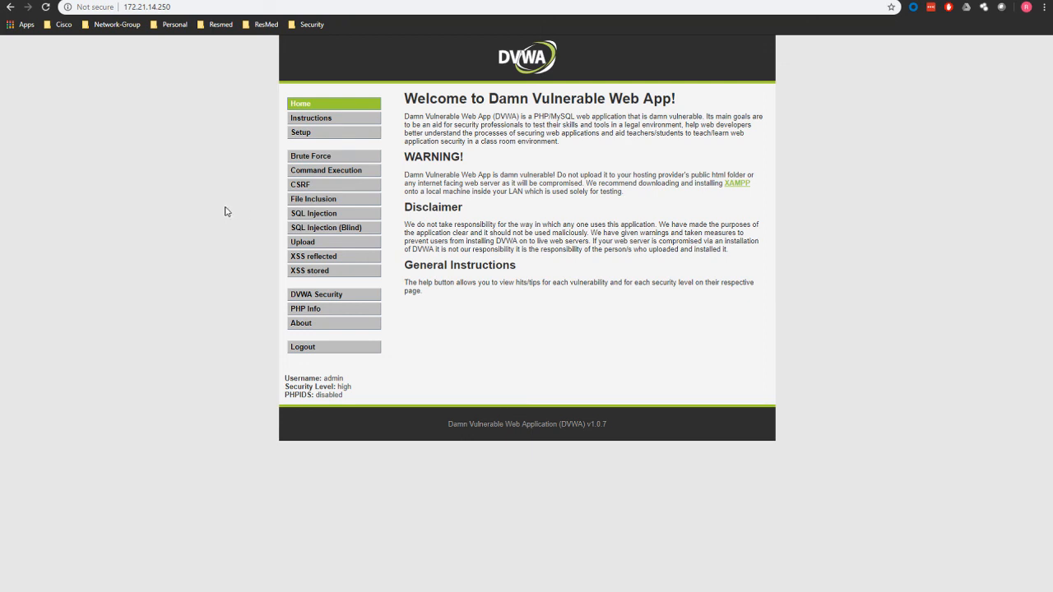
mouse_move(204, 212)
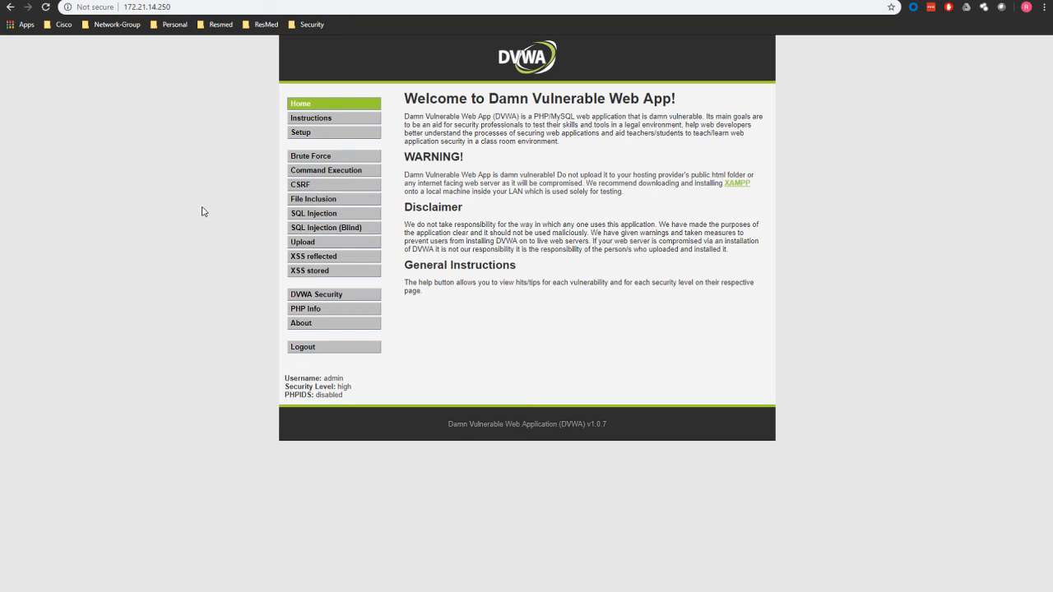